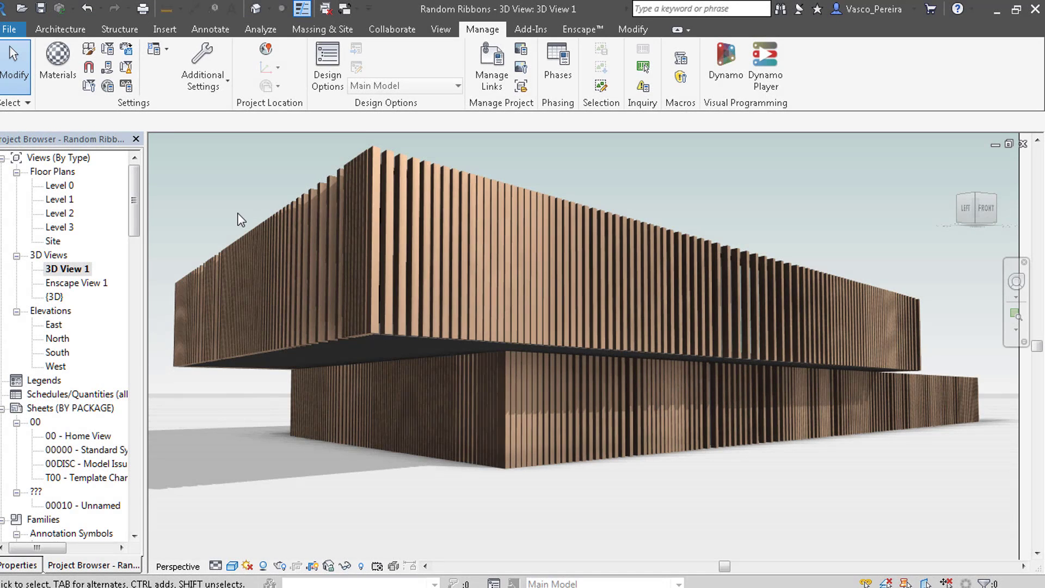
mouse_move(175, 211)
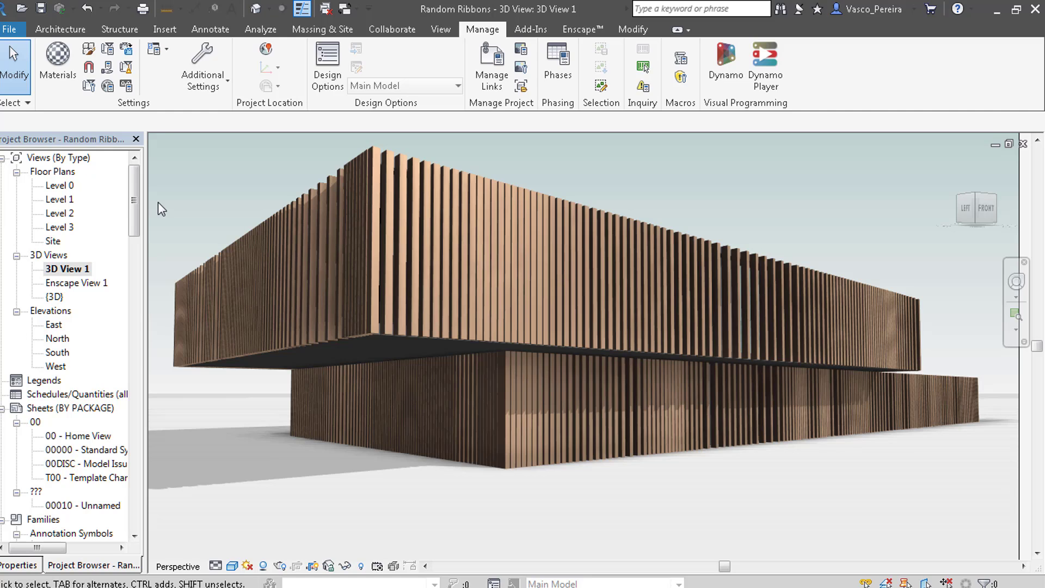
mouse_move(165, 209)
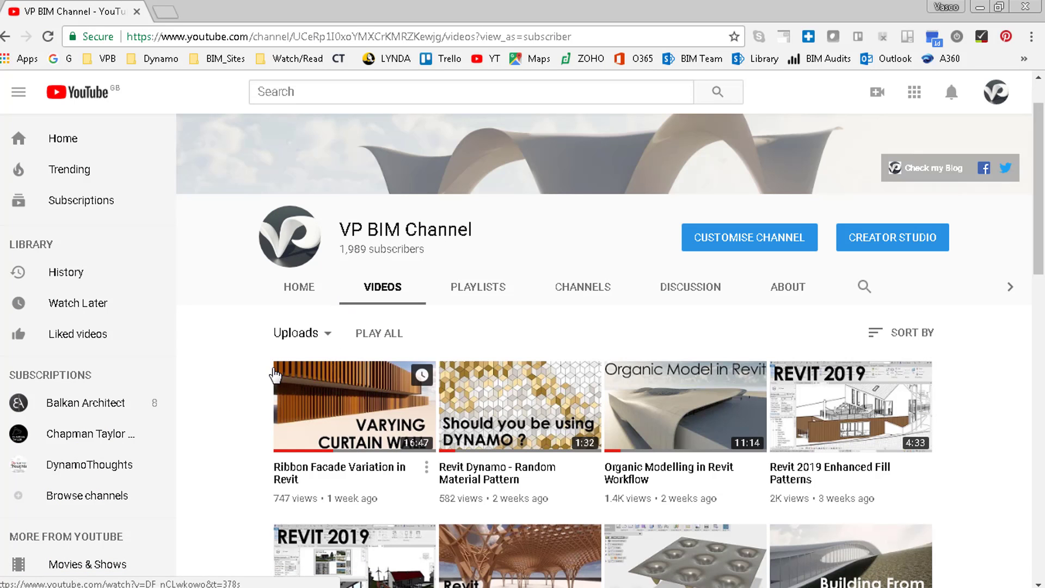
mouse_move(335, 412)
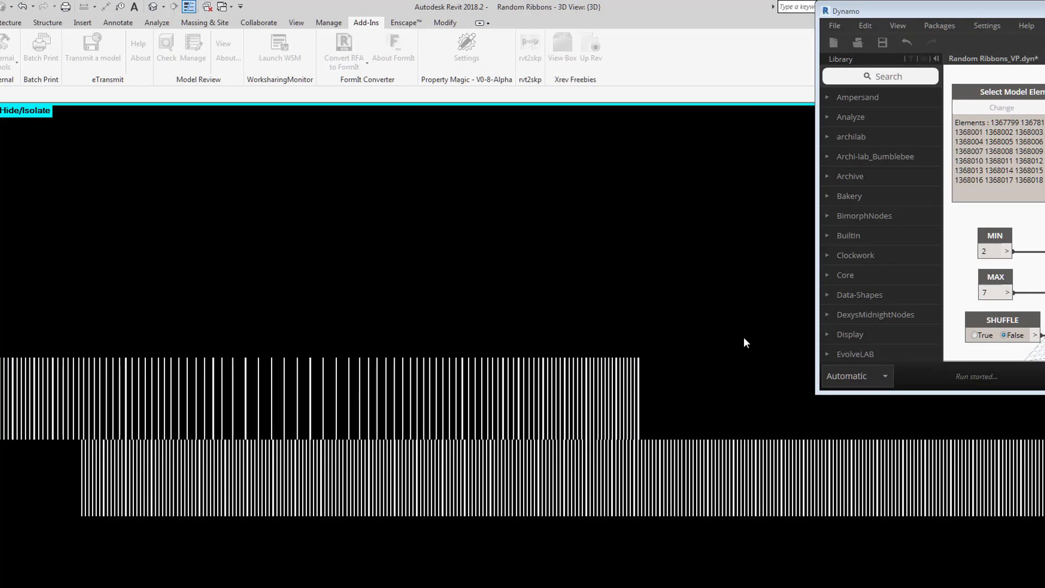
- Reselect the ribbon panels and raise the MIN slider to 7 so the graph reruns
left_click(1002, 107)
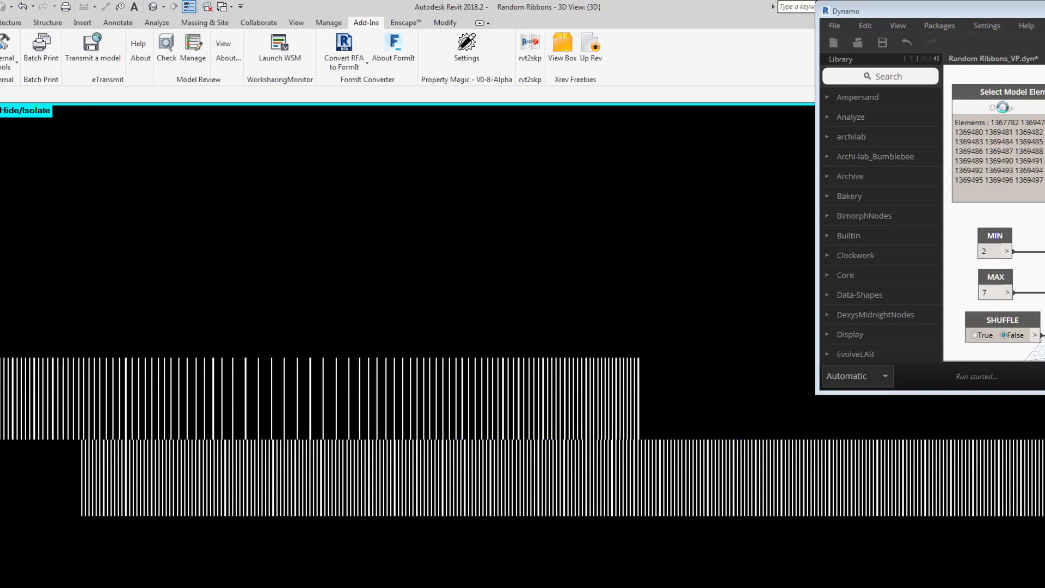
left_click(1000, 107)
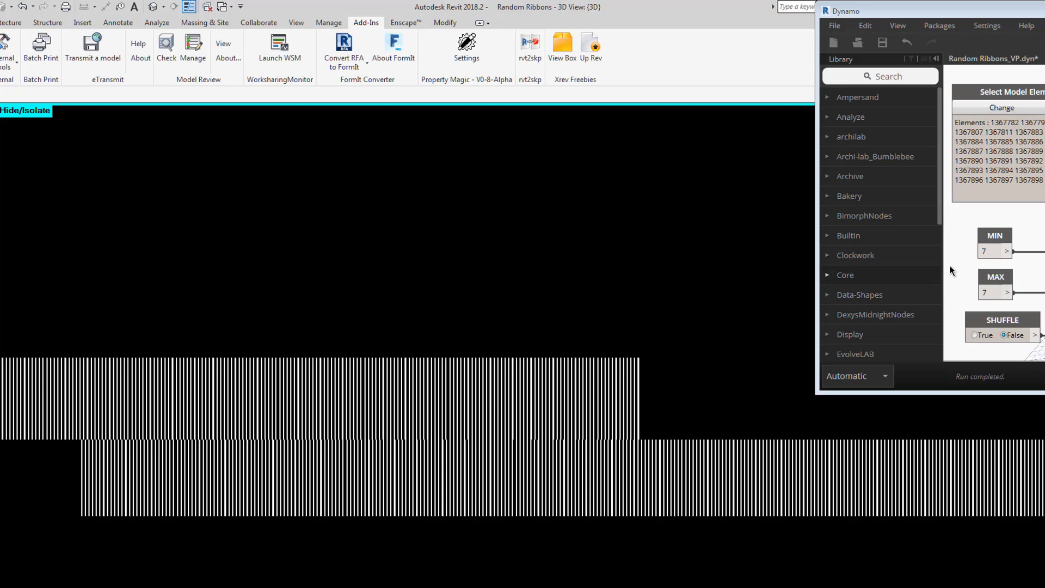
left_click(995, 251)
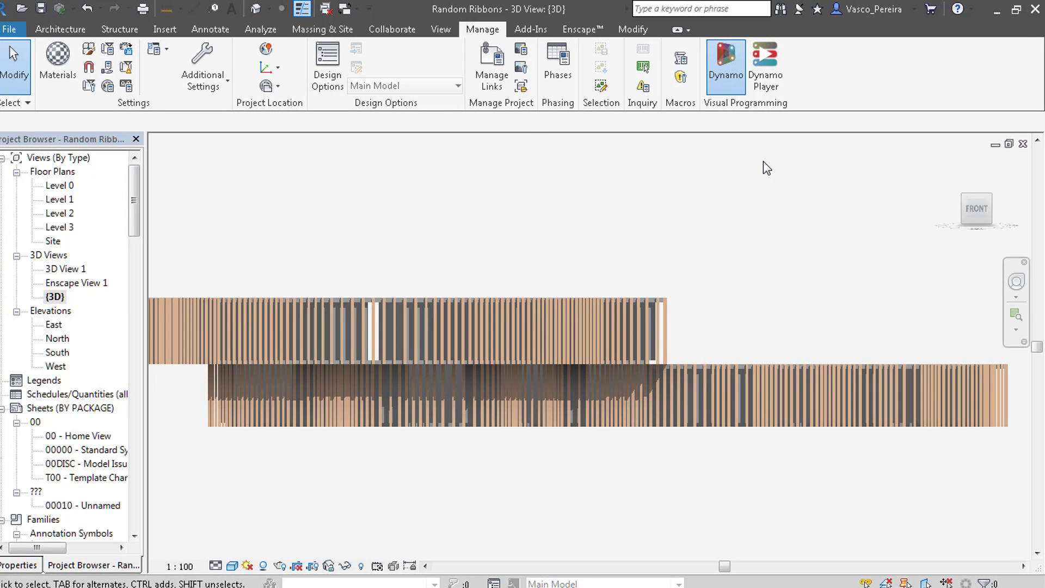
- Launch Dynamo from the Manage tab and start a new empty graph
left_click(725, 60)
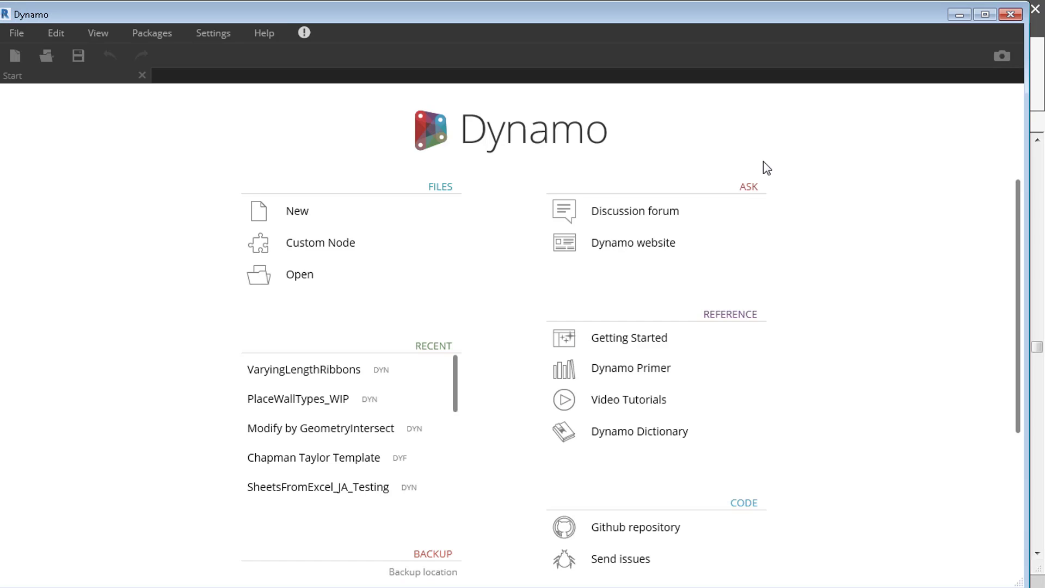
left_click(296, 211)
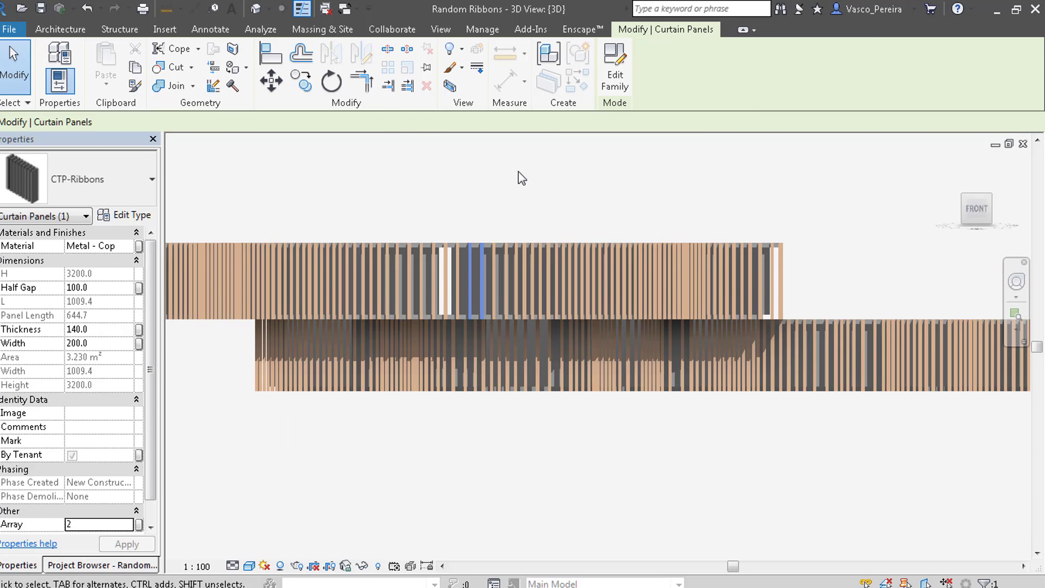
mouse_move(30, 531)
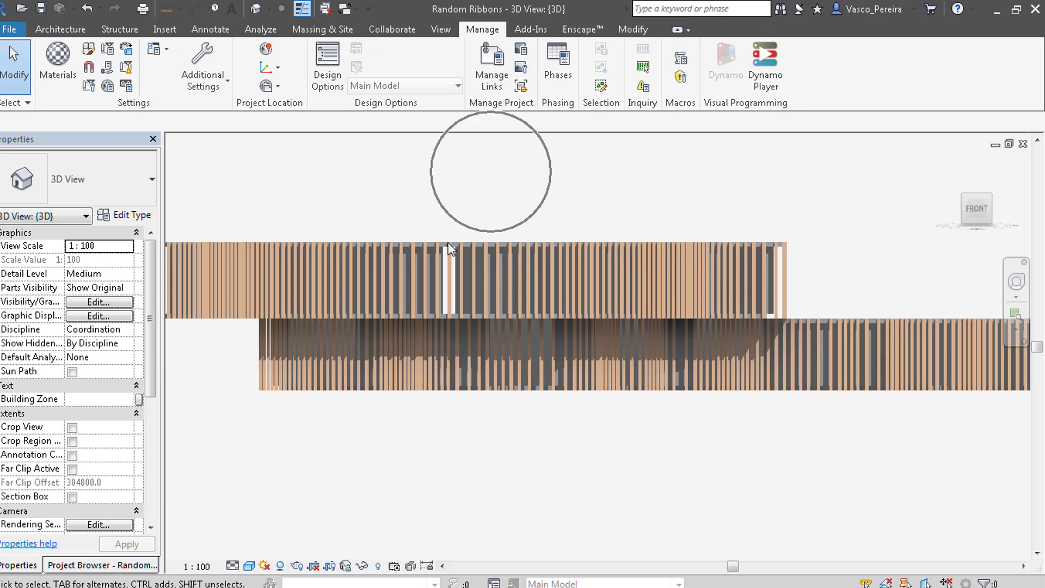
- Search the node library for 'select model element'
left_click(724, 60)
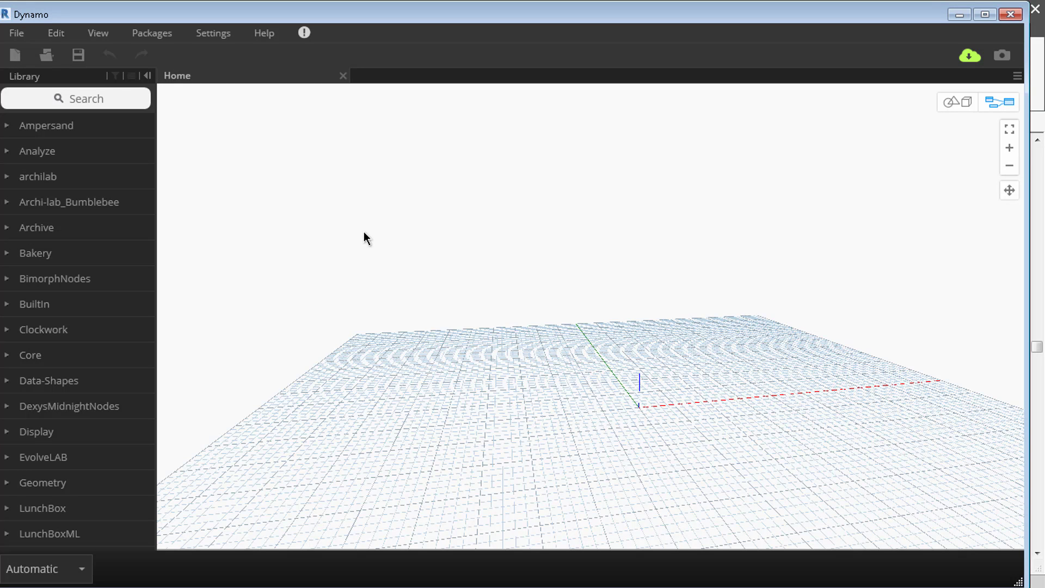
mouse_move(360, 261)
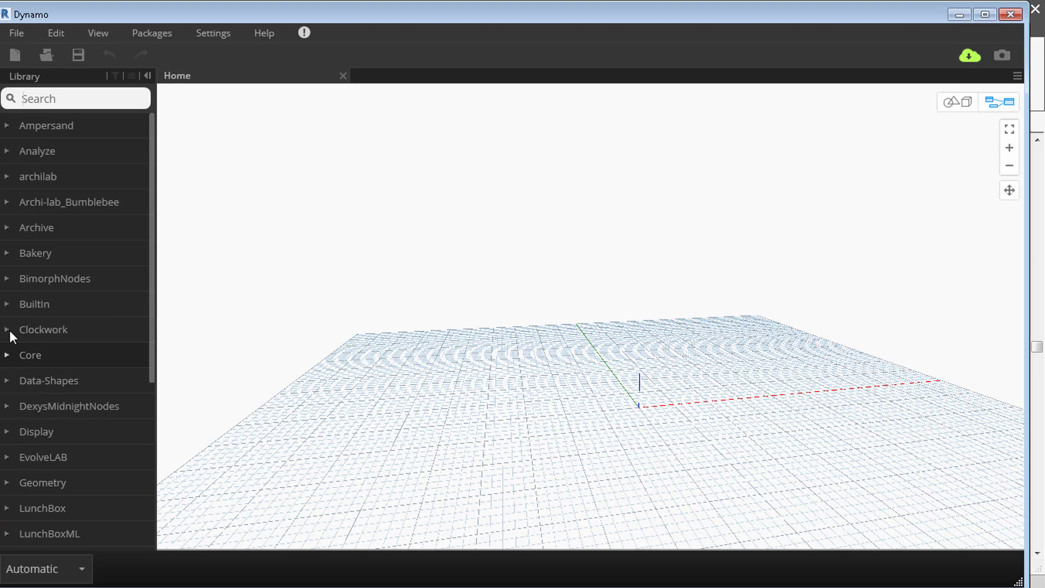
type("select model element")
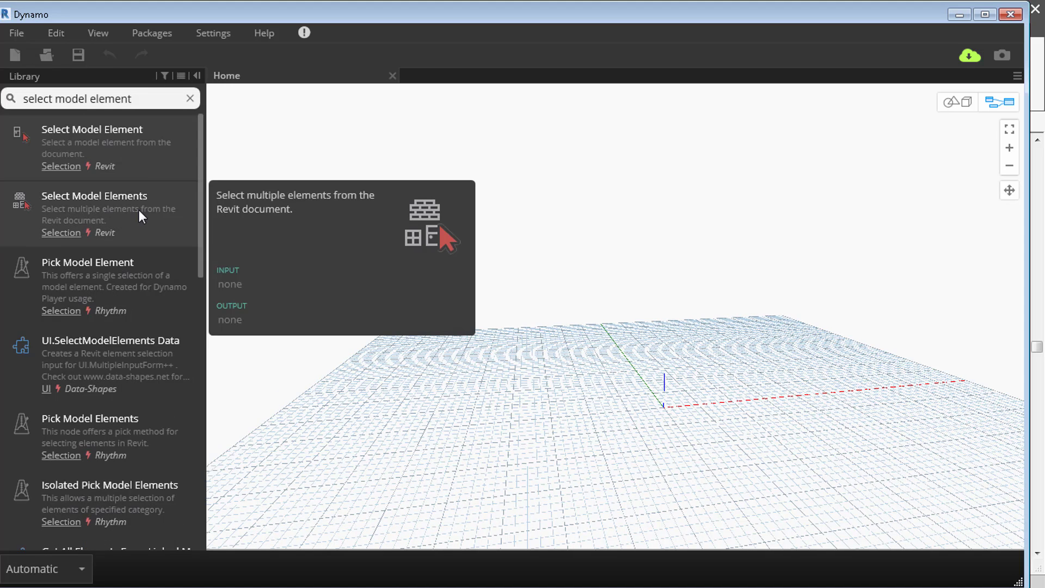
mouse_move(92, 130)
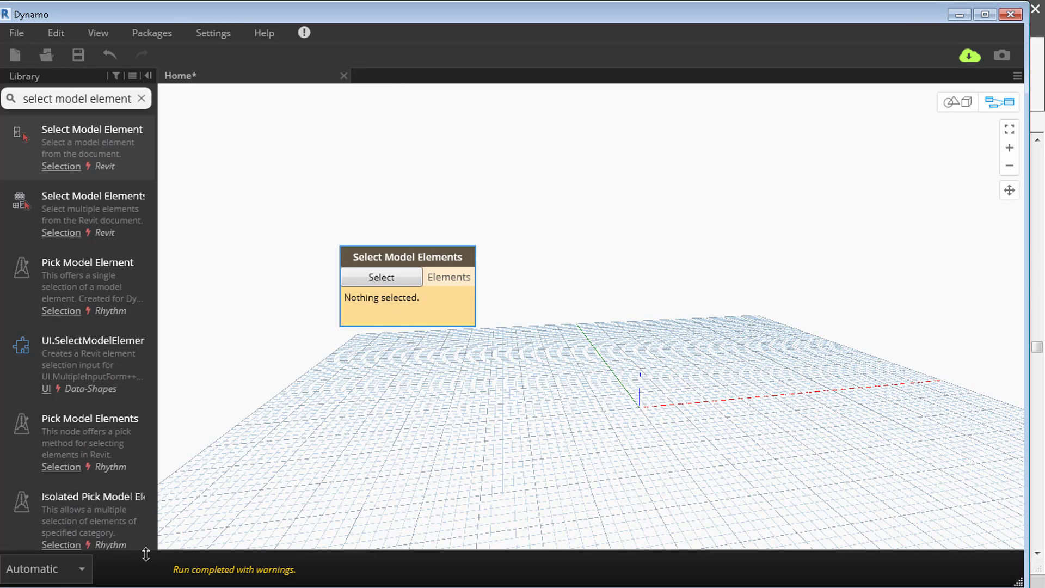
mouse_move(180, 579)
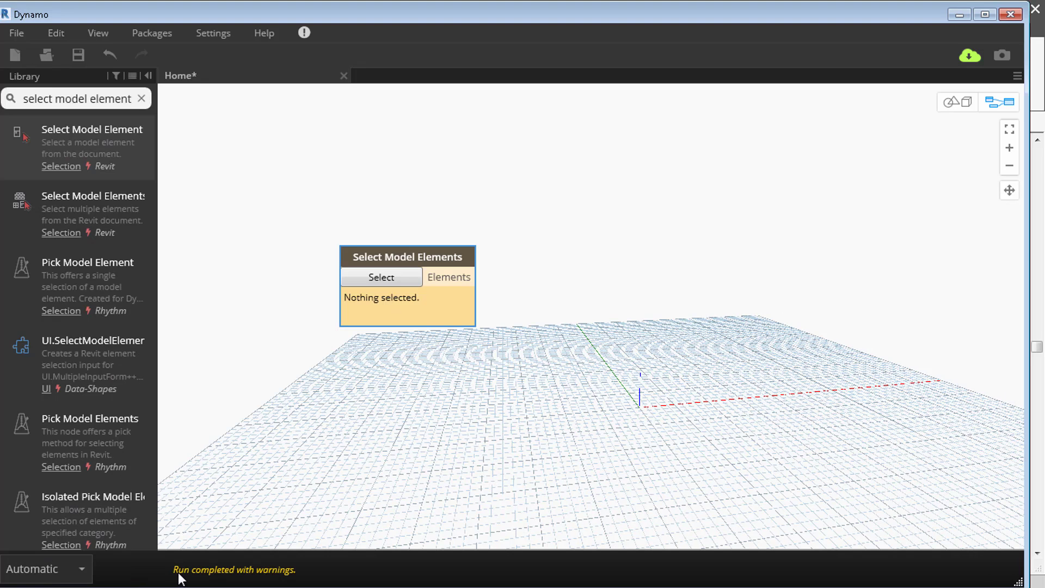
mouse_move(362, 361)
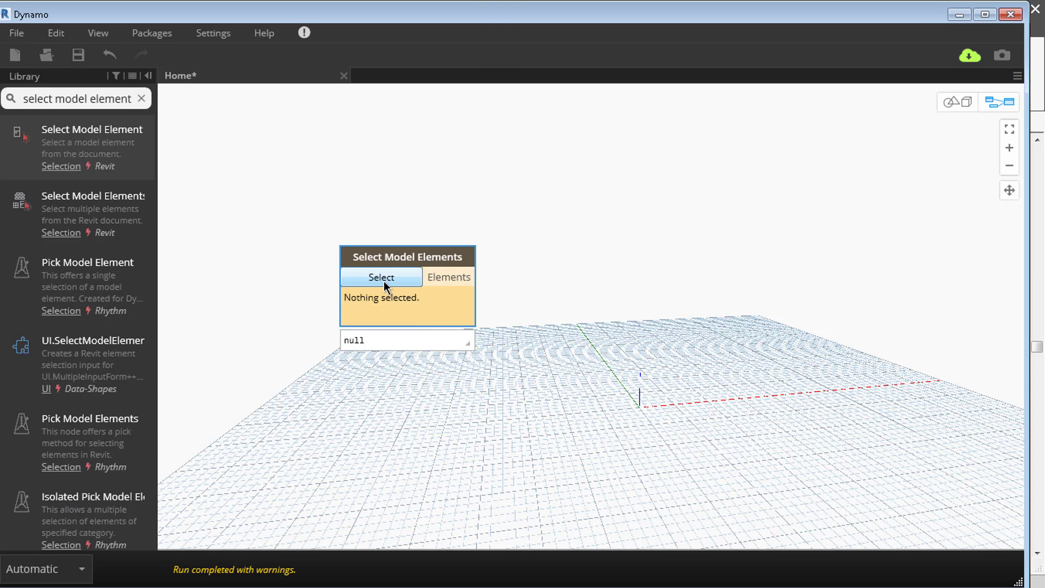
mouse_move(433, 264)
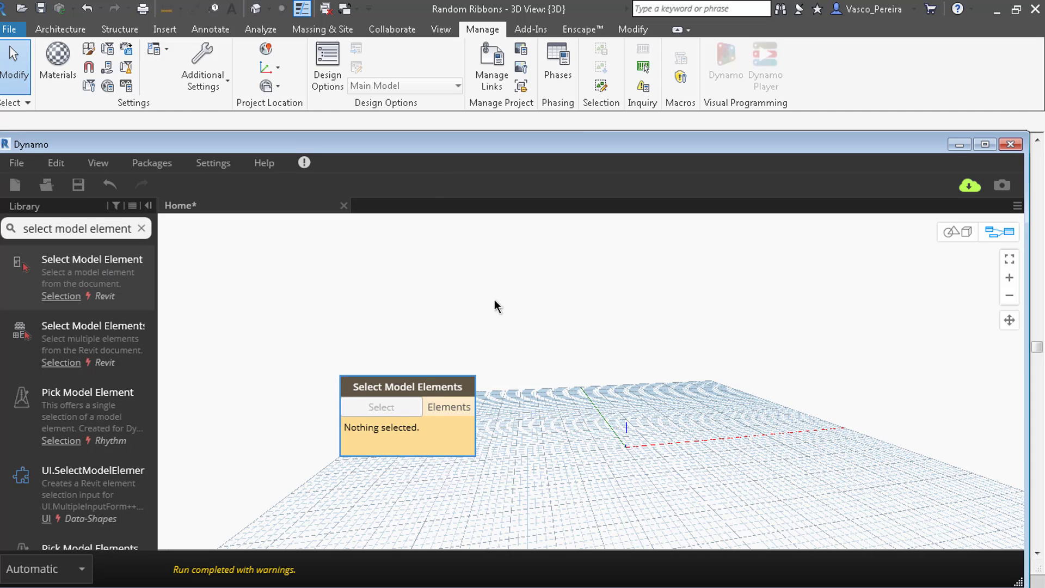
mouse_move(660, 309)
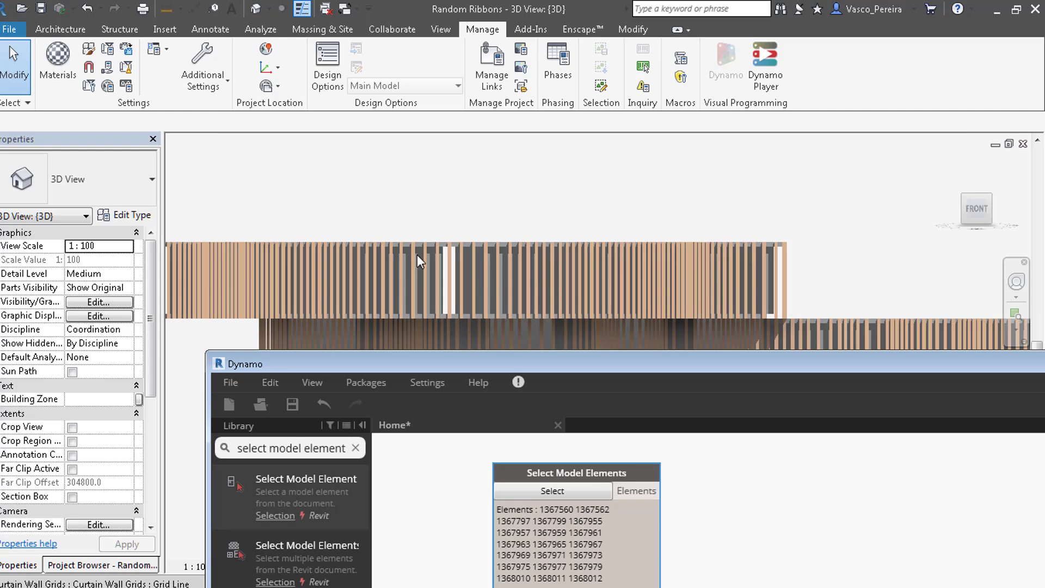
mouse_move(541, 394)
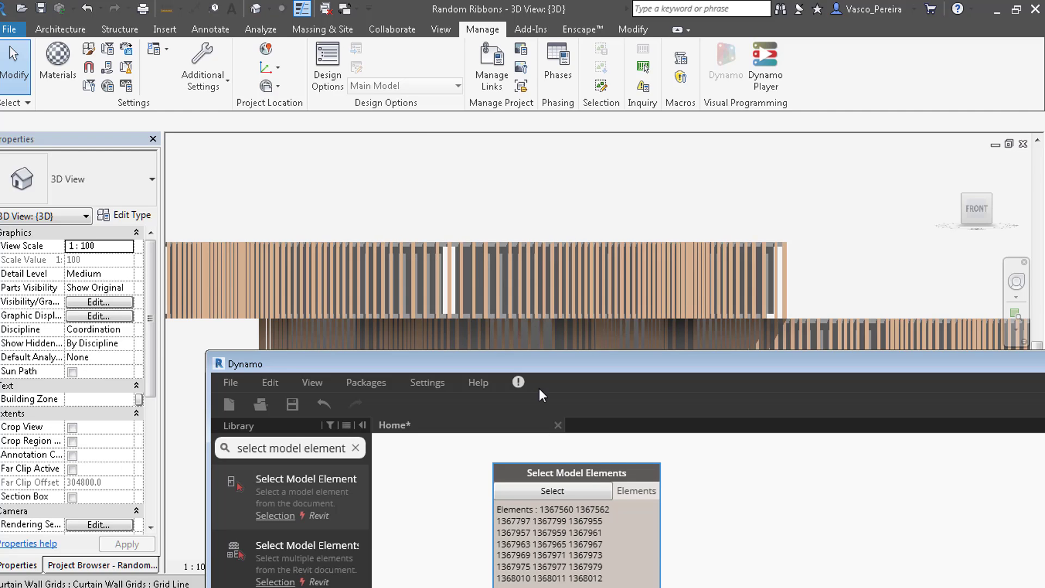
mouse_move(576, 466)
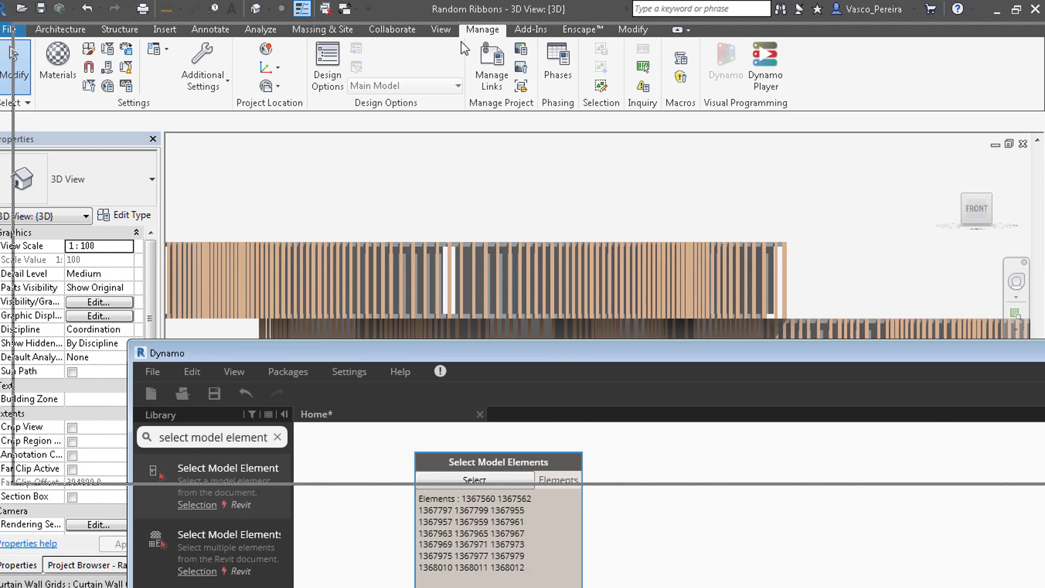
- Add Element.GetCategory fed by the selected elements and expand its category preview
left_click(1004, 8)
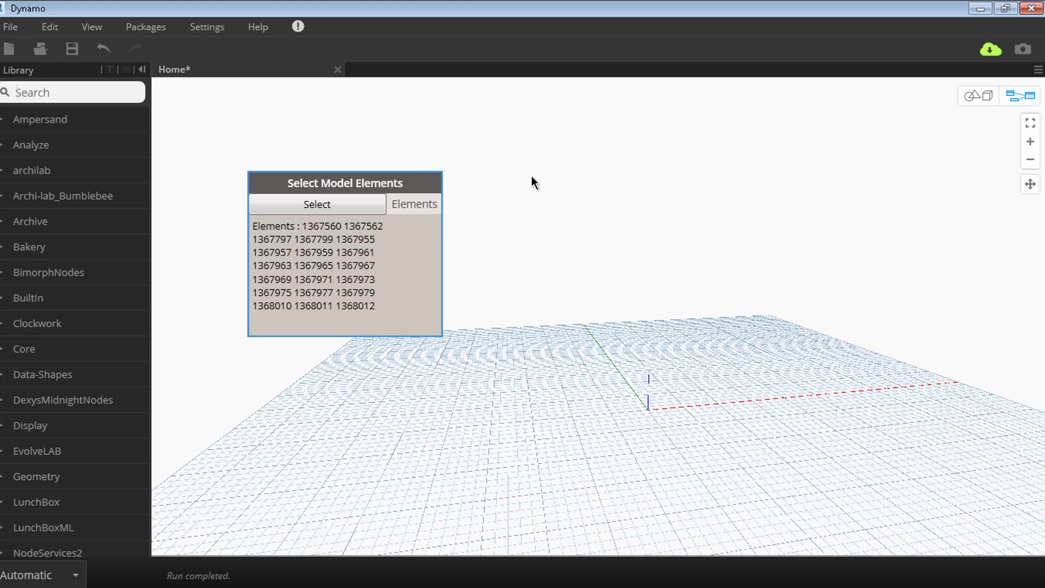
right_click(533, 182)
type("Element category")
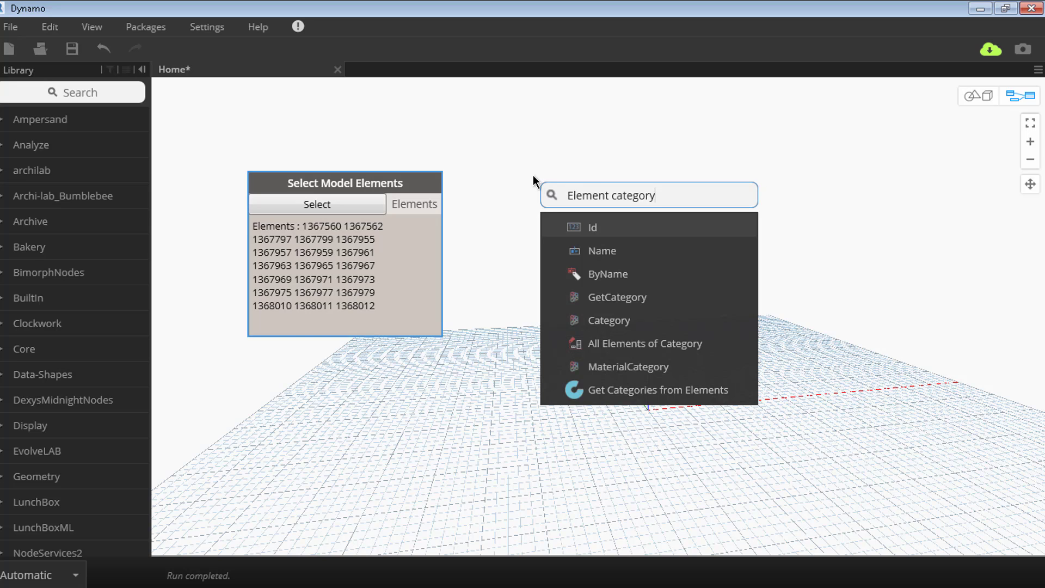
mouse_move(617, 297)
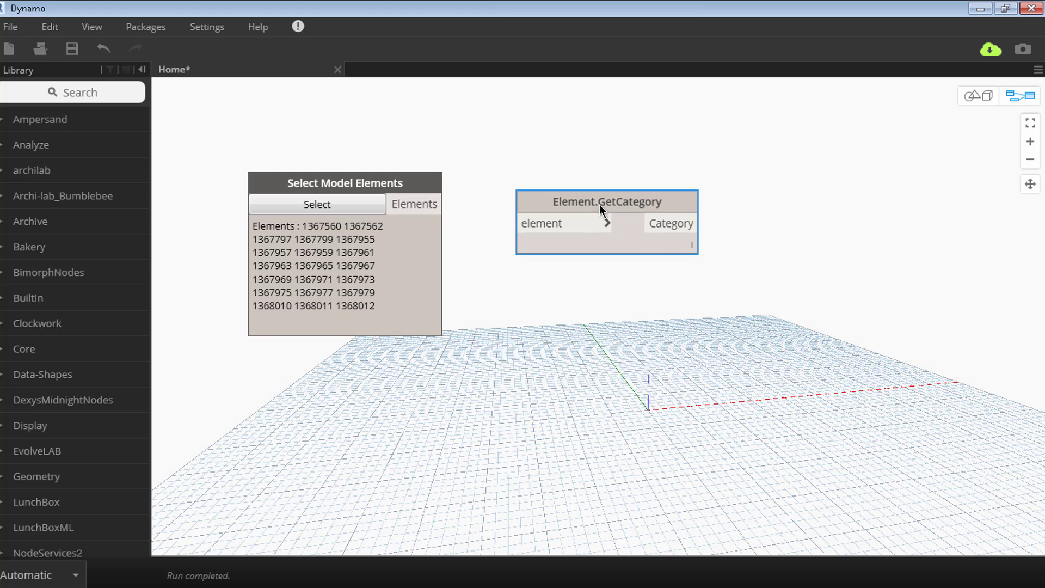
left_click_drag(606, 202, 570, 187)
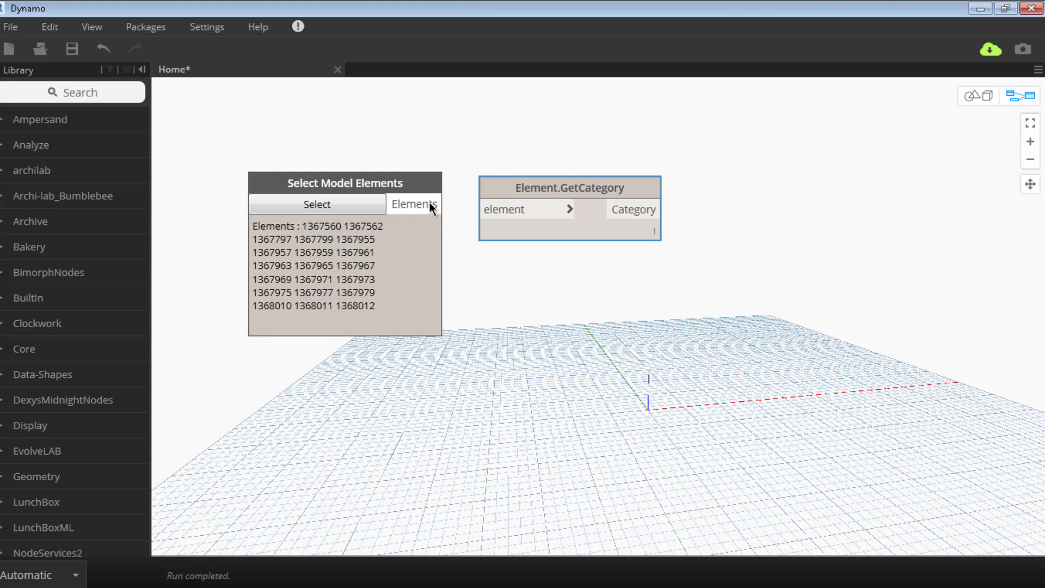
left_click_drag(437, 204, 494, 209)
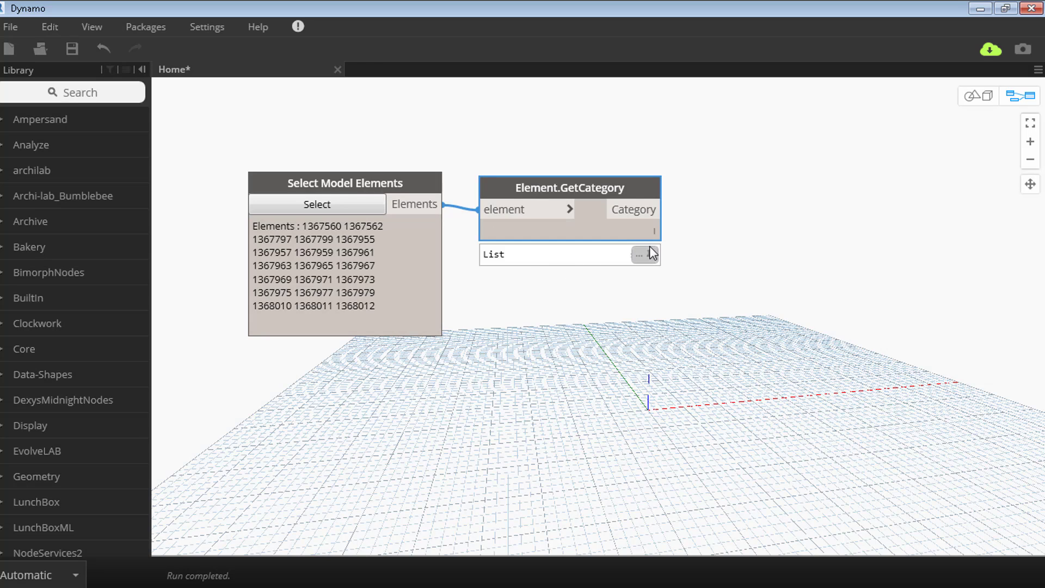
left_click(641, 255)
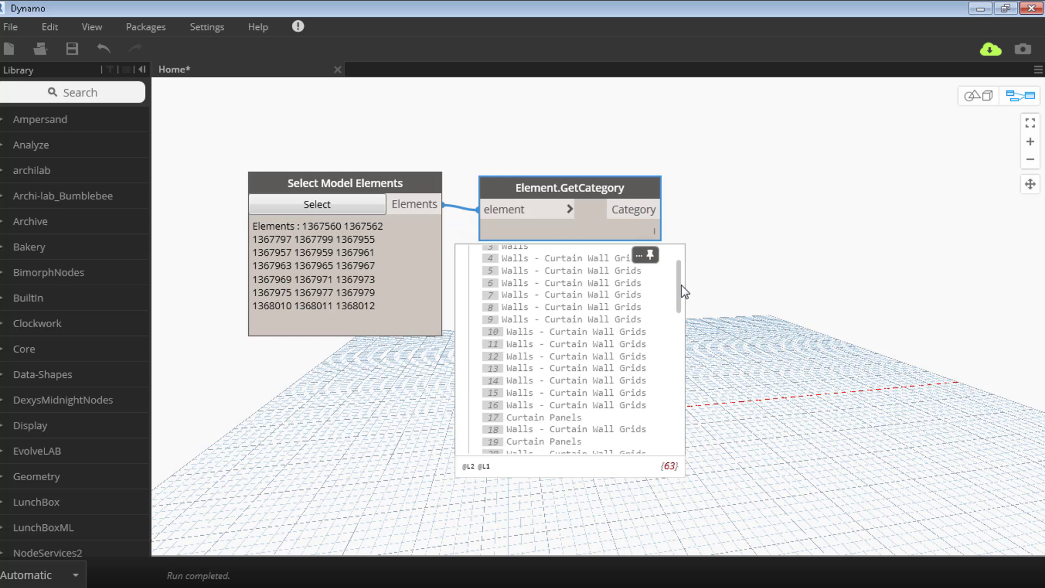
scroll("down", 3)
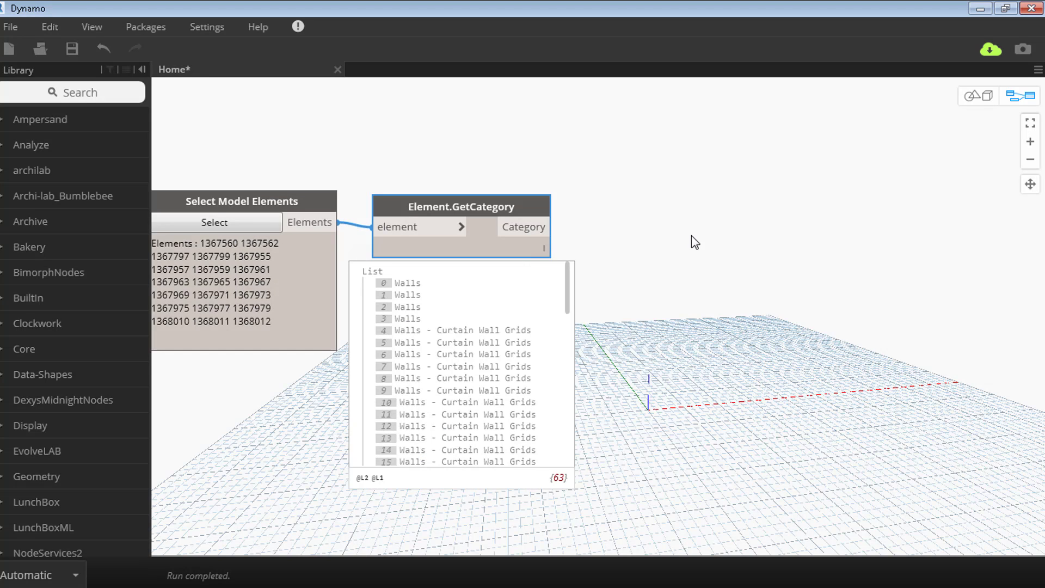
mouse_move(724, 243)
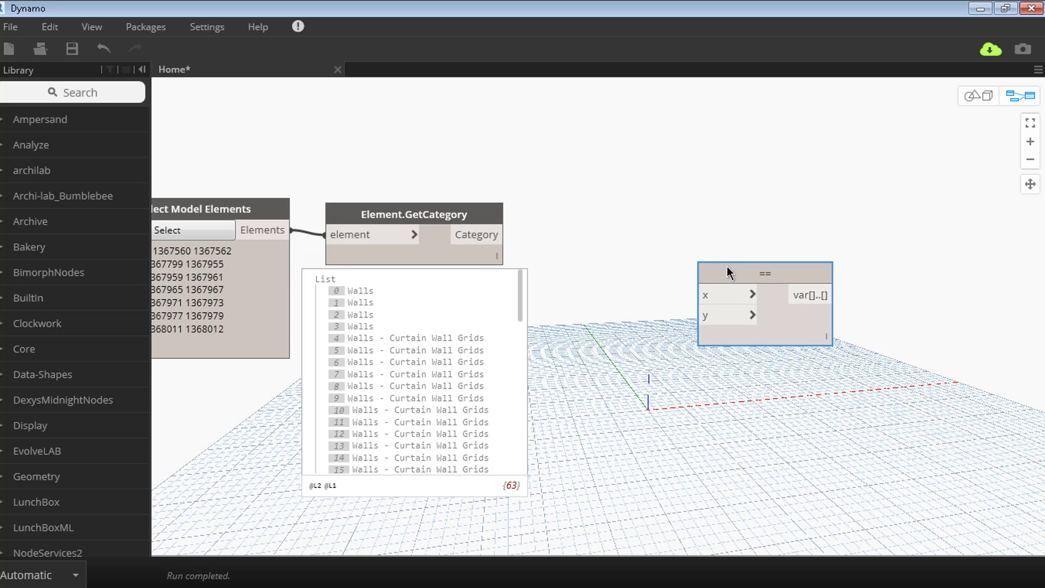
mouse_move(571, 331)
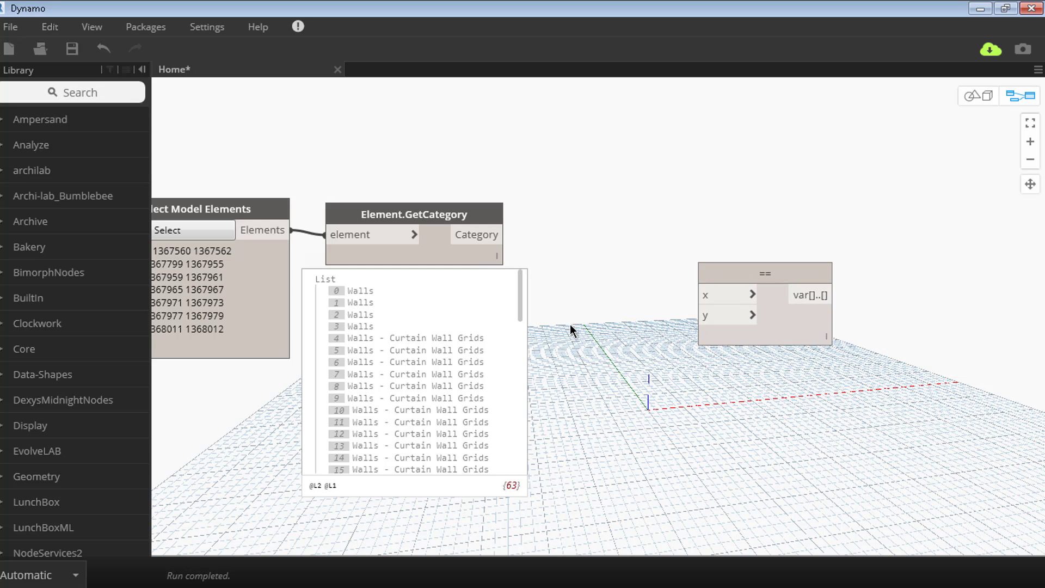
mouse_move(593, 350)
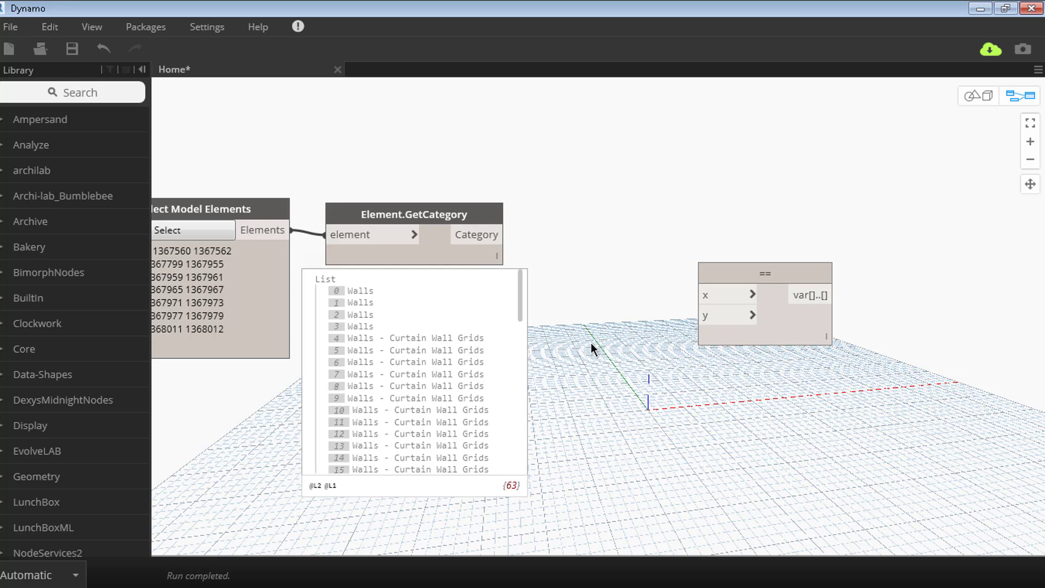
- Add a 'Curtain Panels' code block and compare it with the categories in ==
double_click(600, 326)
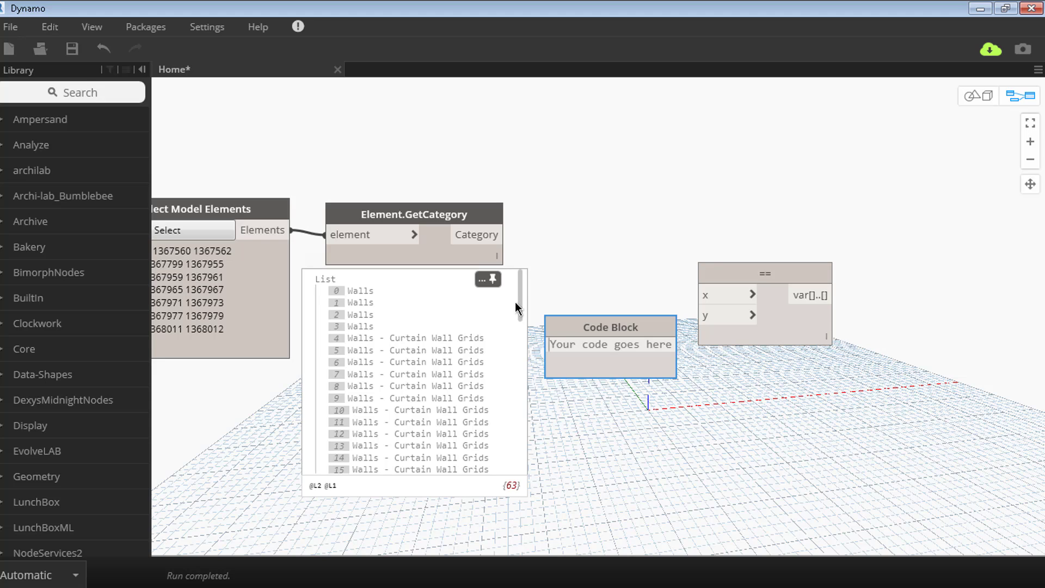
scroll("down", 3)
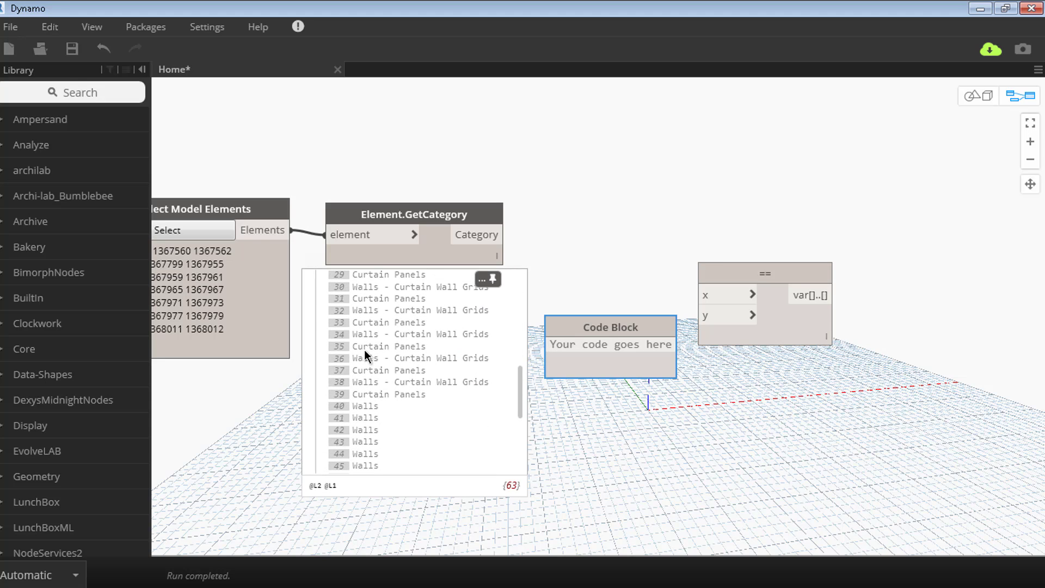
mouse_move(423, 355)
type("\"")
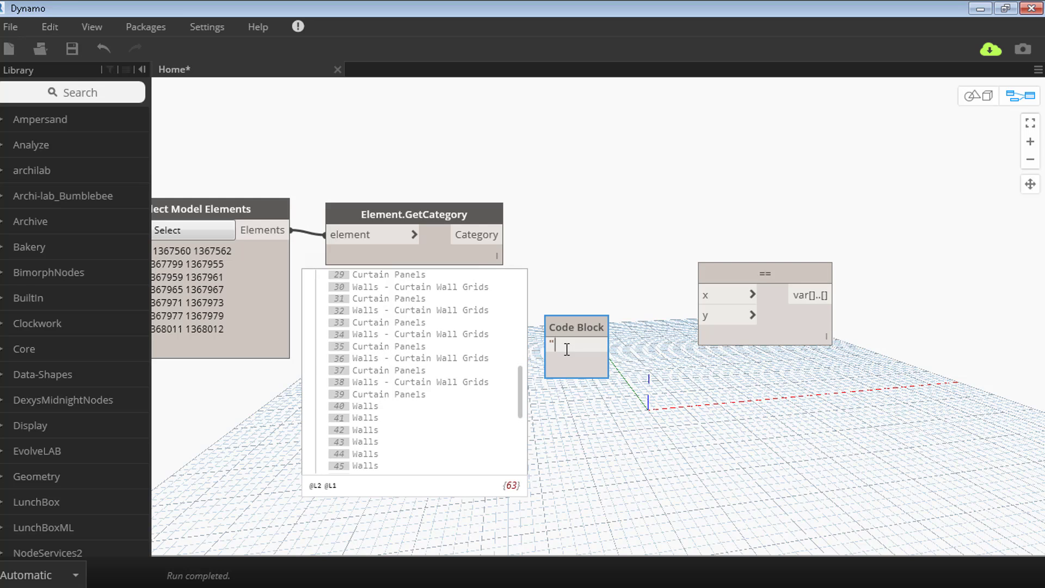
type("Curtain Panels\";")
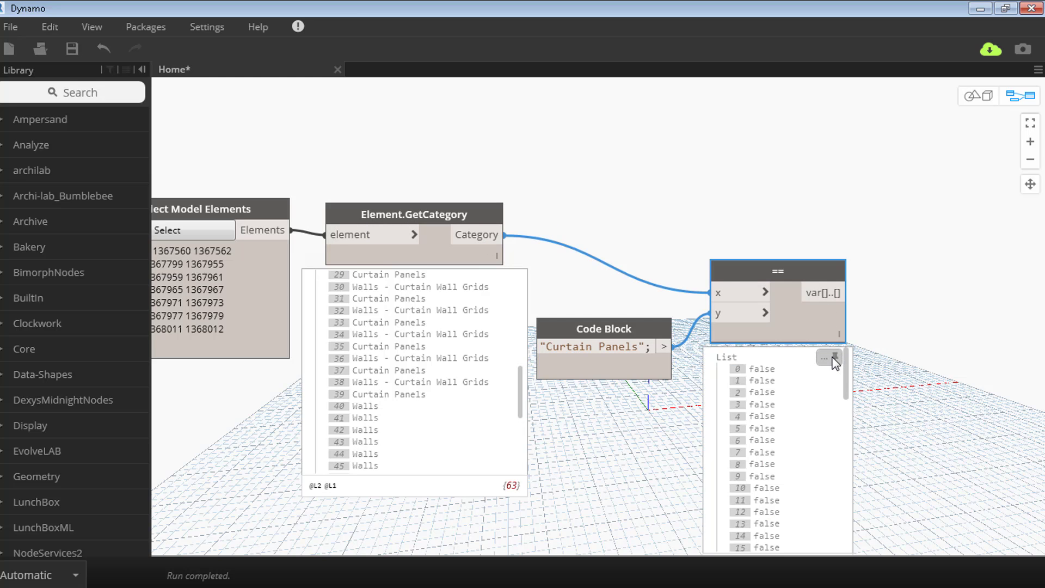
mouse_move(519, 386)
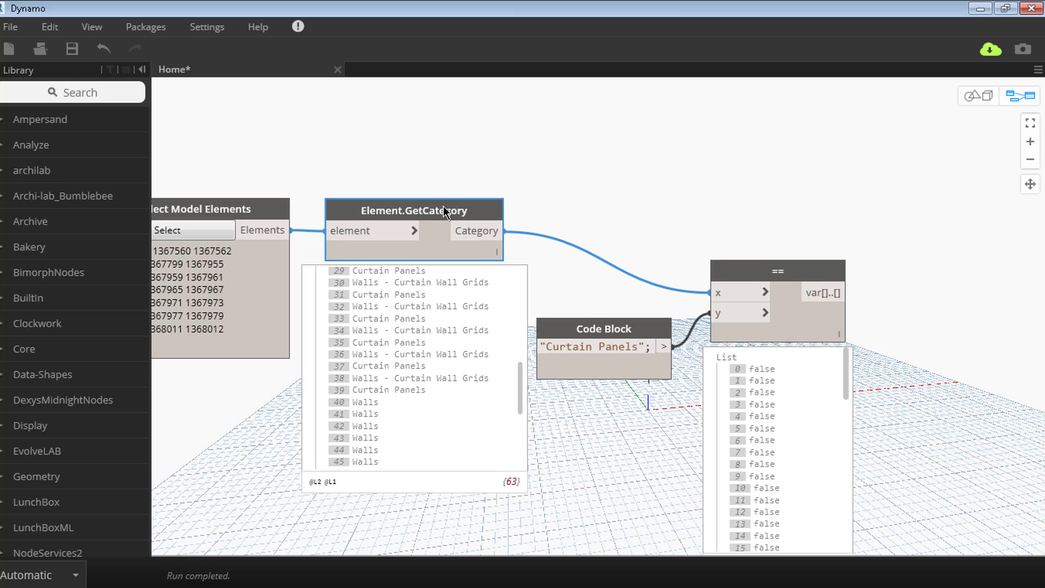
mouse_move(513, 211)
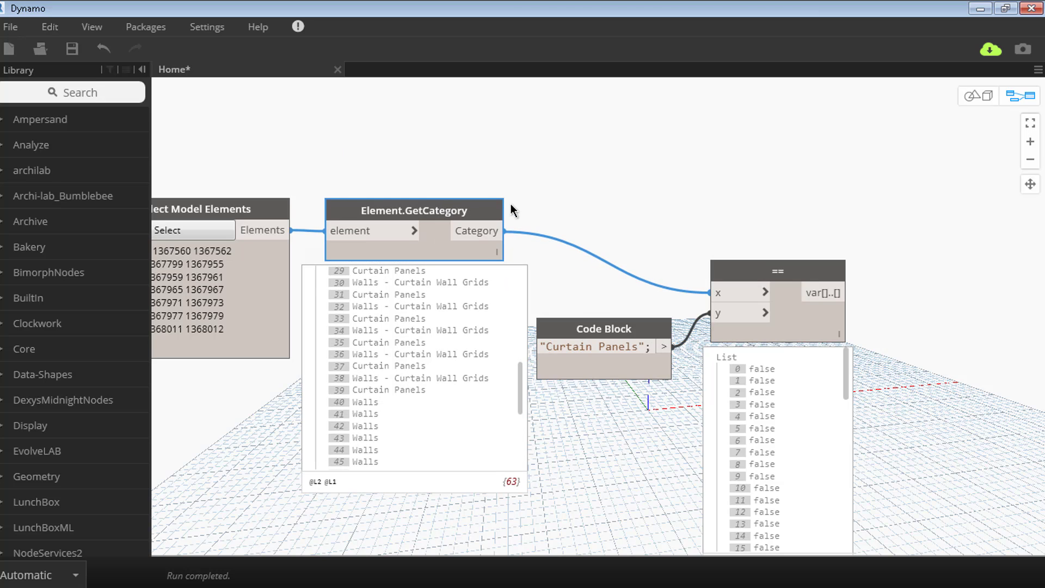
left_click(603, 328)
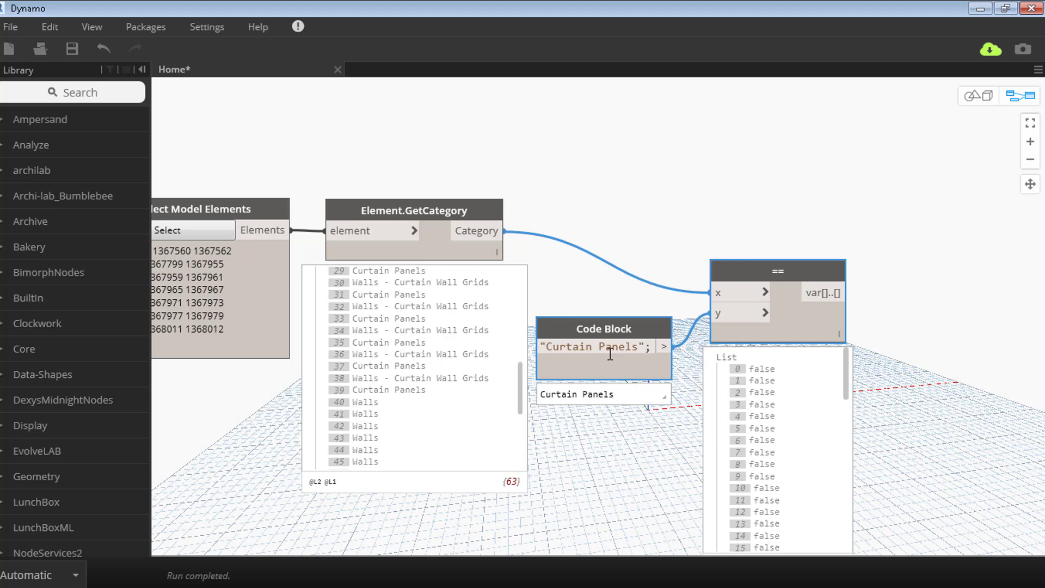
left_click(602, 328)
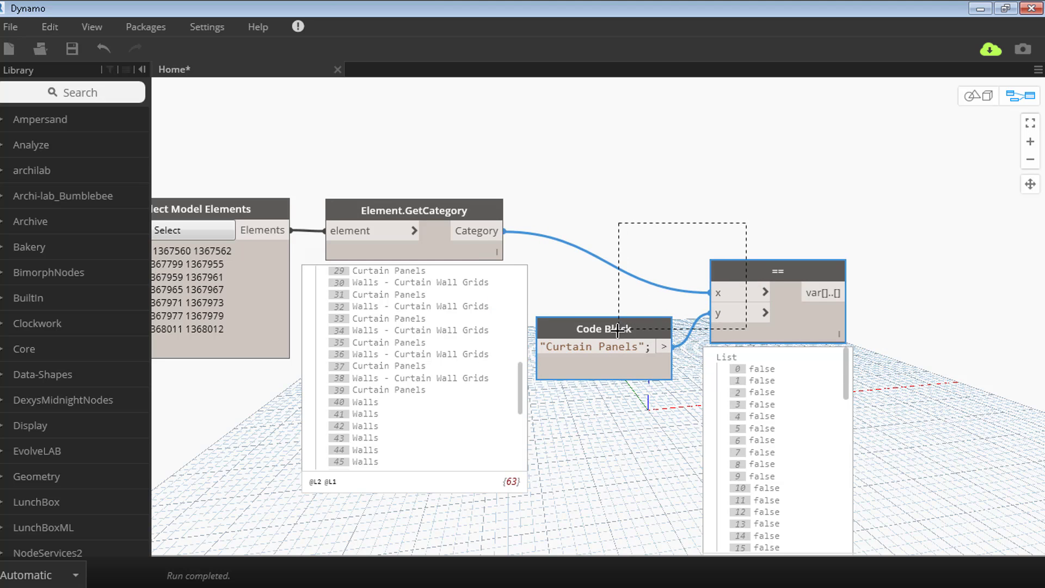
right_click(603, 229)
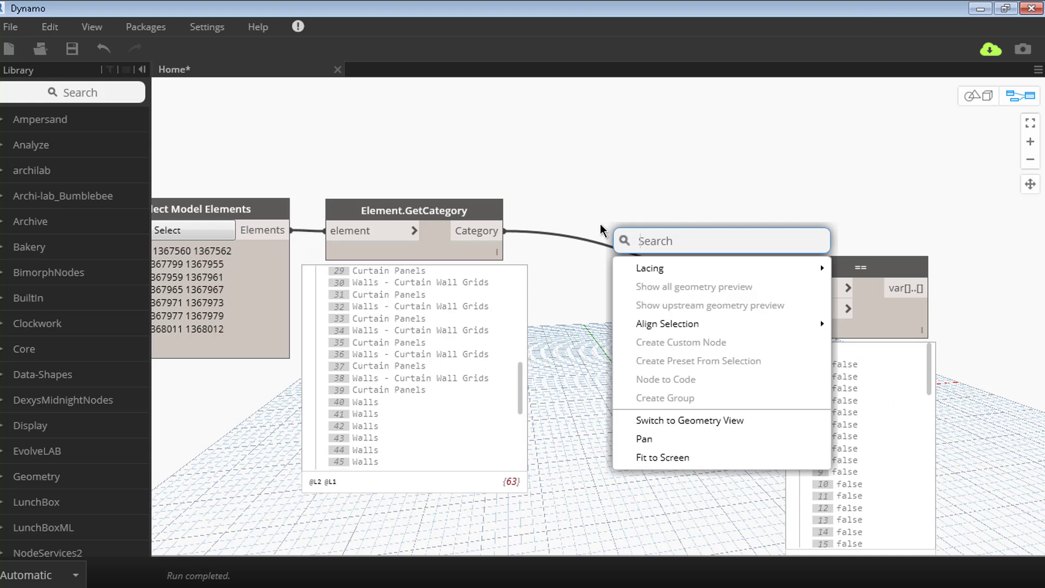
- Insert String from Object between Element.GetCategory and the == x input
type("str")
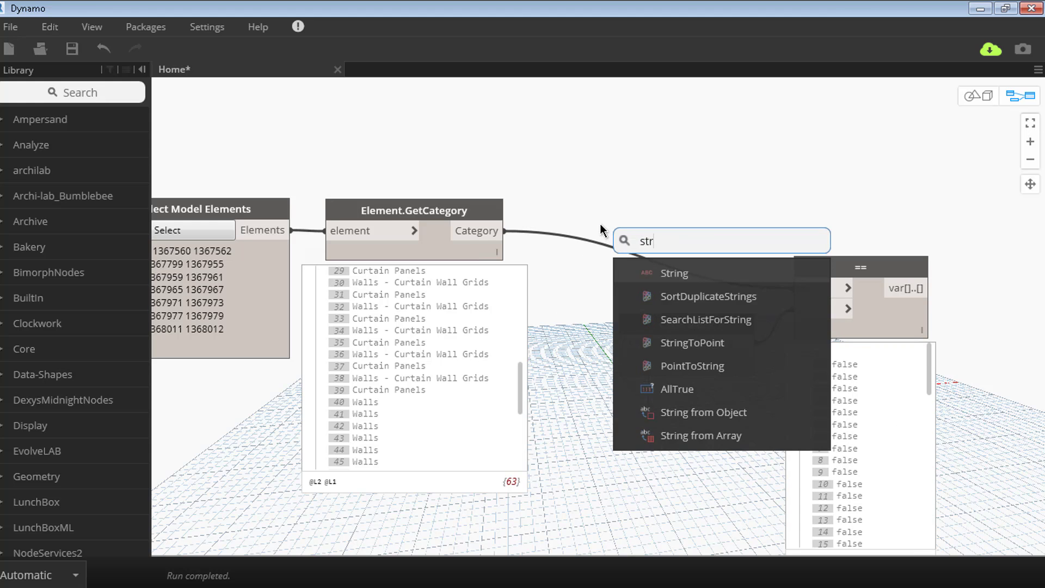
left_click(701, 412)
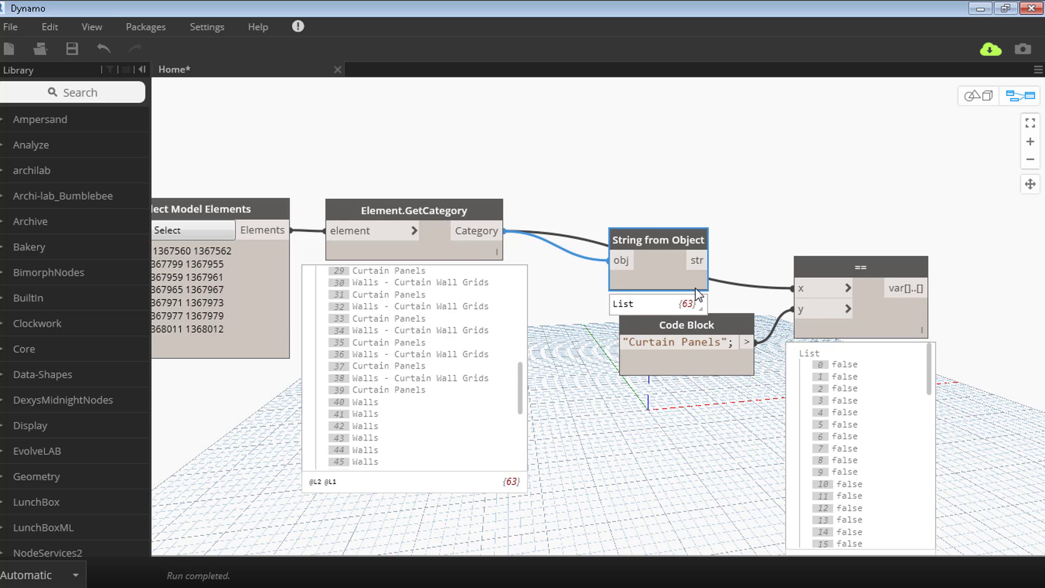
mouse_move(662, 242)
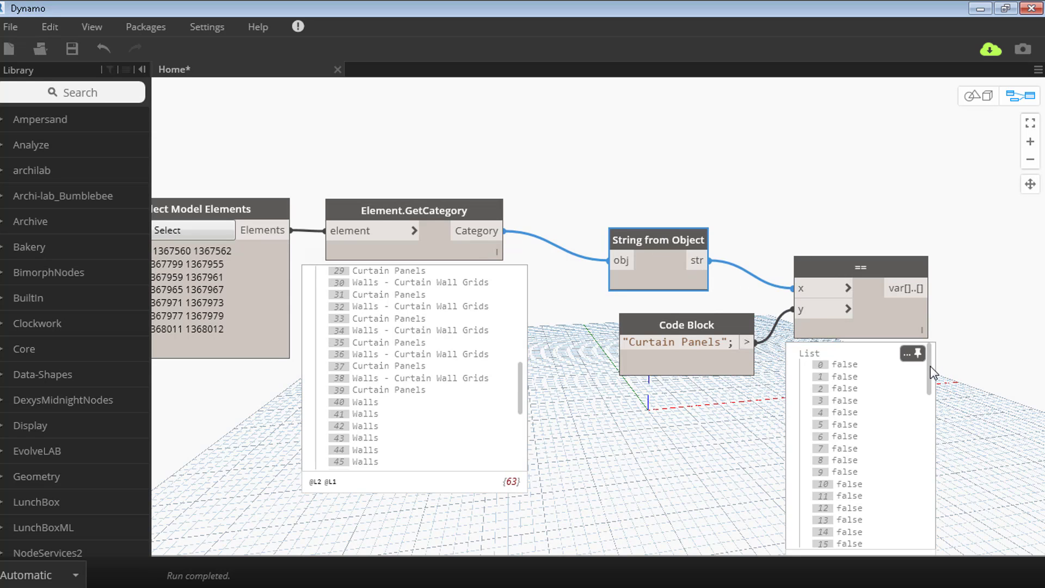
scroll("down", 3)
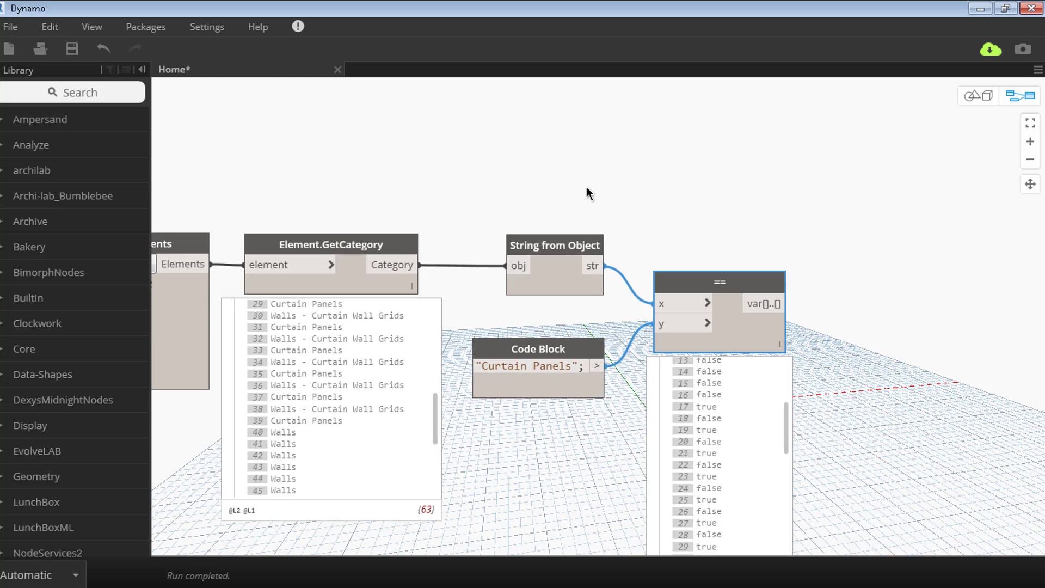
mouse_move(768, 403)
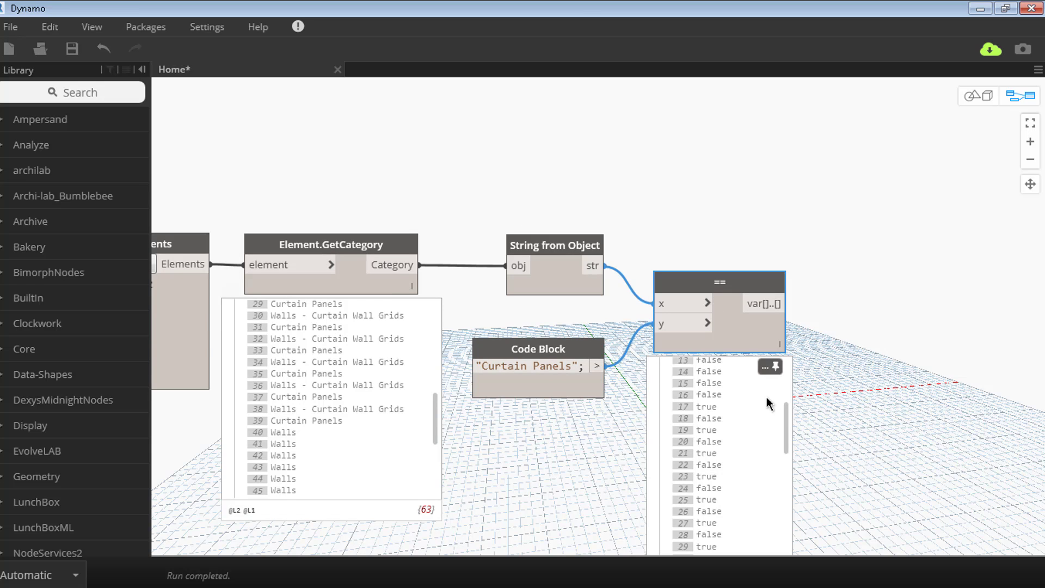
mouse_move(706, 433)
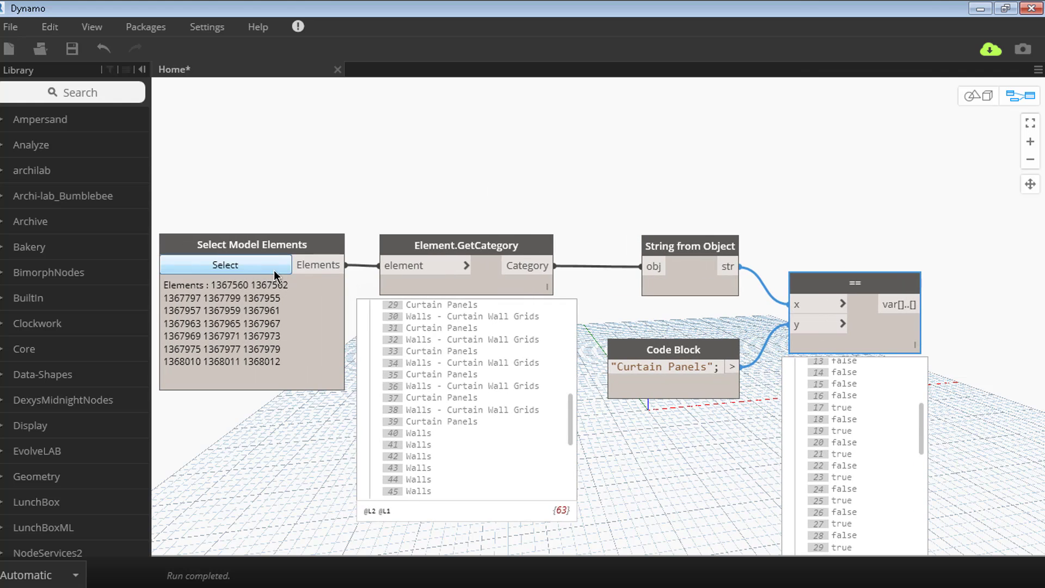
mouse_move(695, 213)
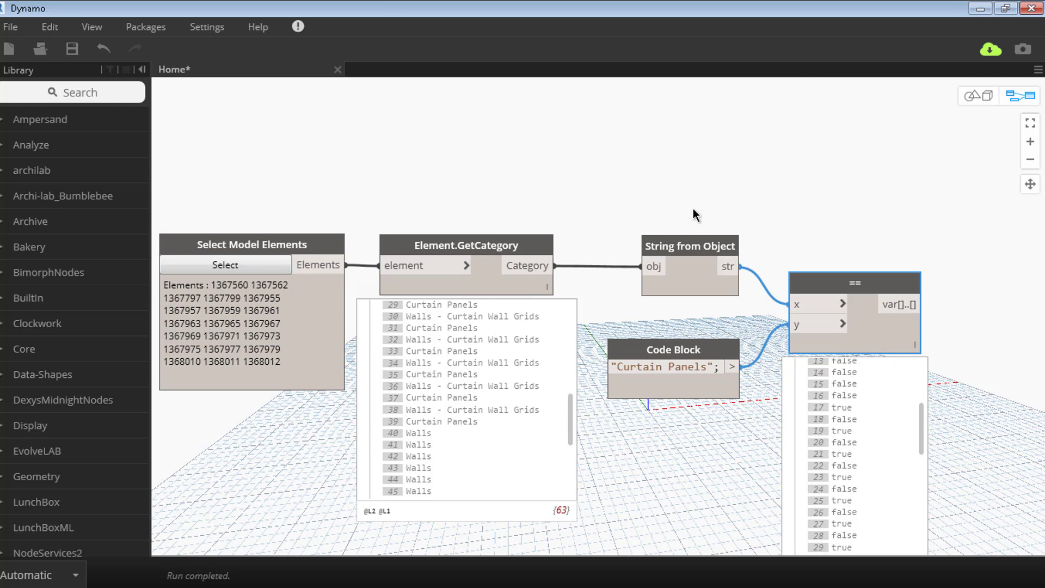
left_click_drag(695, 213, 624, 196)
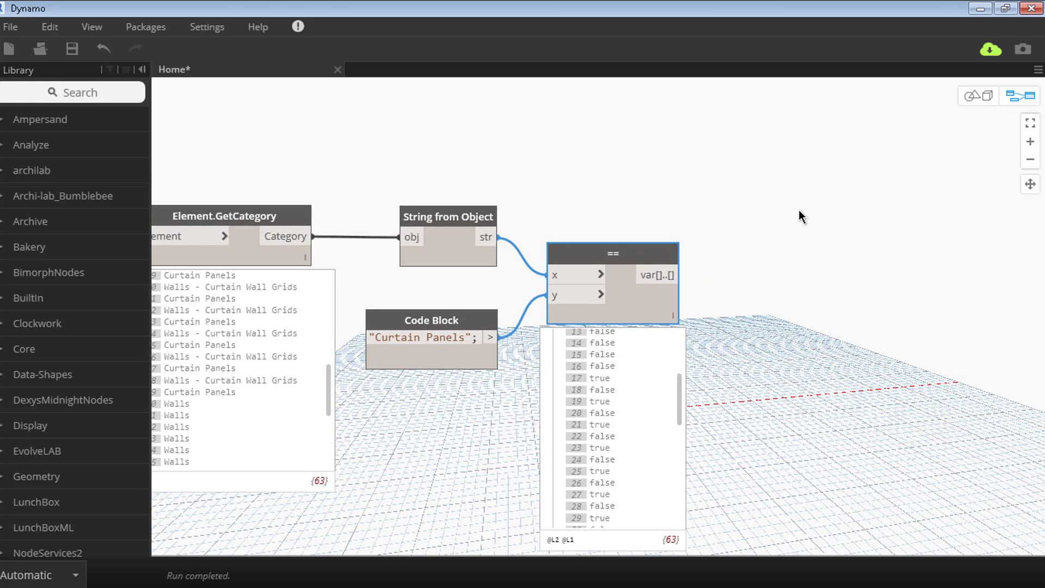
- Add List.AllIndicesOf with a 'true' code block as item and == output as list
right_click(799, 217)
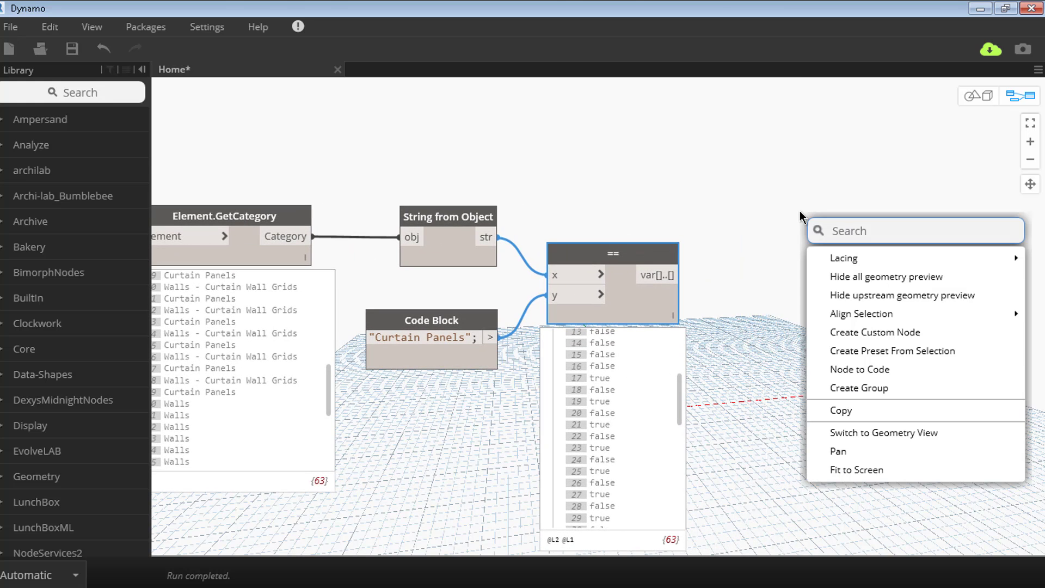
type("Lis all indec")
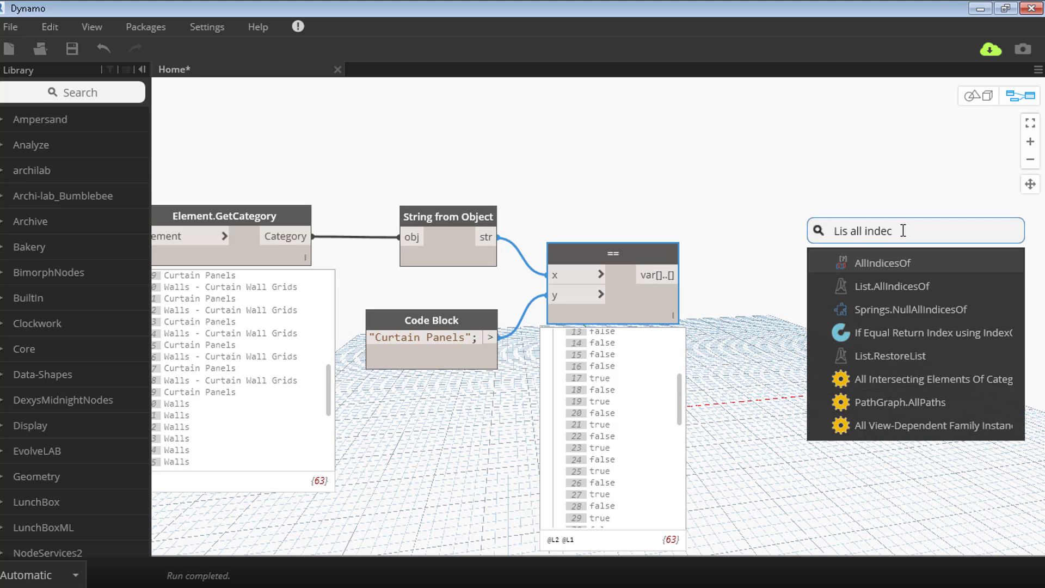
left_click(888, 286)
type("true;")
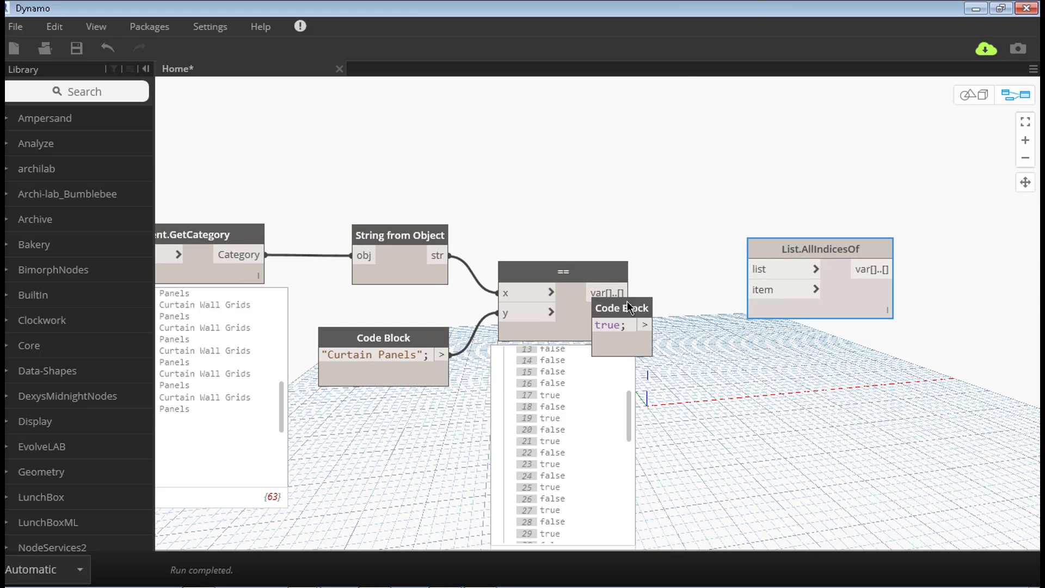
left_click_drag(622, 307, 679, 299)
type("get ite")
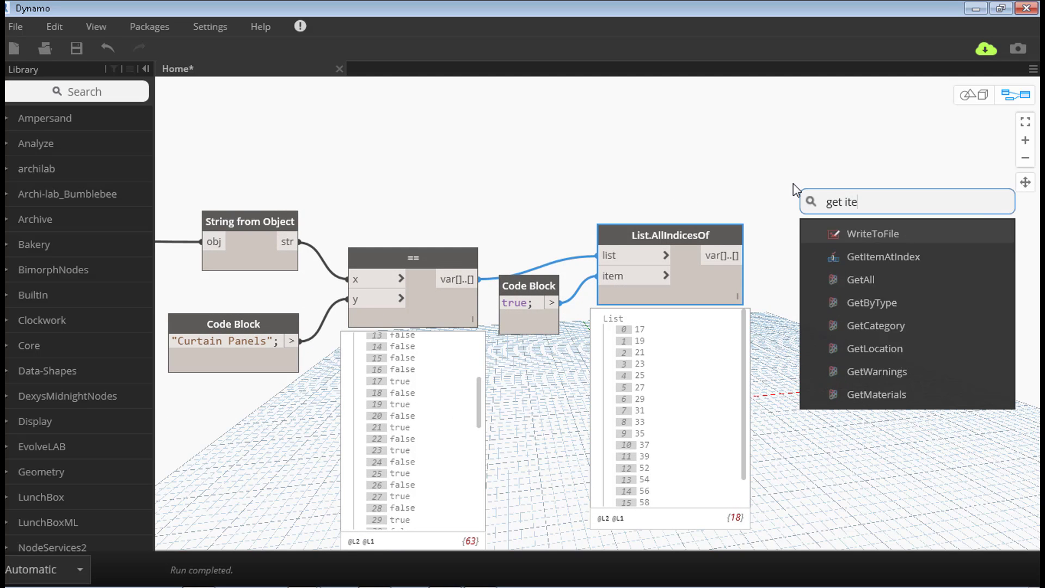
- Add List.GetItemAtIndex using Select Model Elements as list and the indices as index
left_click(884, 256)
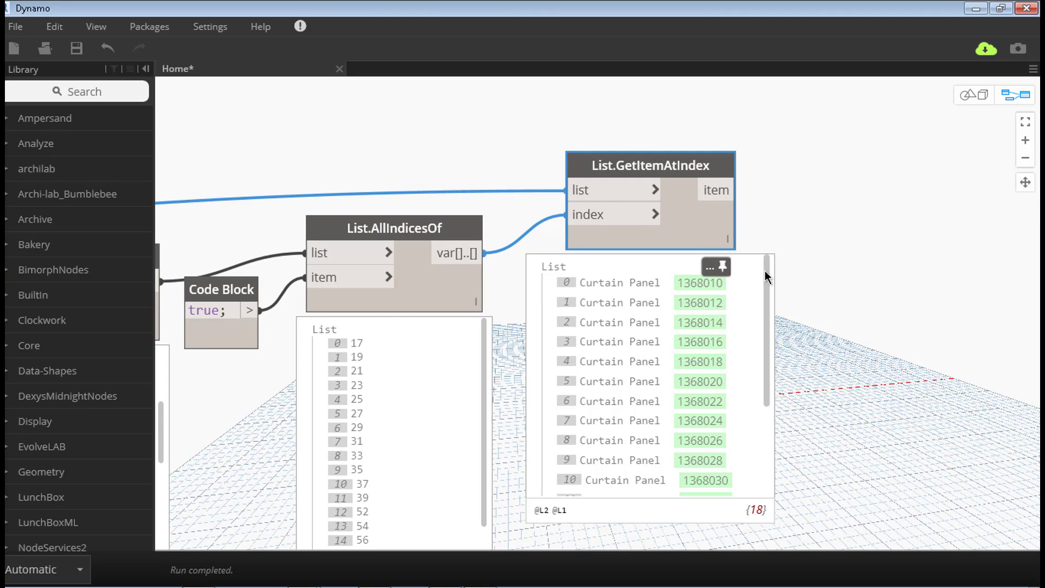
mouse_move(790, 229)
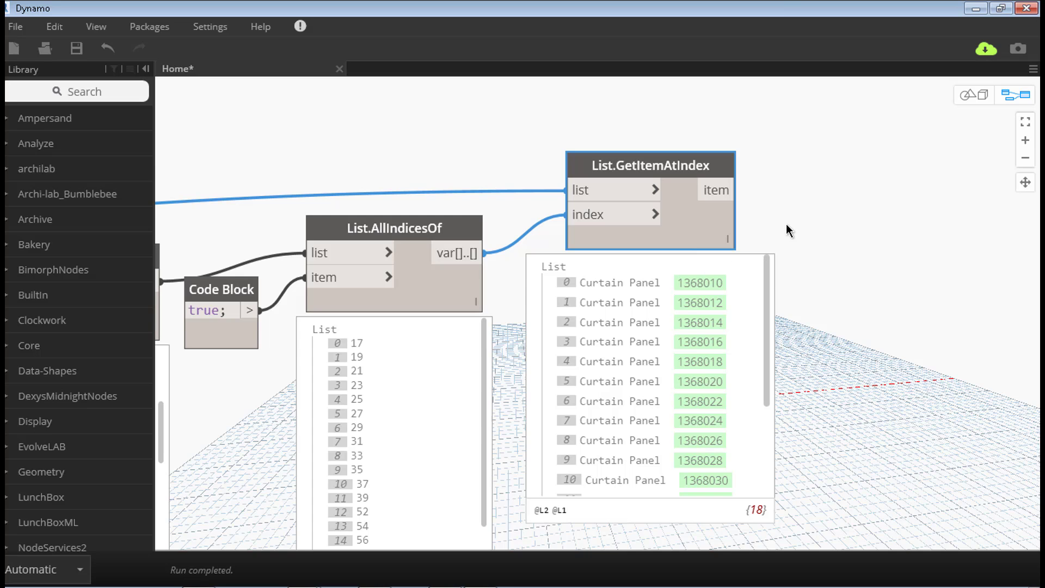
mouse_move(855, 230)
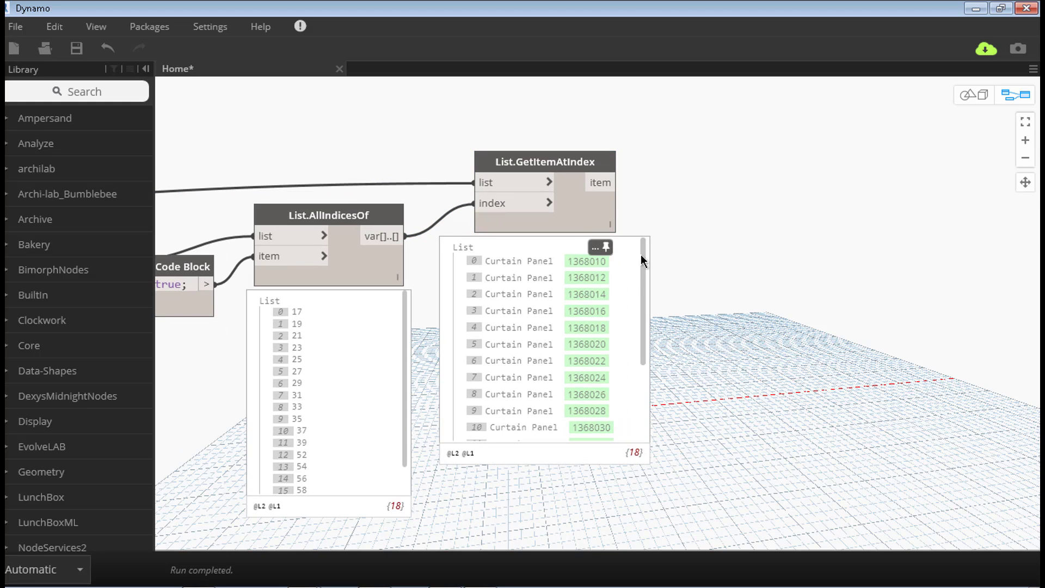
mouse_move(644, 246)
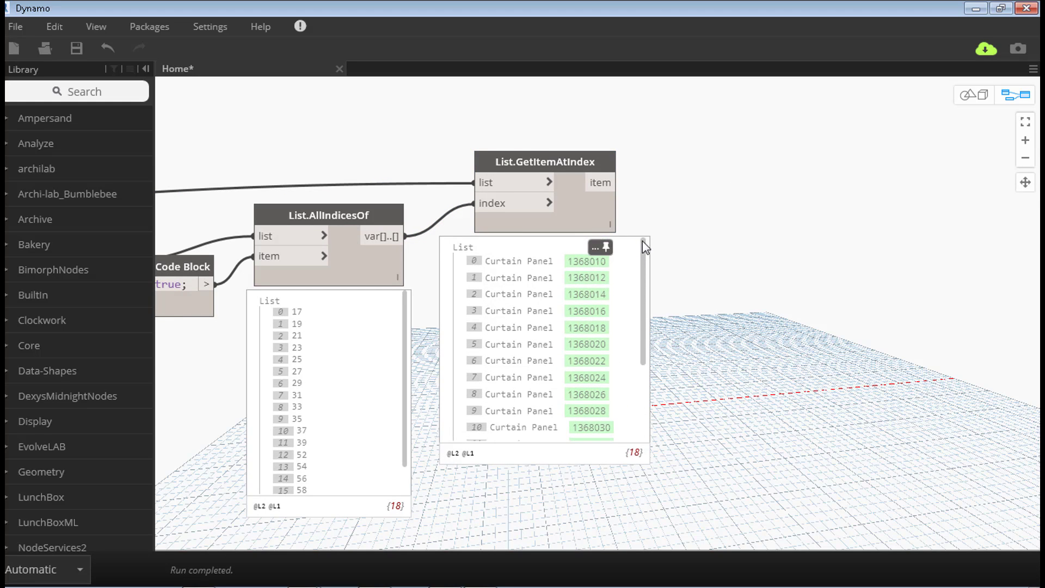
mouse_move(738, 170)
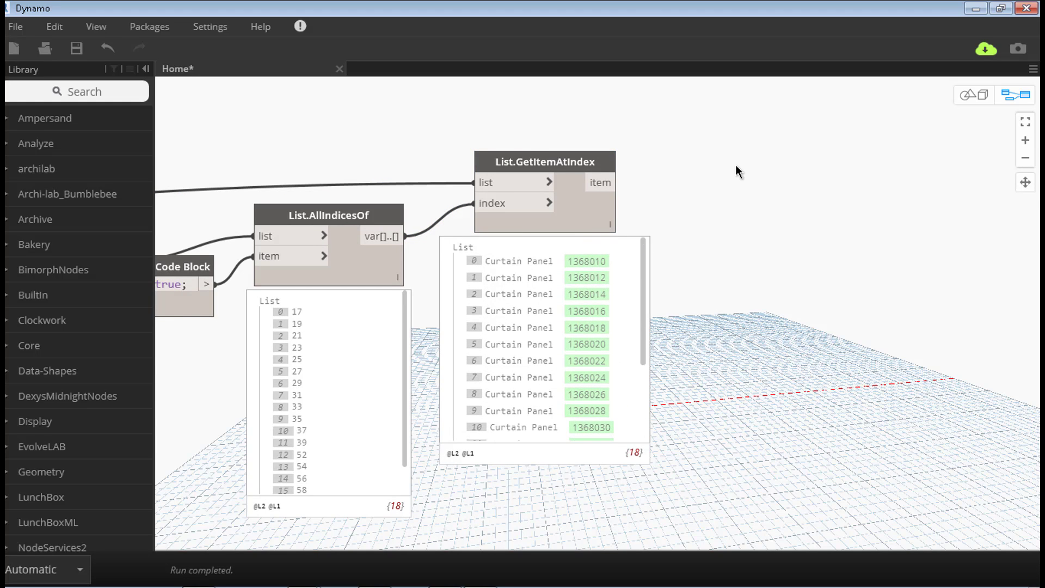
scroll("down", 3)
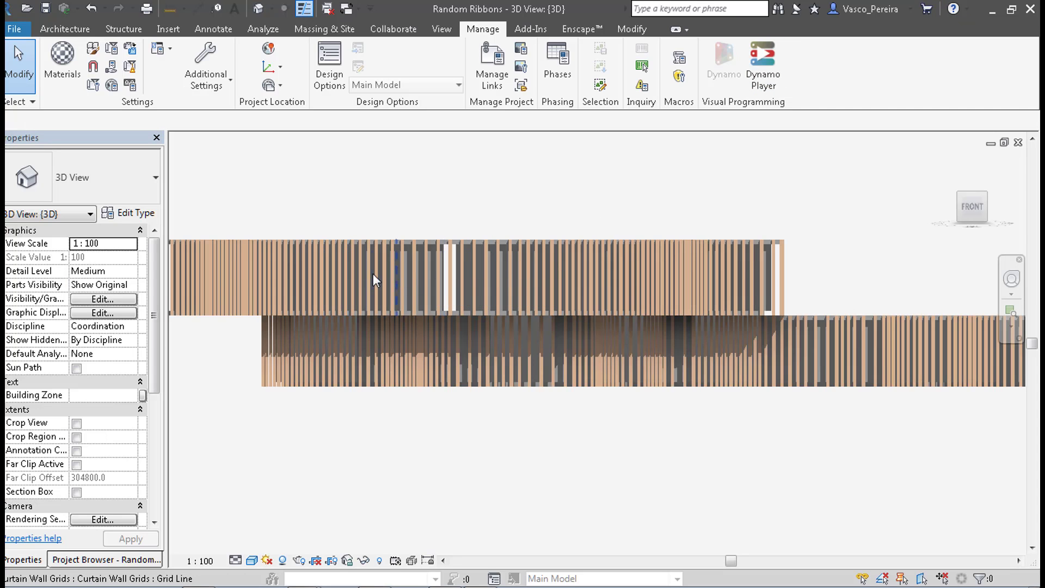
mouse_move(279, 273)
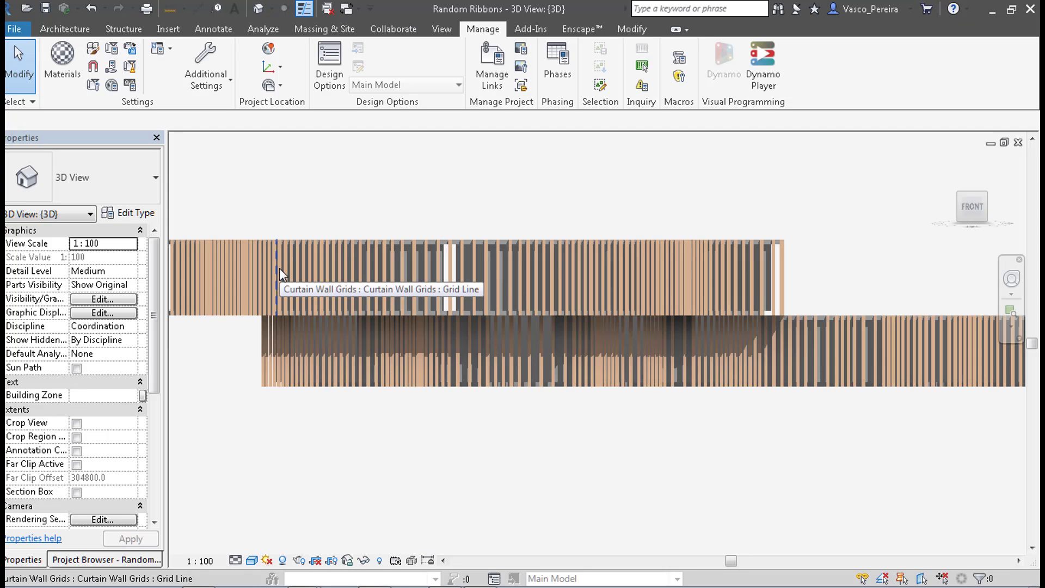
mouse_move(363, 271)
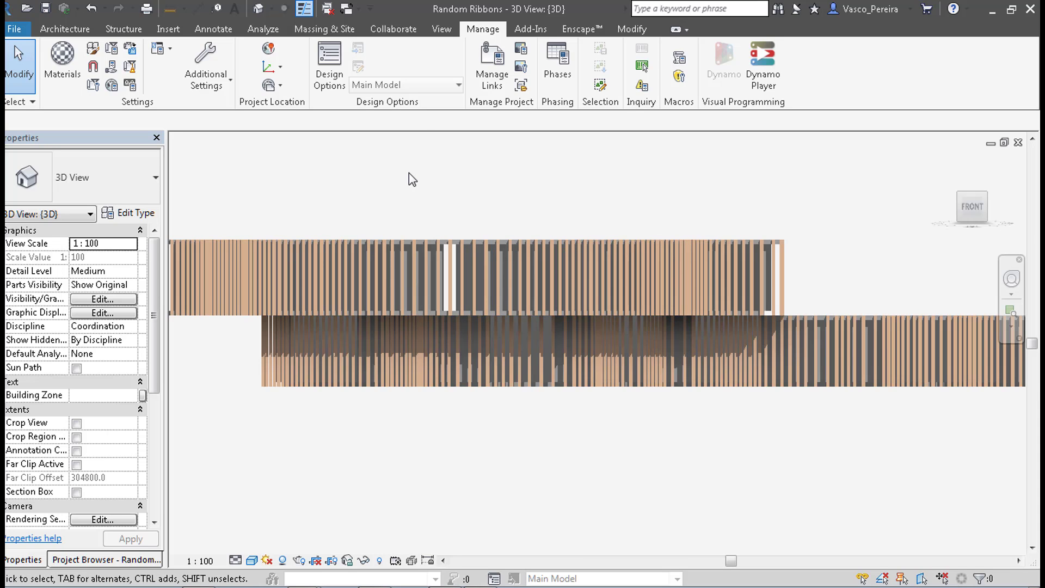
mouse_move(348, 206)
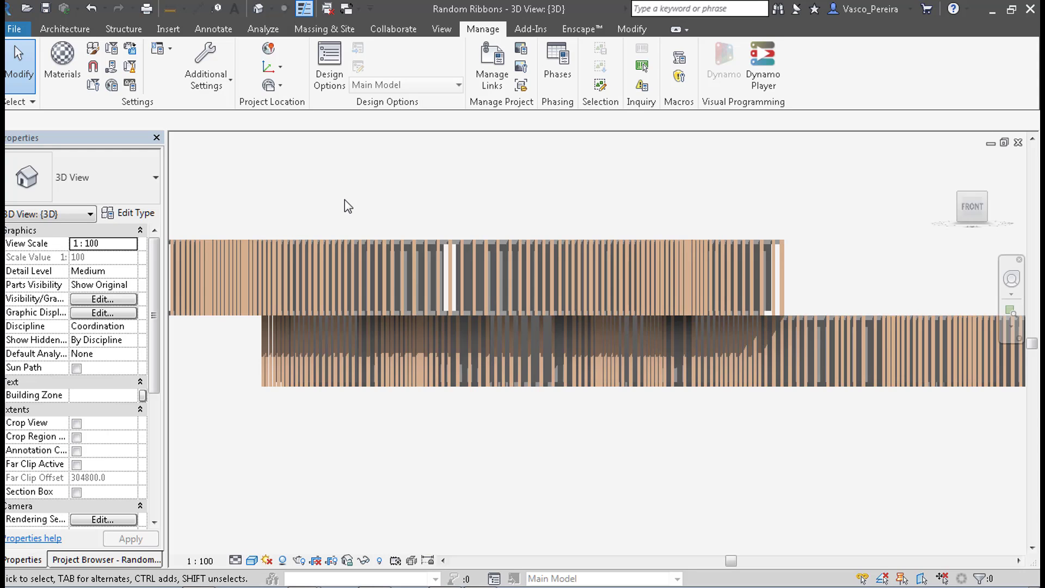
mouse_move(802, 188)
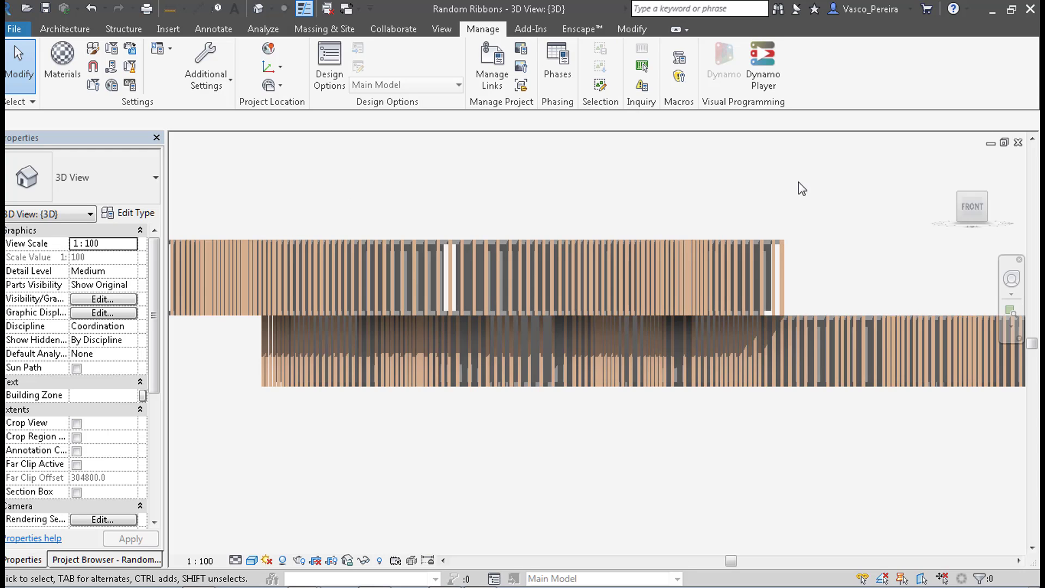
mouse_move(774, 199)
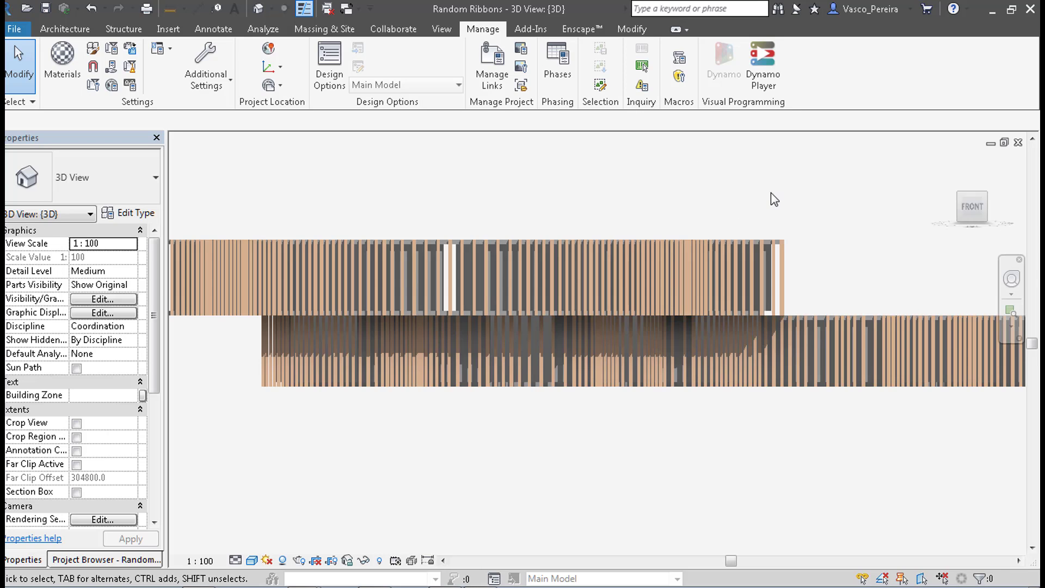
mouse_move(583, 338)
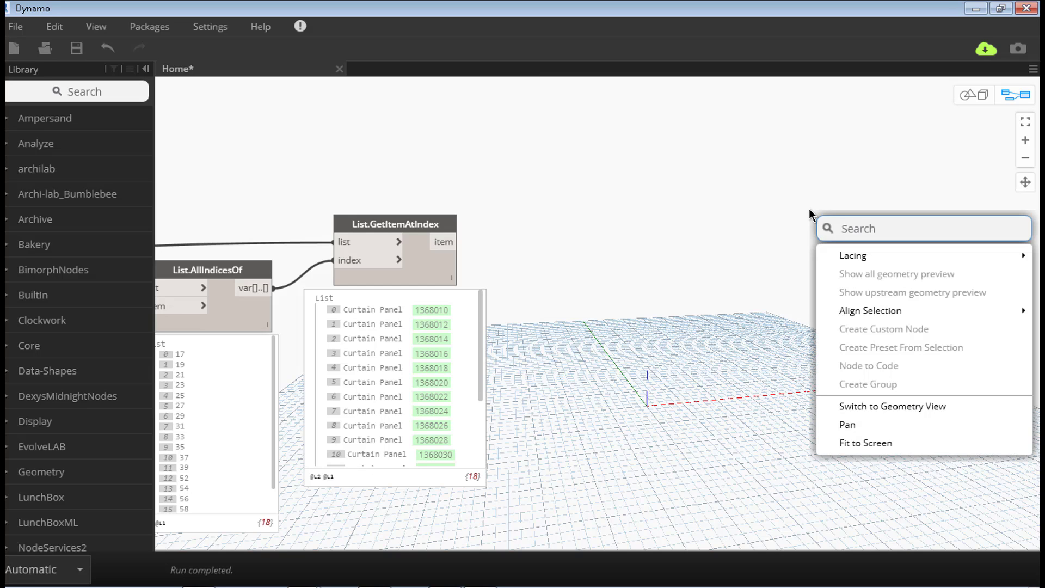
- Place Solid.Centroid via 'solid ce' and search for Element.Geometry
type("solid ce")
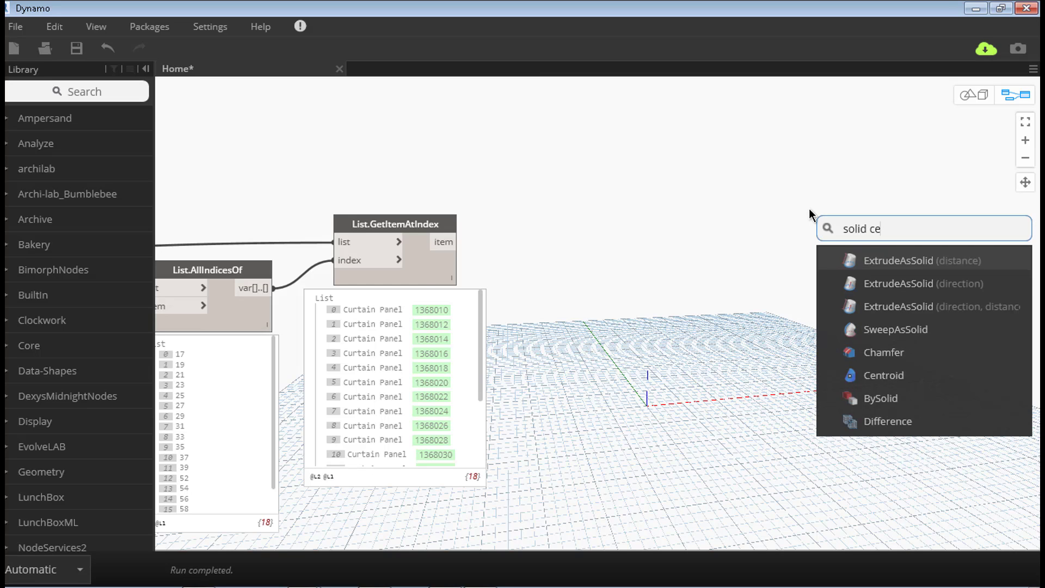
left_click(882, 374)
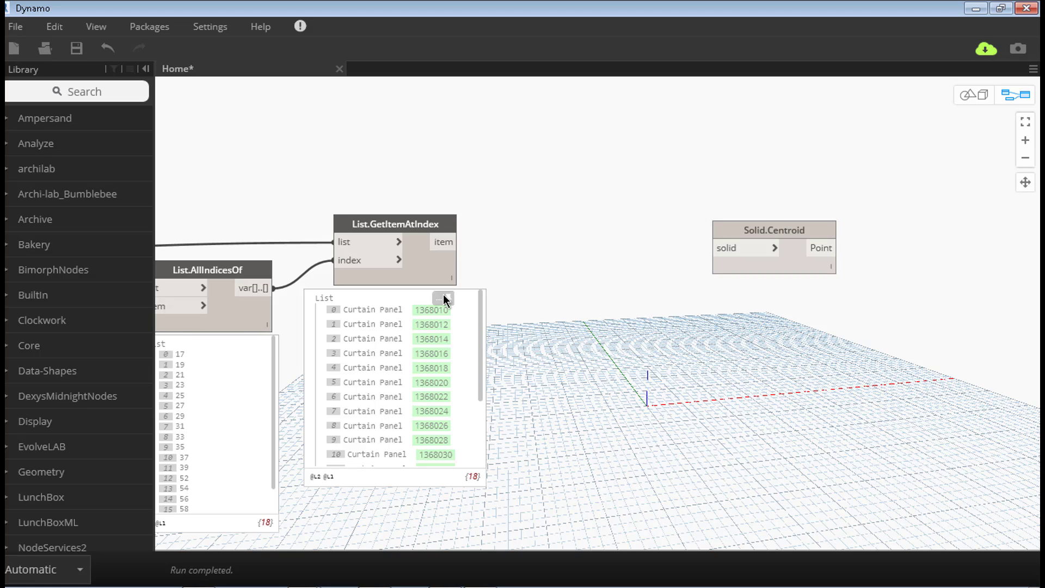
type("element geom")
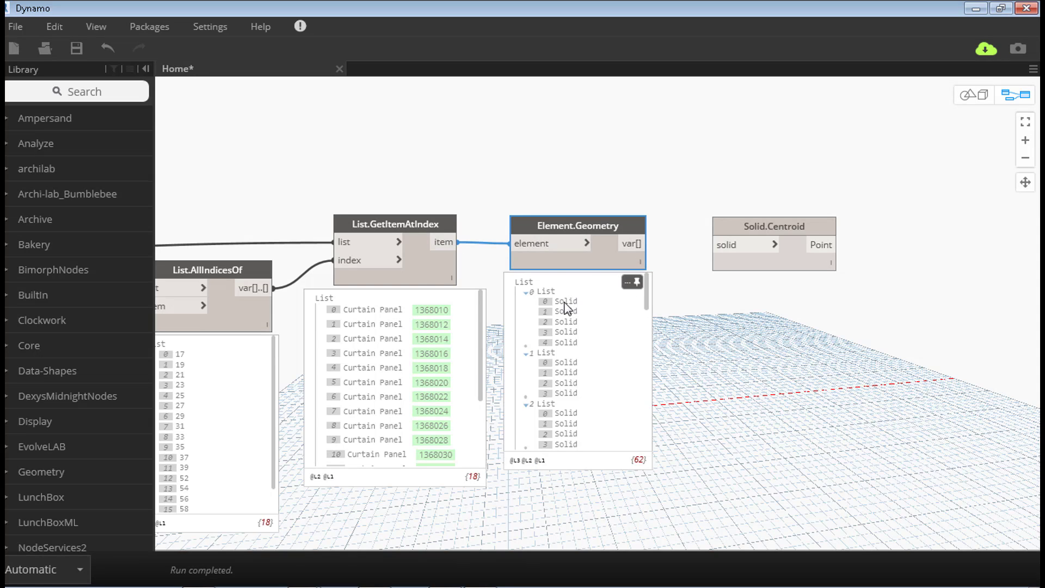
mouse_move(567, 359)
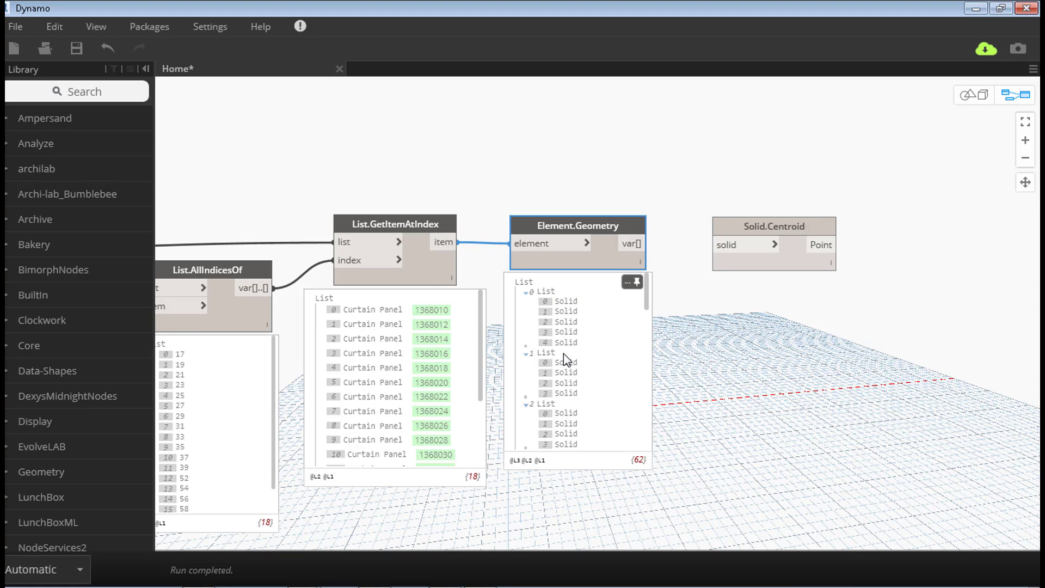
mouse_move(568, 342)
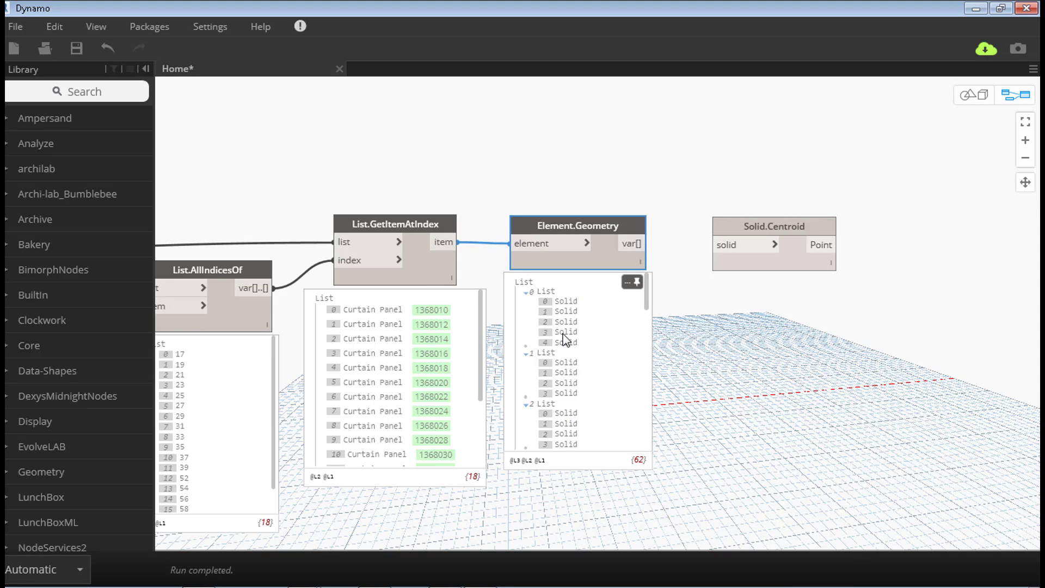
mouse_move(468, 318)
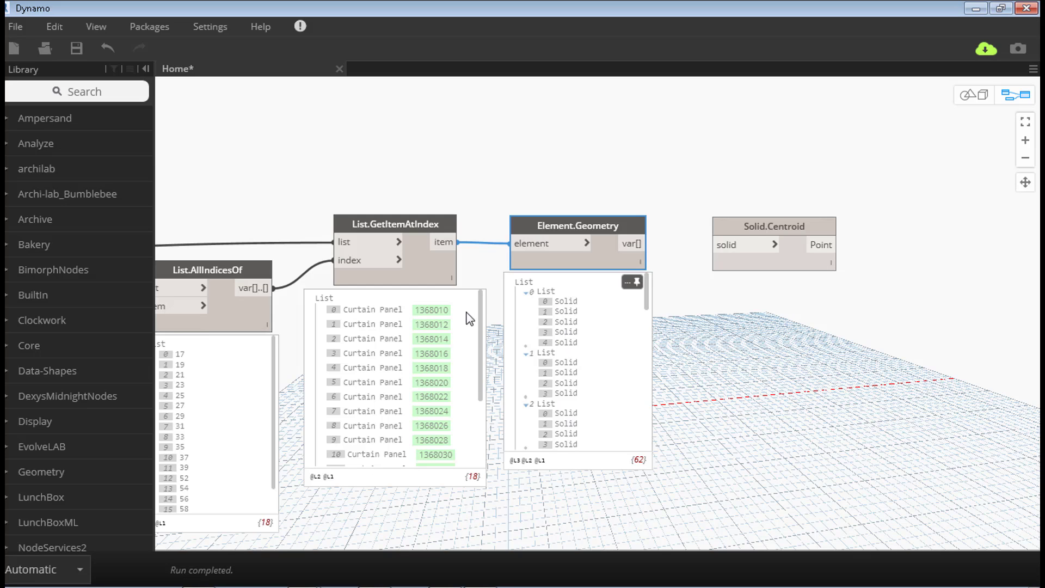
mouse_move(427, 315)
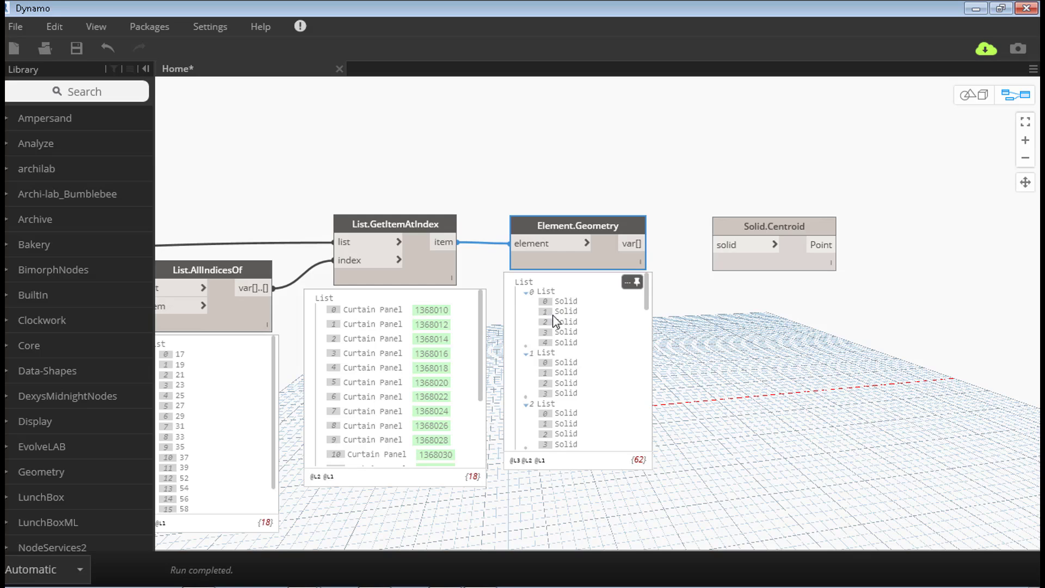
mouse_move(553, 347)
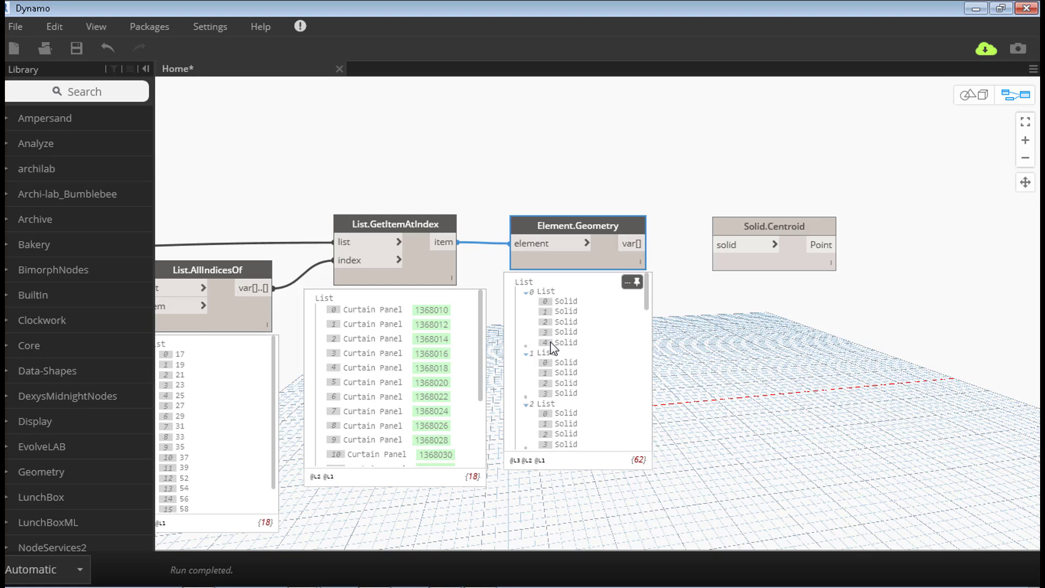
mouse_move(562, 311)
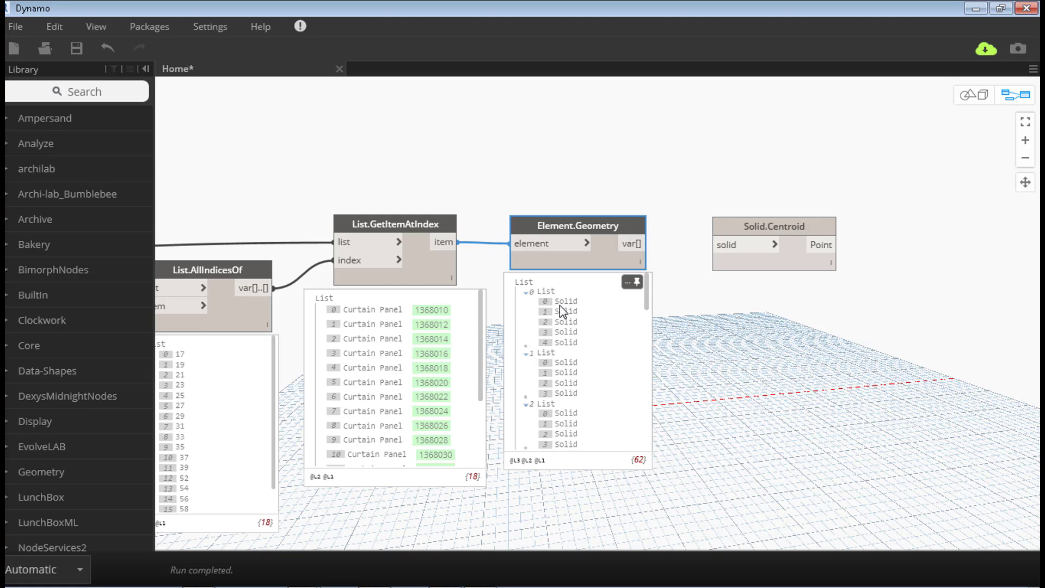
mouse_move(550, 348)
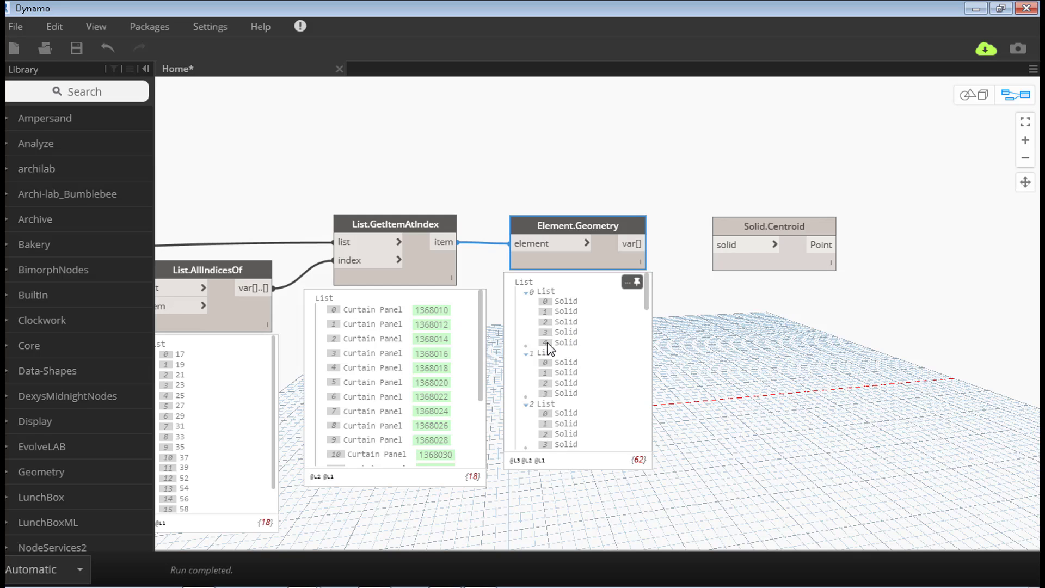
mouse_move(551, 347)
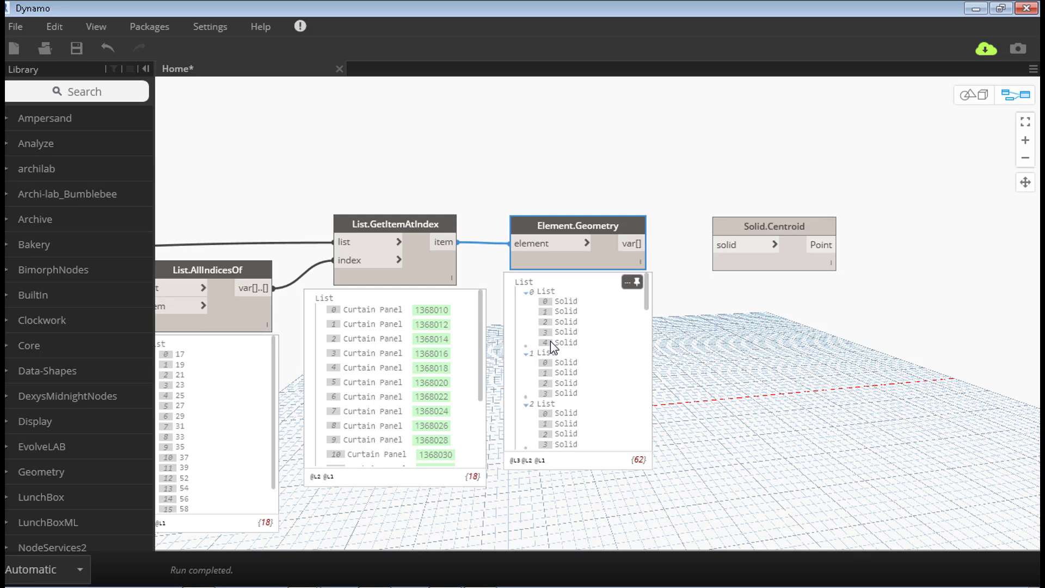
mouse_move(553, 347)
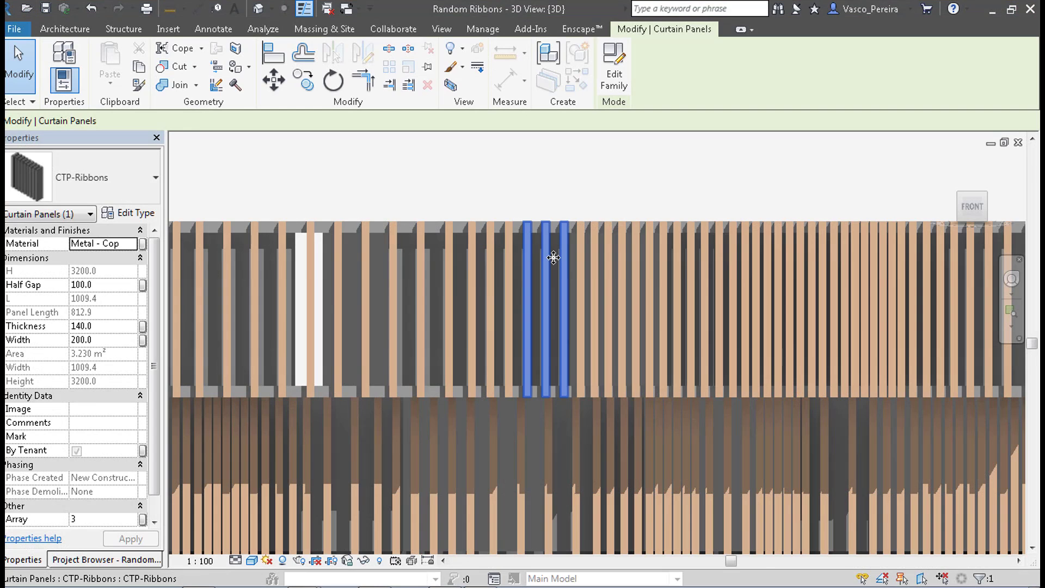
mouse_move(537, 304)
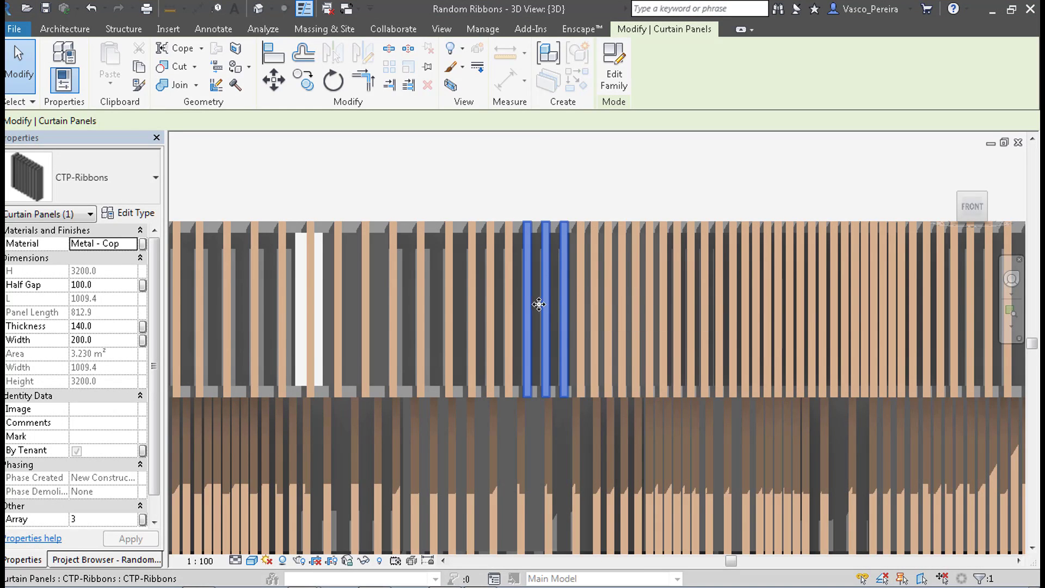
mouse_move(548, 299)
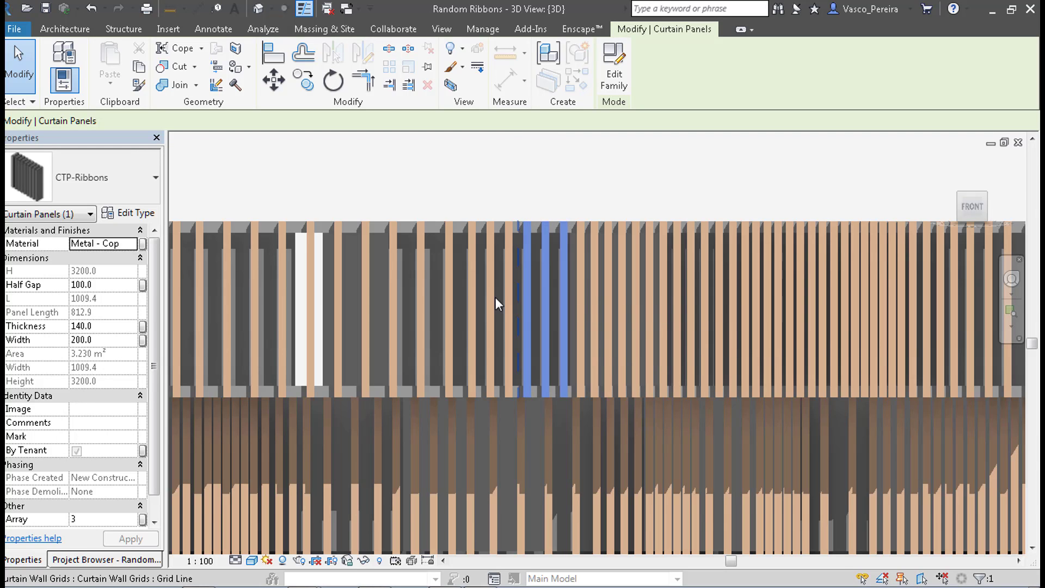
mouse_move(497, 304)
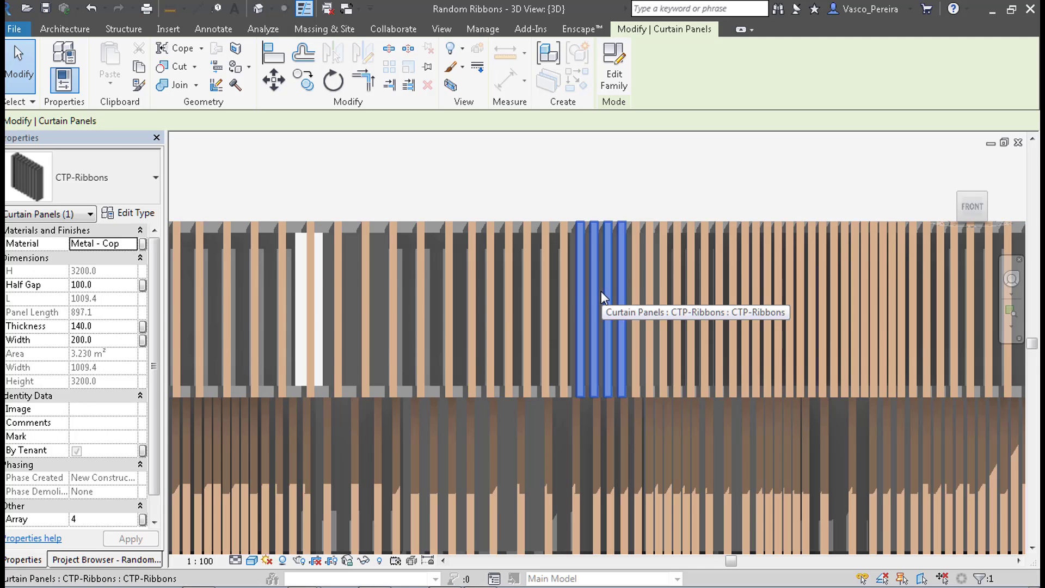
mouse_move(575, 300)
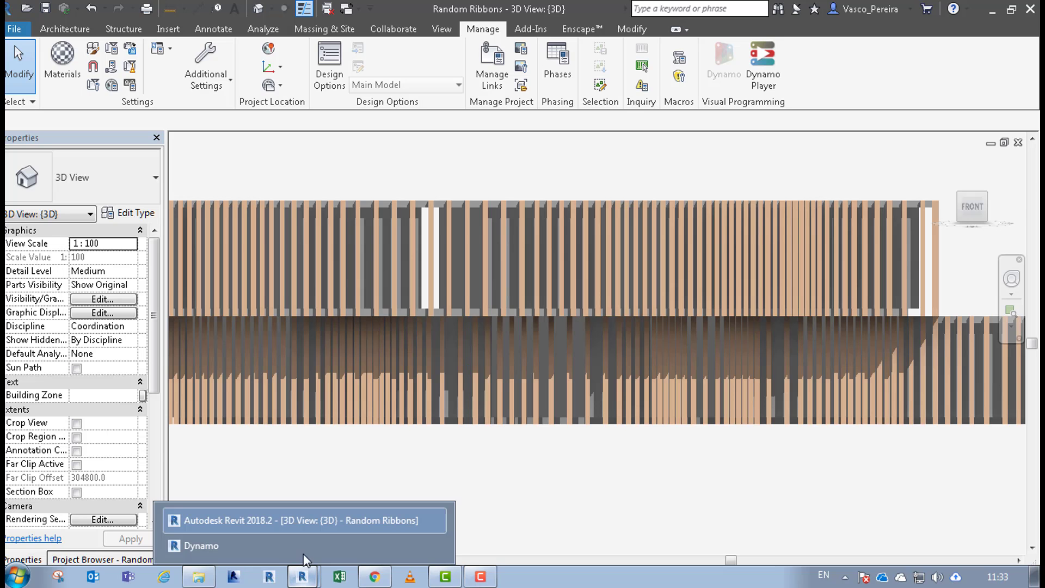
left_click(202, 546)
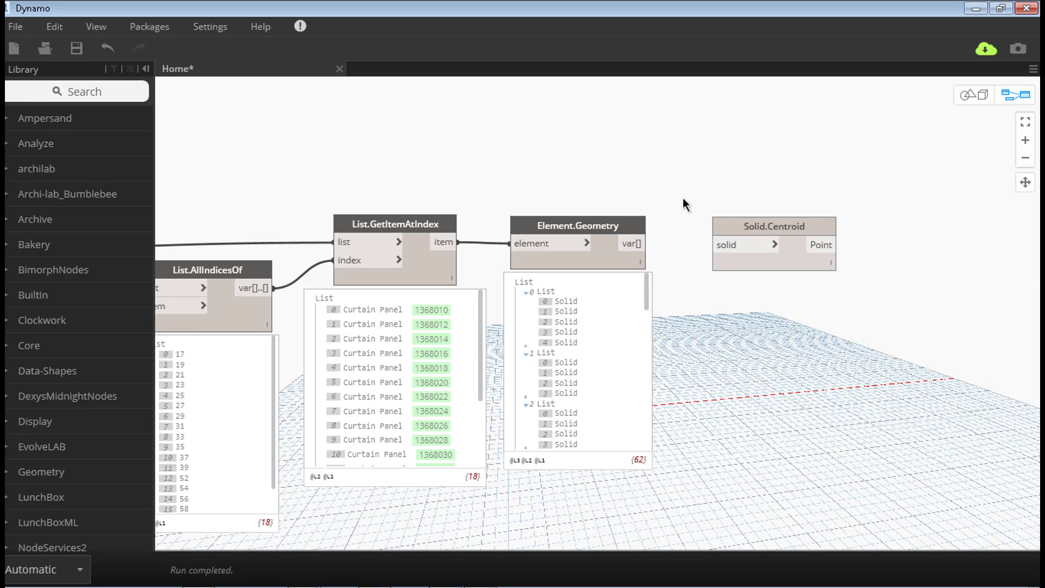
double_click(686, 204)
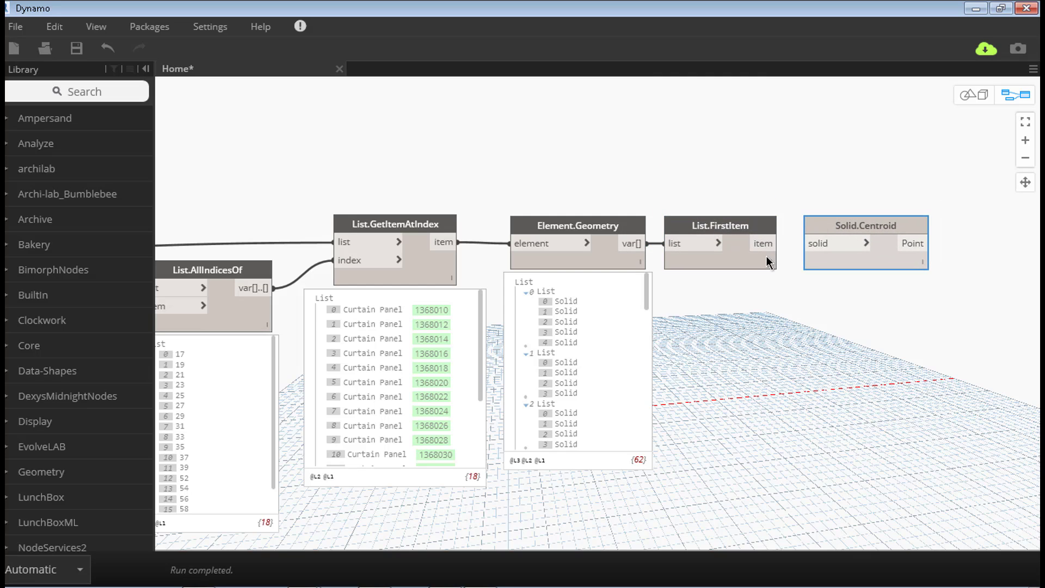
left_click(719, 225)
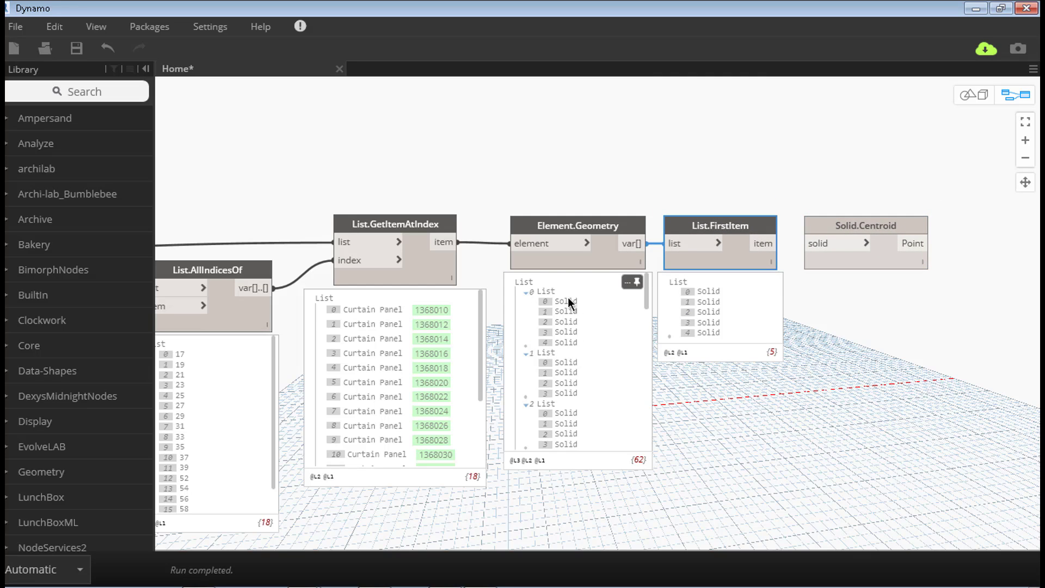
mouse_move(718, 226)
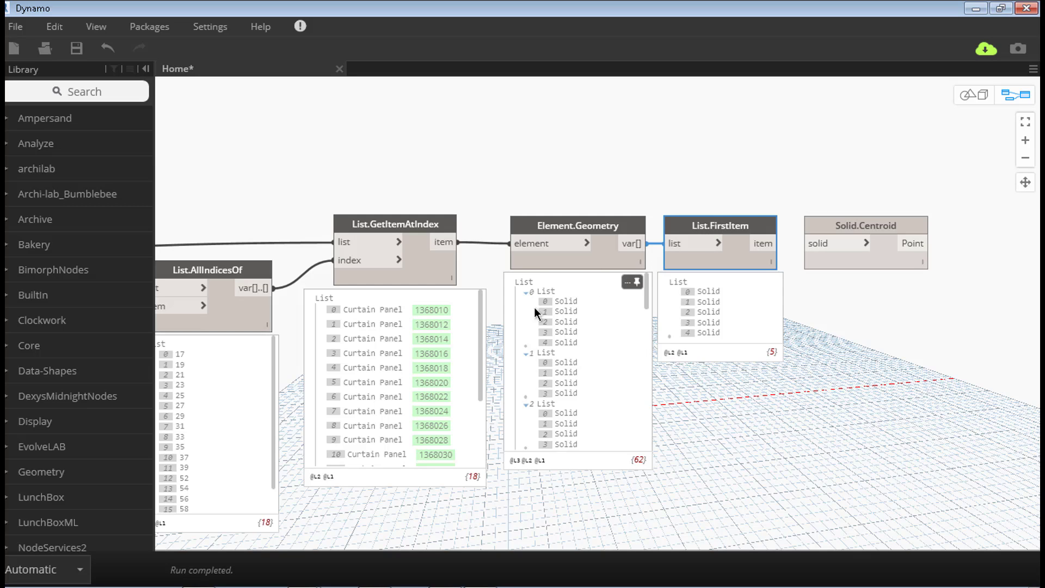
left_click(719, 242)
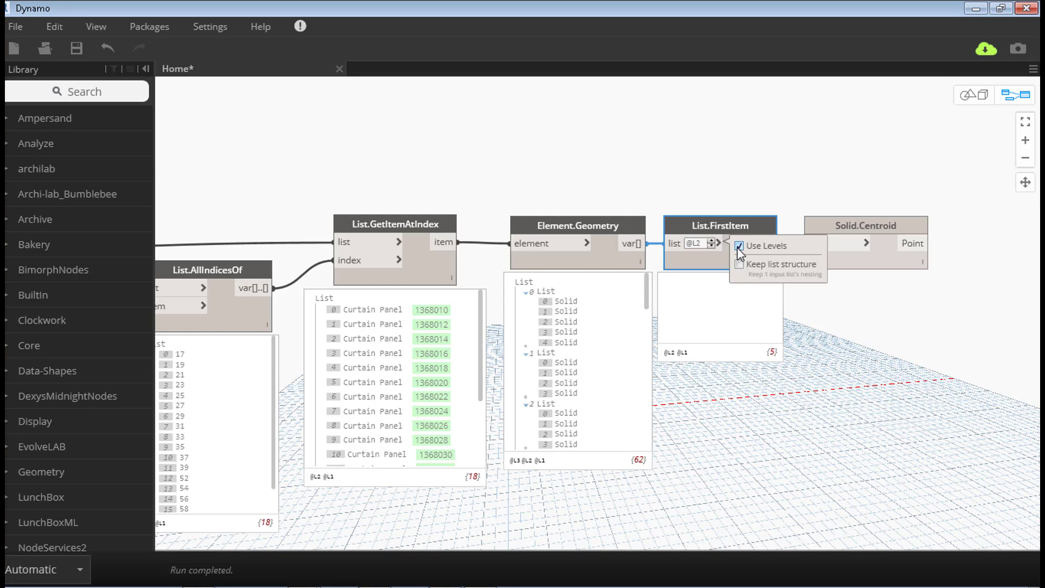
left_click(739, 245)
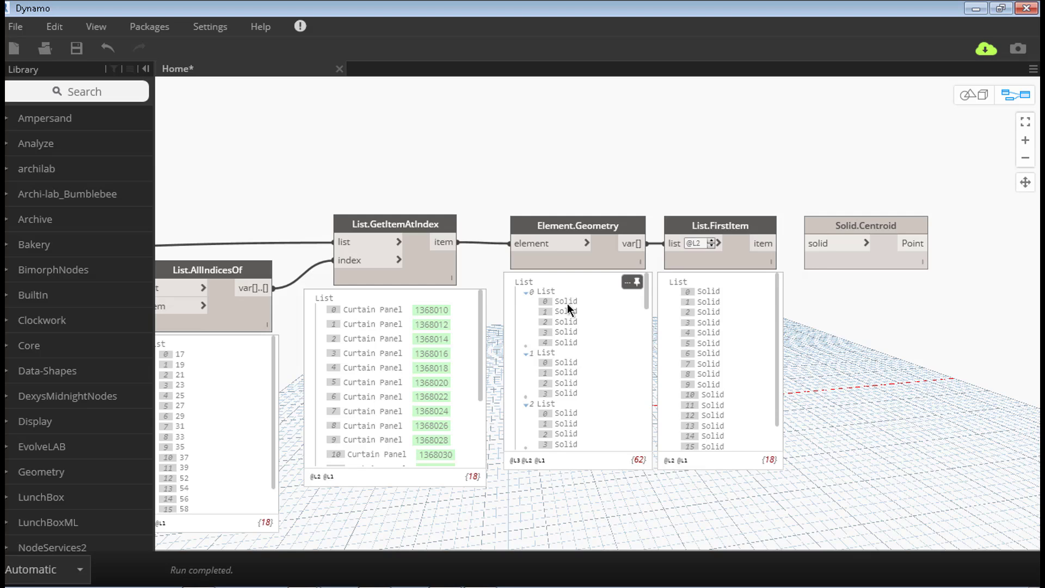
mouse_move(566, 418)
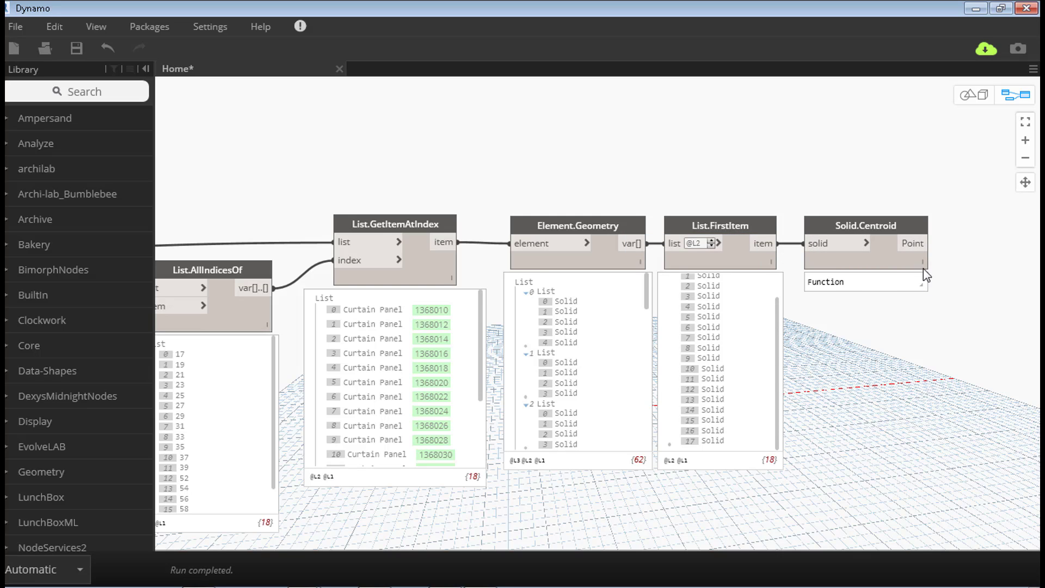
left_click(865, 225)
type("points deconstr")
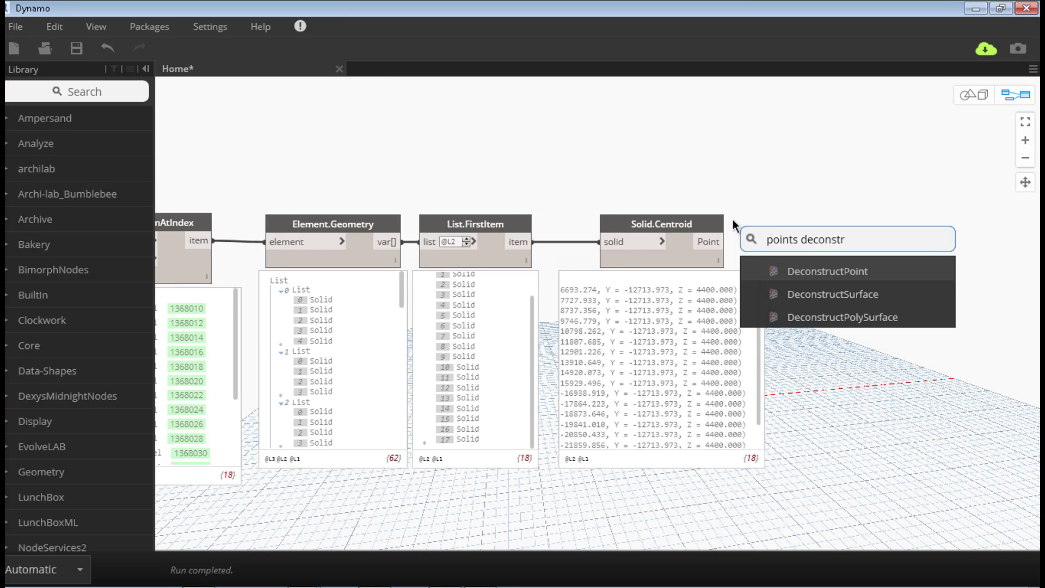
- Add Points.DeconstructPoint after Solid.Centroid and an x+y+z code block summing each centroid
left_click(828, 271)
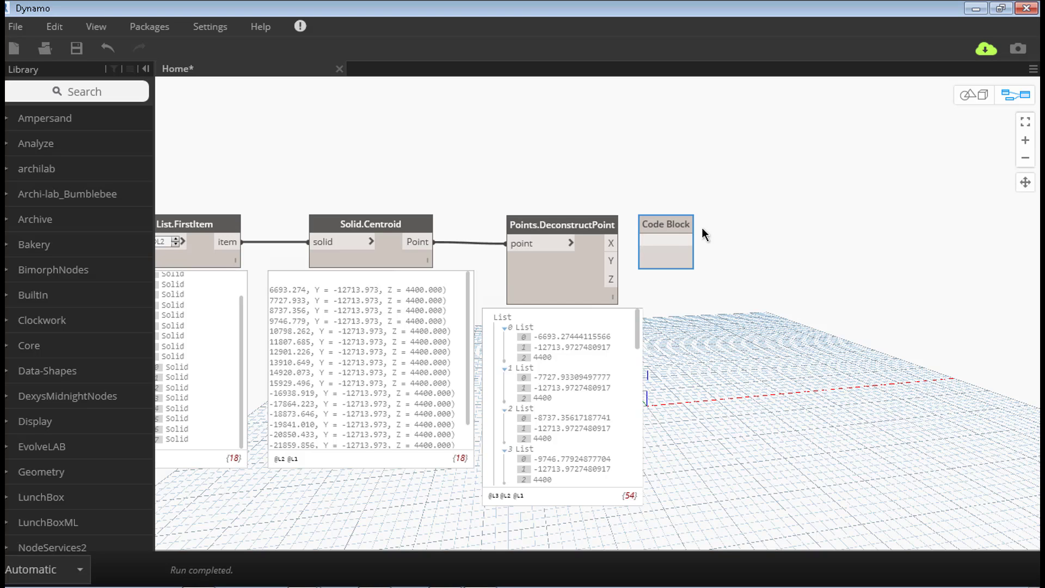
left_click(665, 243)
type("x+y+z;")
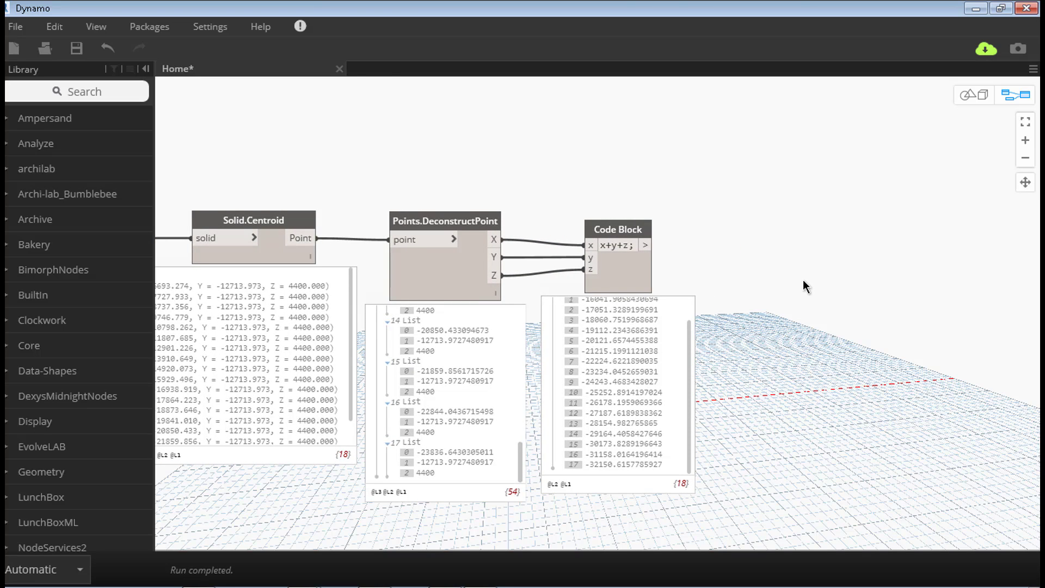
type("sort index")
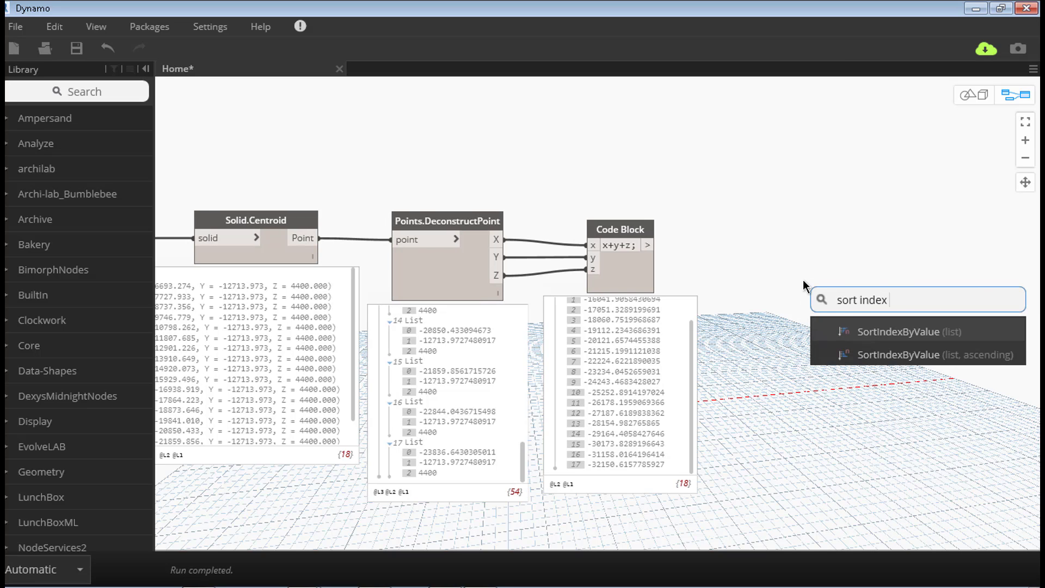
- Add SortIndexByValue and a Reorder node whose indice input takes the sorted indices
left_click(899, 332)
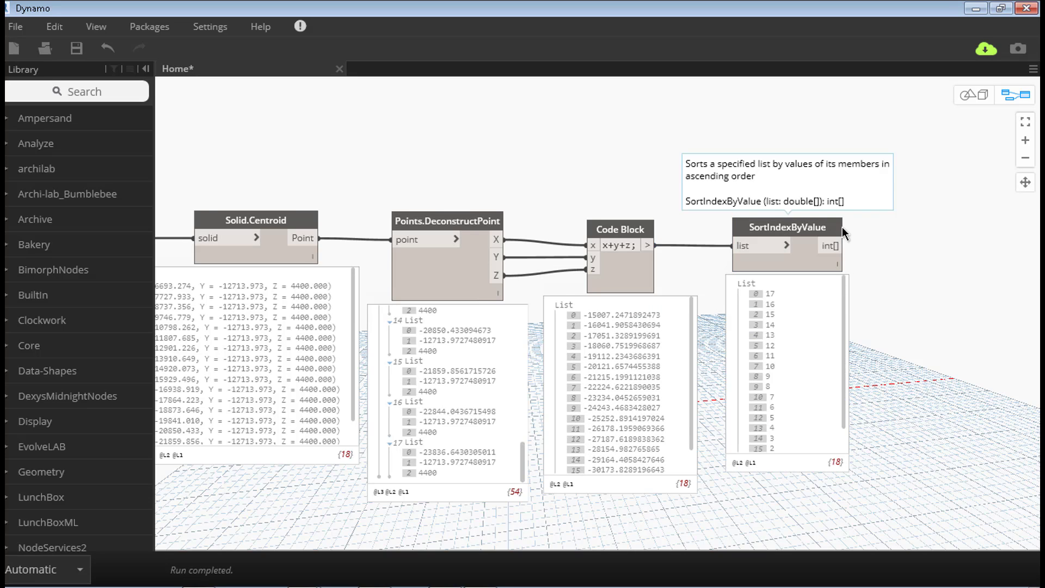
mouse_move(938, 281)
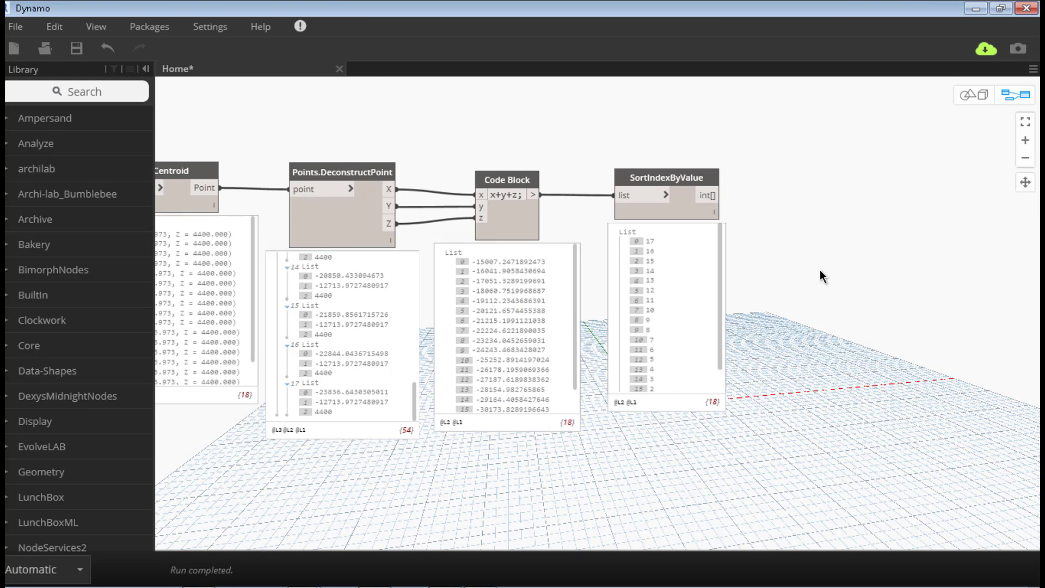
right_click(823, 317)
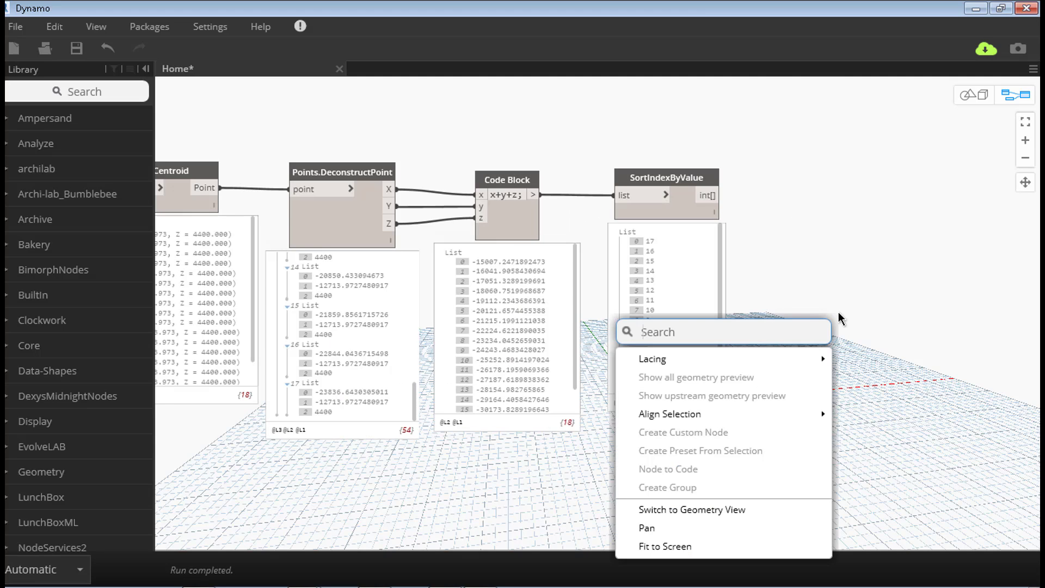
type("reorde")
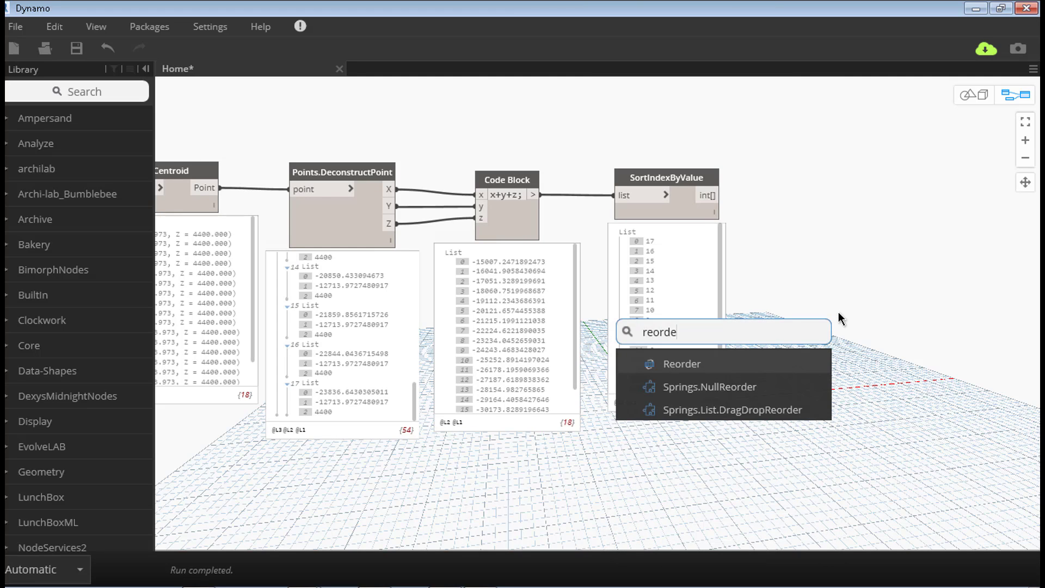
left_click(681, 363)
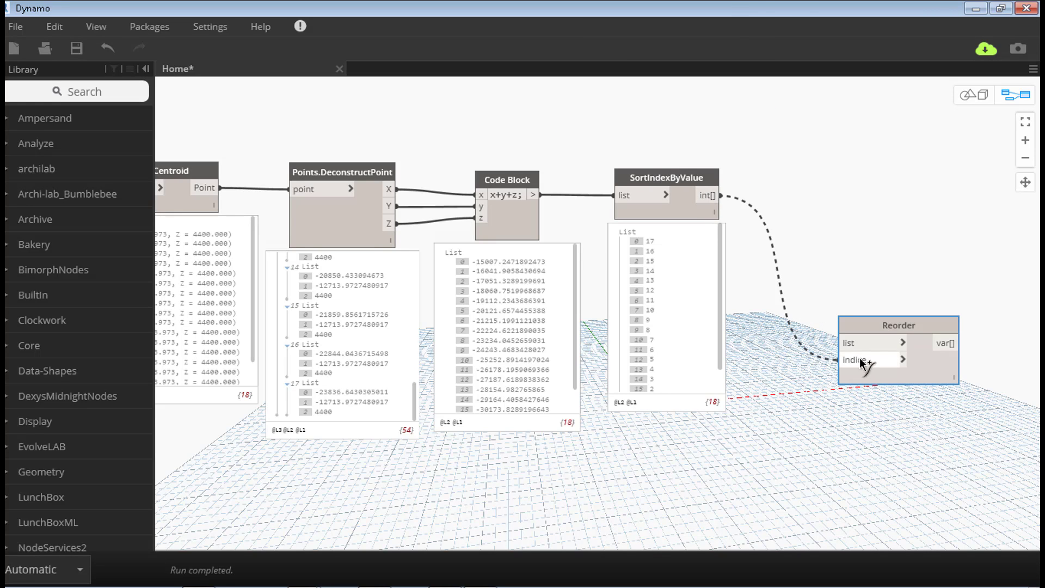
left_click_drag(897, 351, 878, 466)
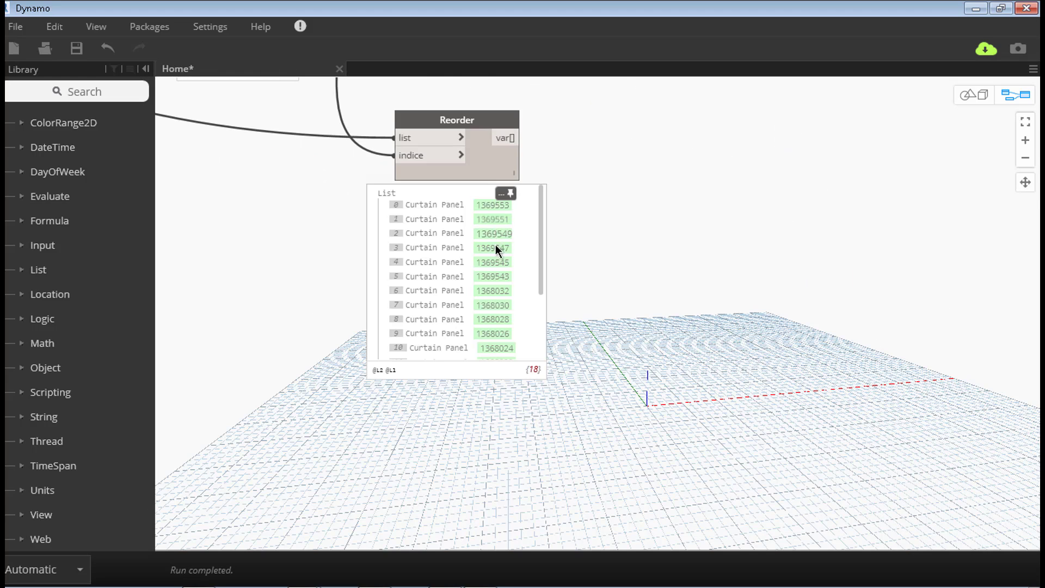
mouse_move(613, 253)
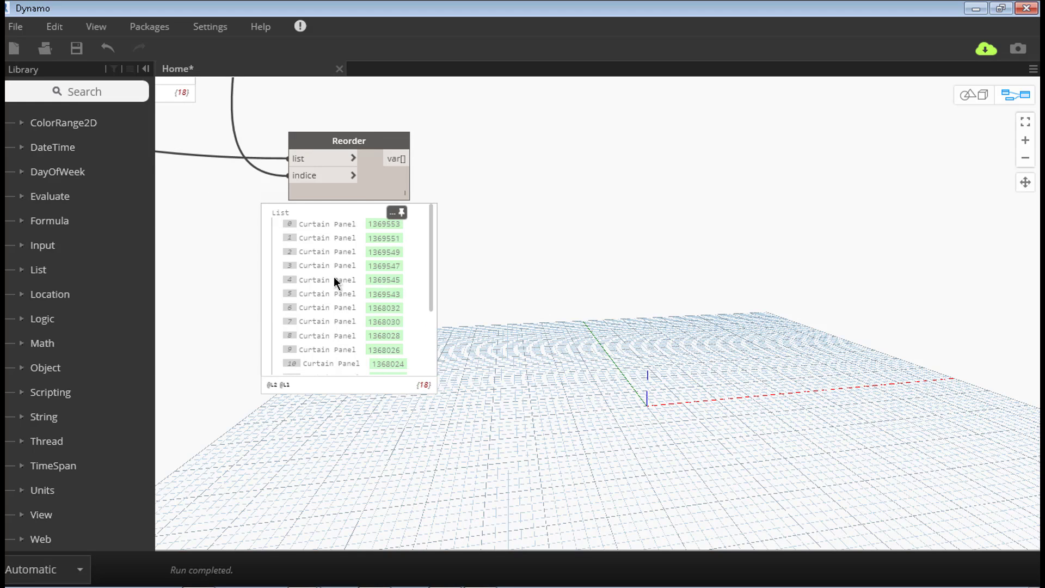
mouse_move(269, 297)
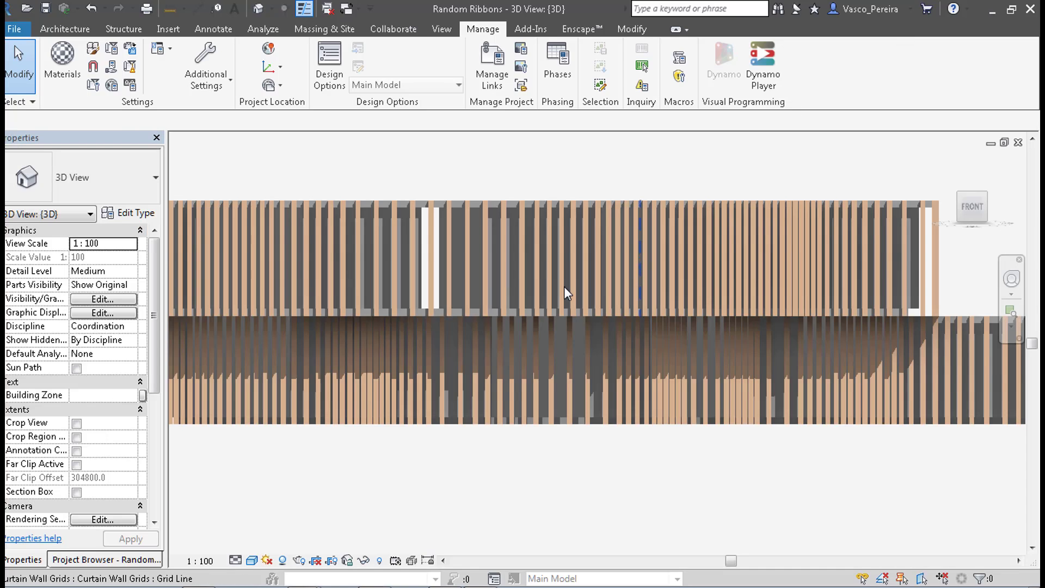
- Select a facade curtain panel and set its Array parameter to 6
left_click(296, 260)
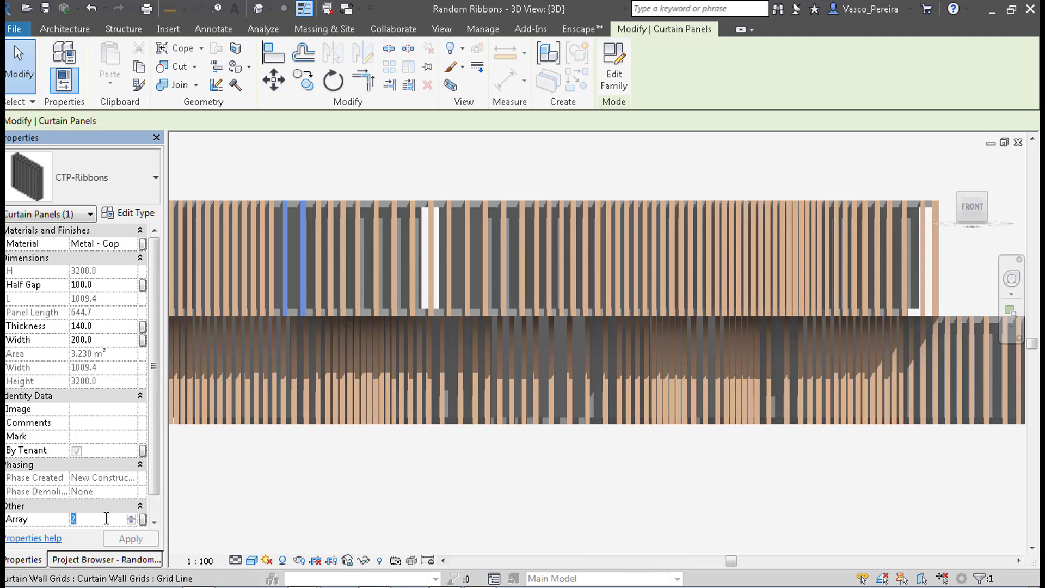
type("10")
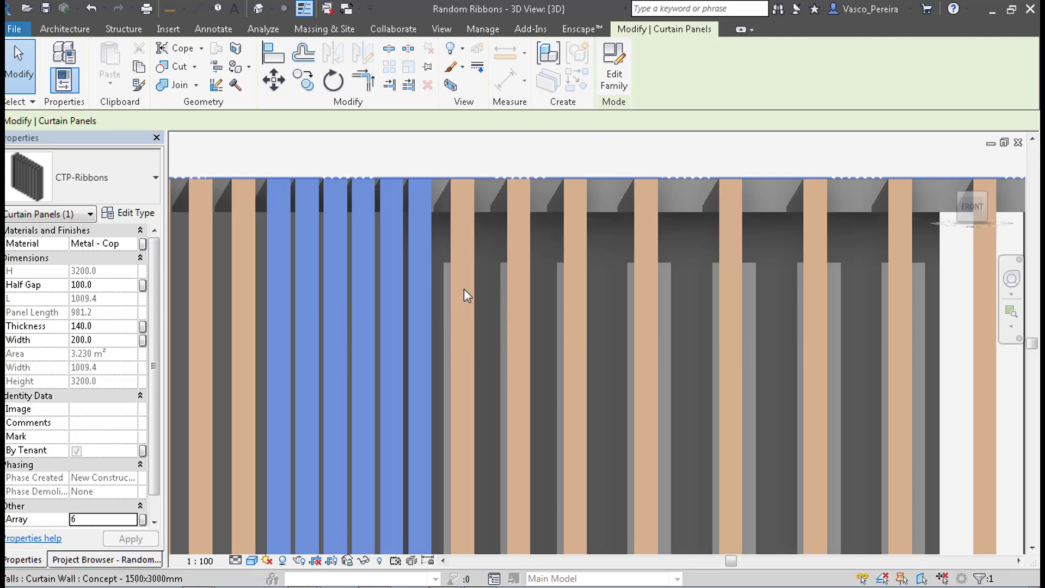
mouse_move(466, 295)
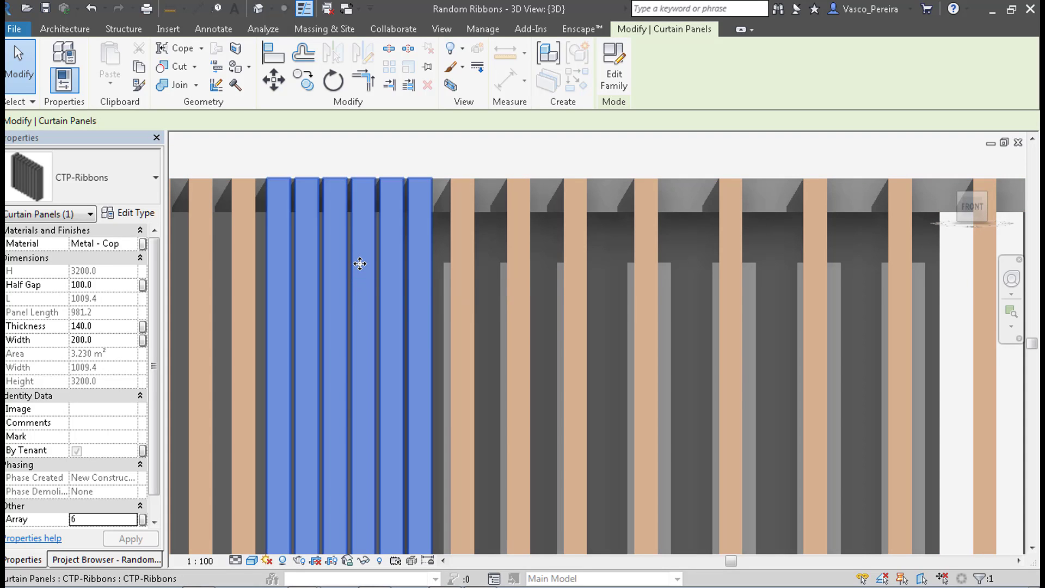
mouse_move(360, 259)
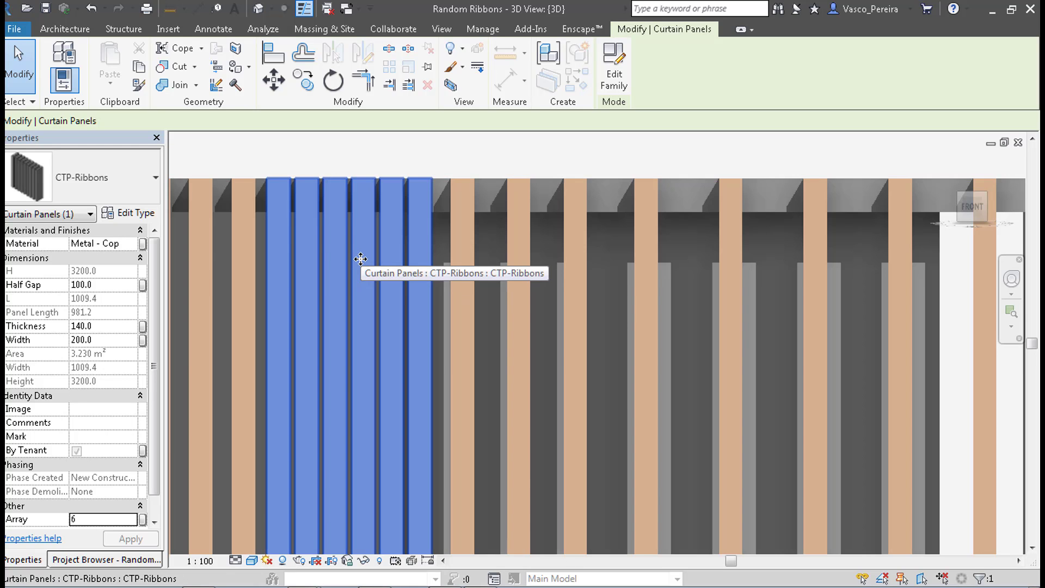
mouse_move(339, 250)
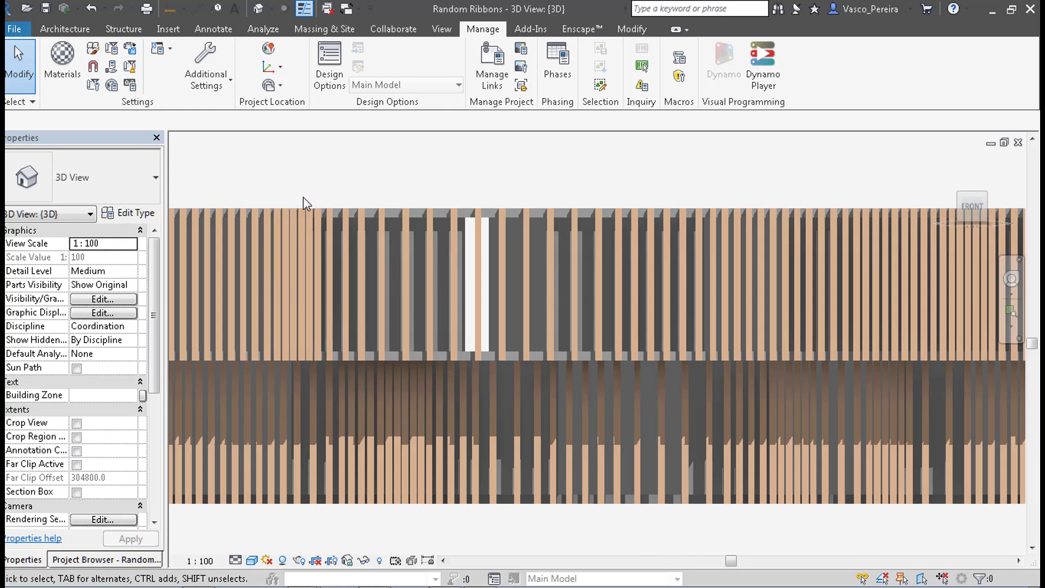
mouse_move(196, 172)
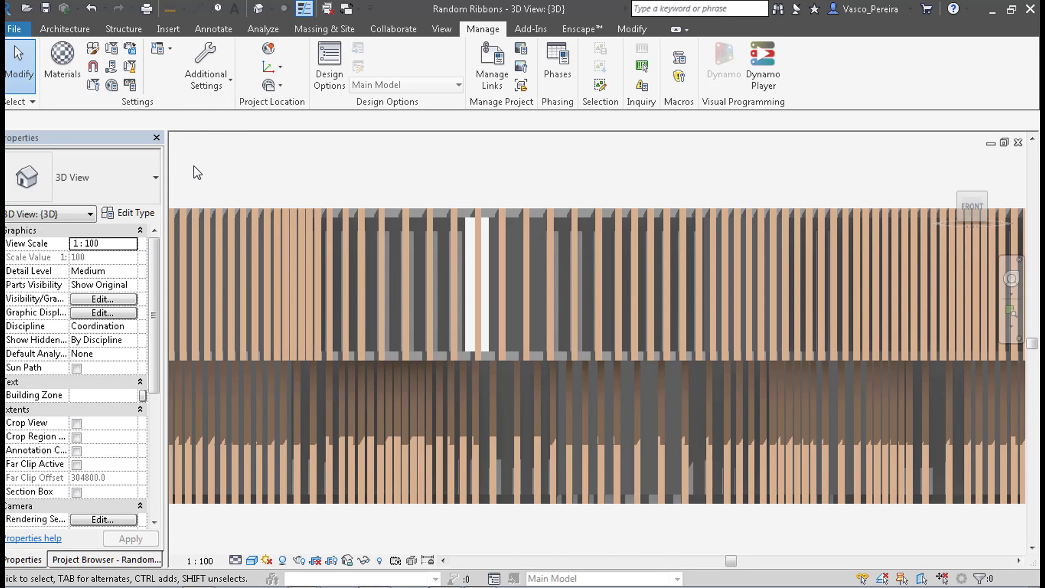
mouse_move(496, 156)
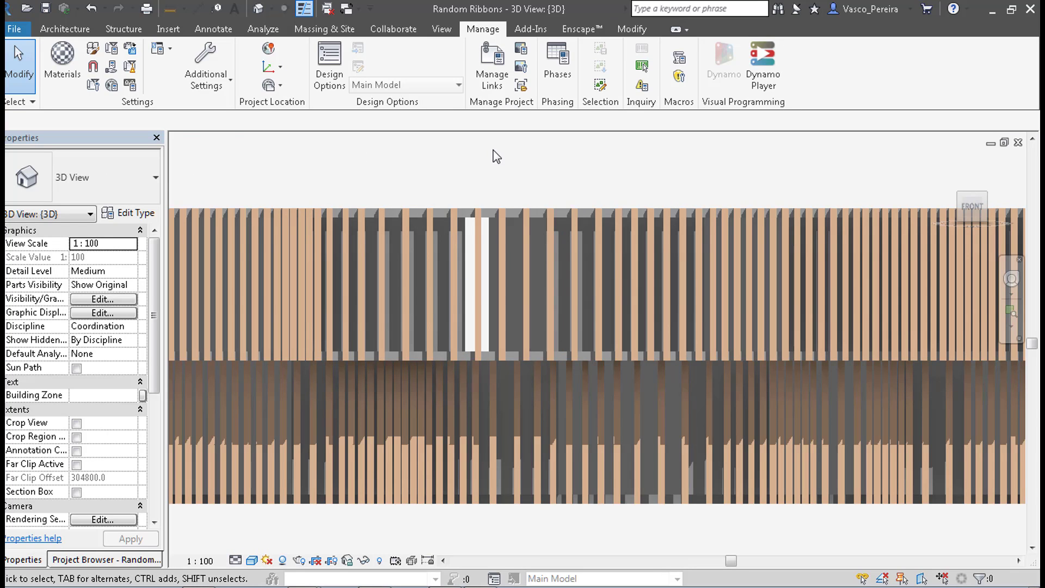
mouse_move(842, 164)
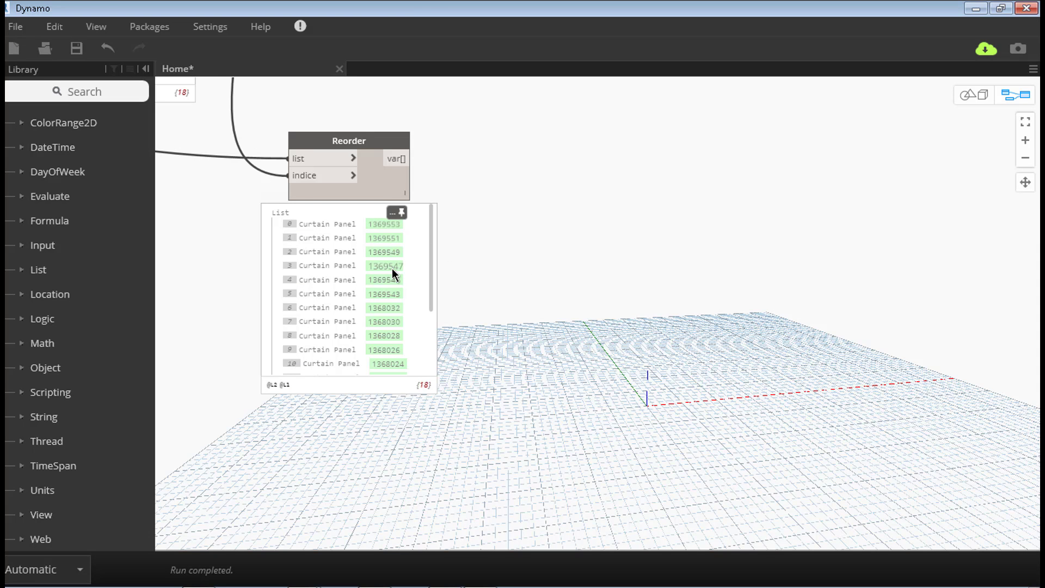
mouse_move(403, 311)
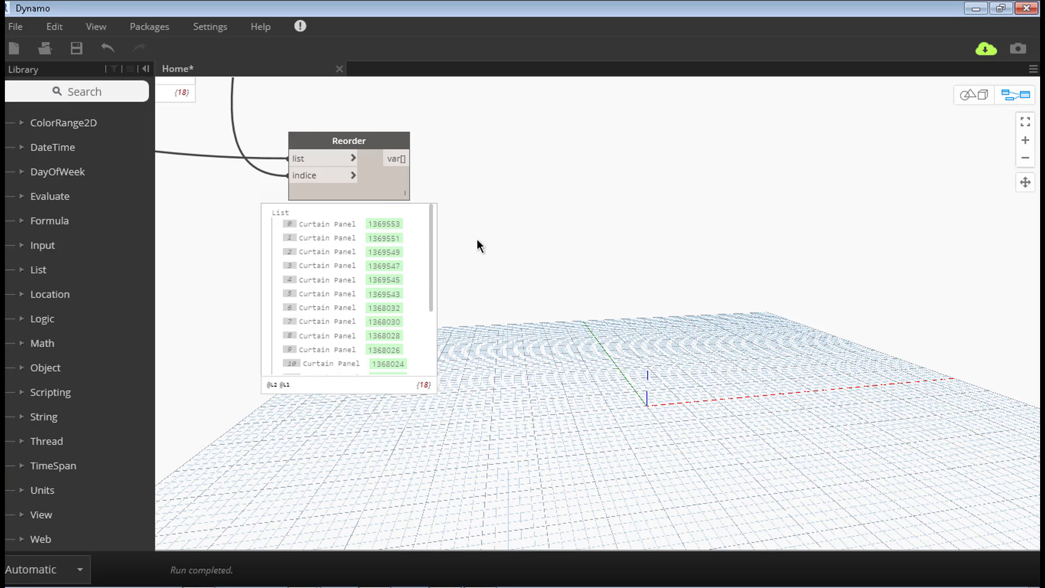
mouse_move(517, 385)
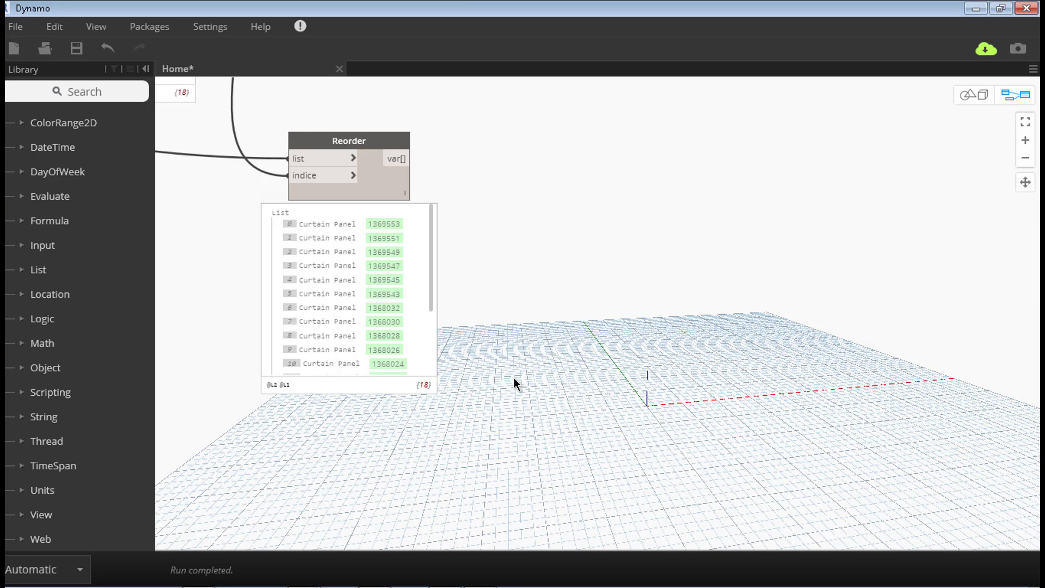
mouse_move(603, 148)
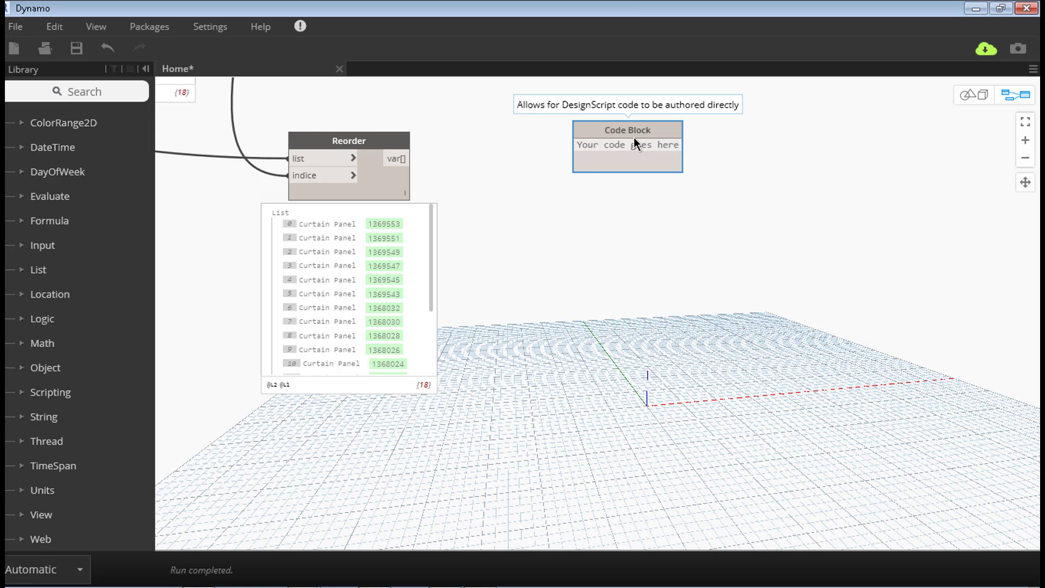
- Enter range code blocks 2..6..#4 and 6..2 on the Dynamo canvas
type("1")
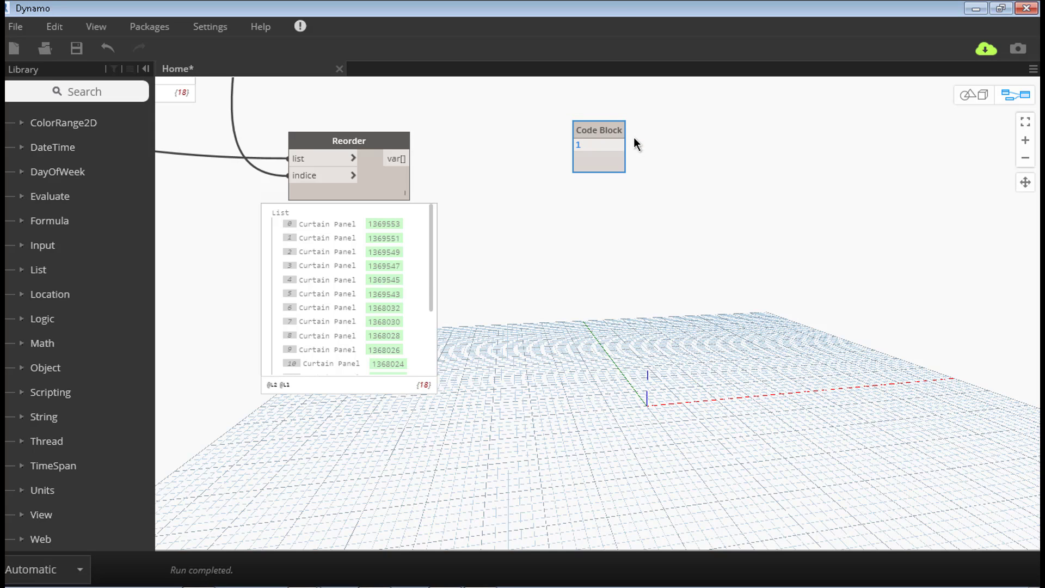
type("..10")
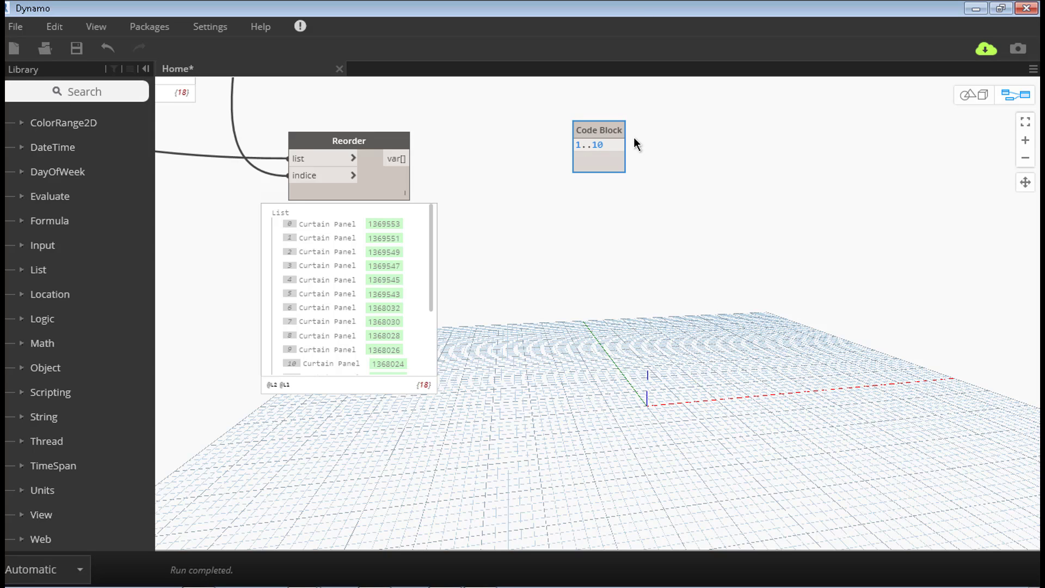
left_click(599, 157)
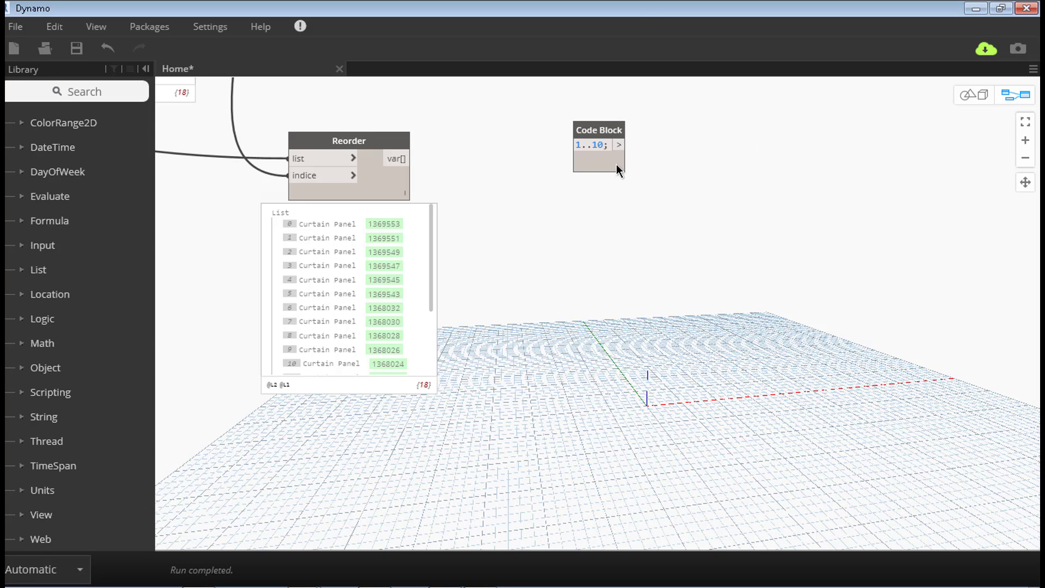
left_click(597, 145)
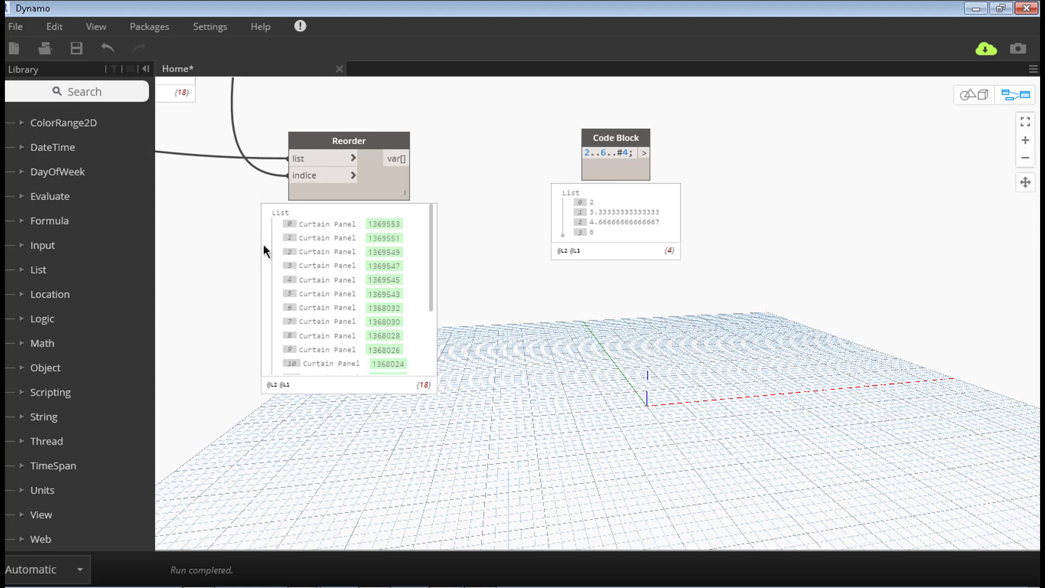
mouse_move(472, 225)
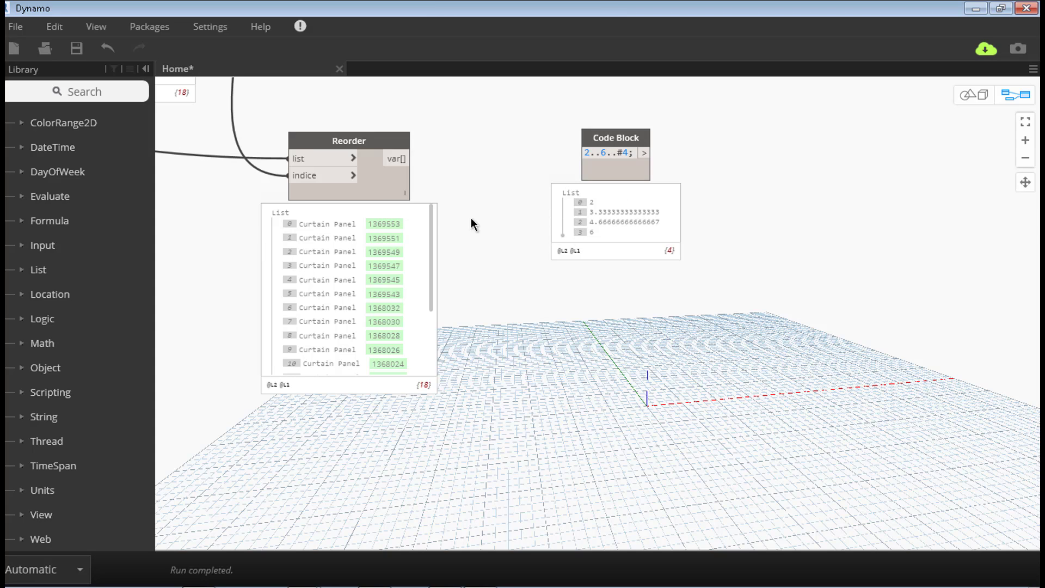
mouse_move(594, 143)
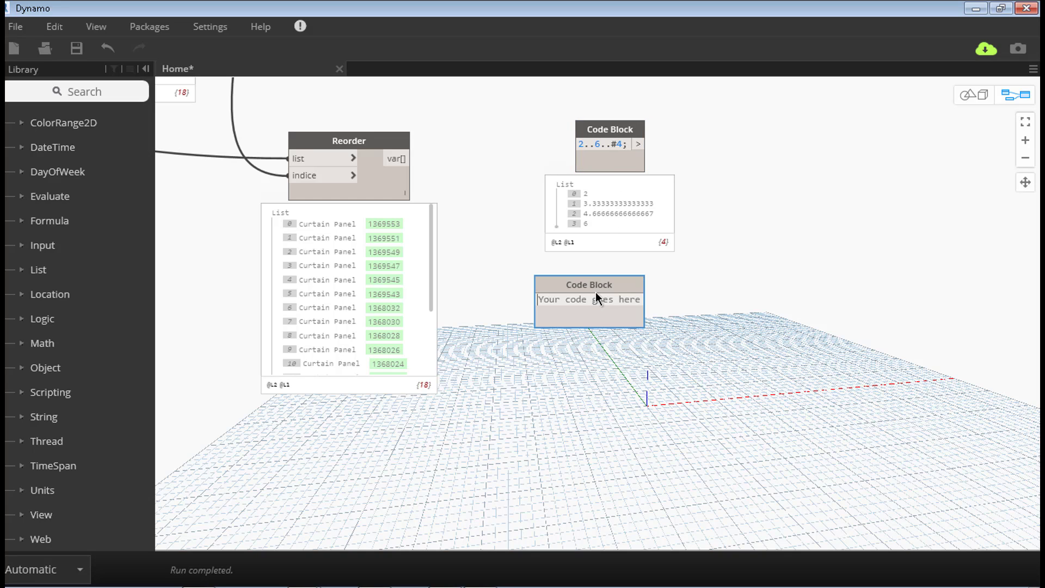
type("6")
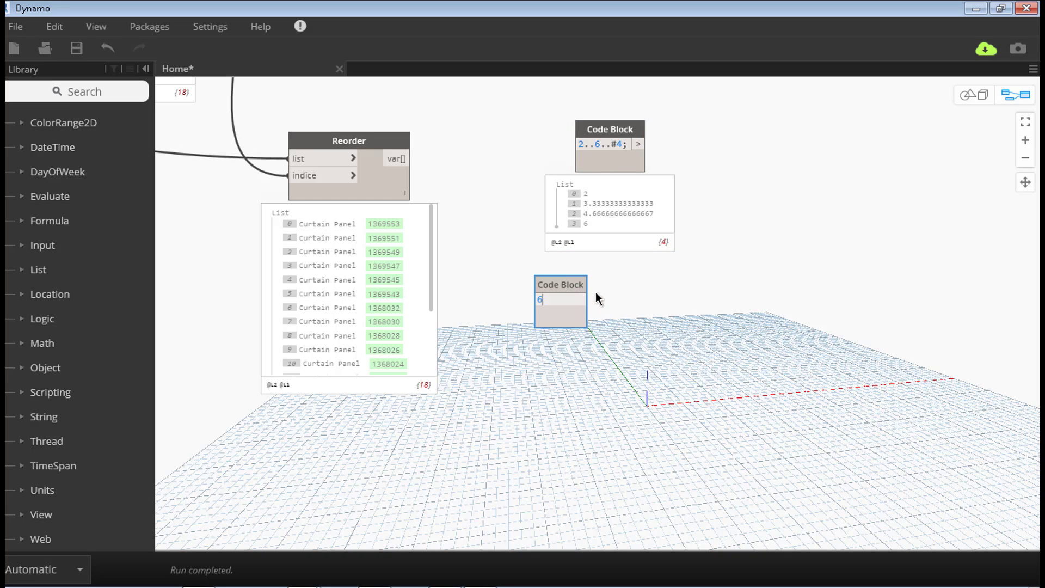
type("..2;")
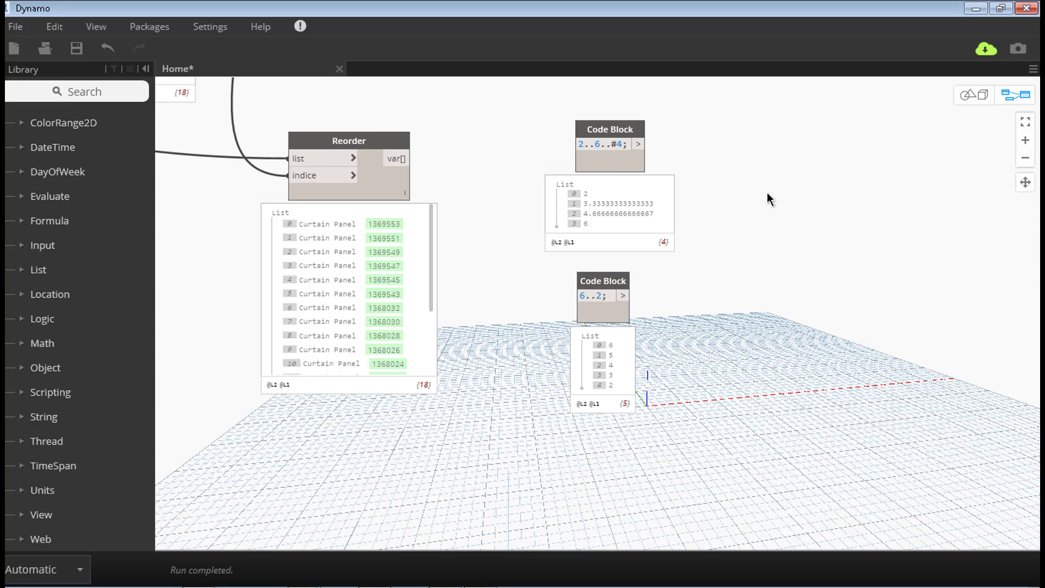
right_click(768, 199)
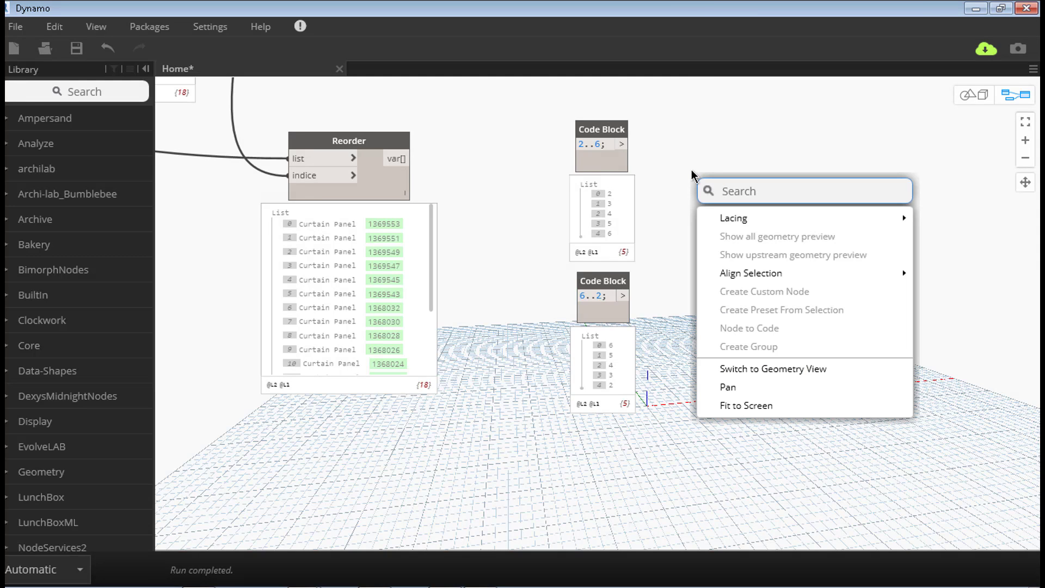
type("list")
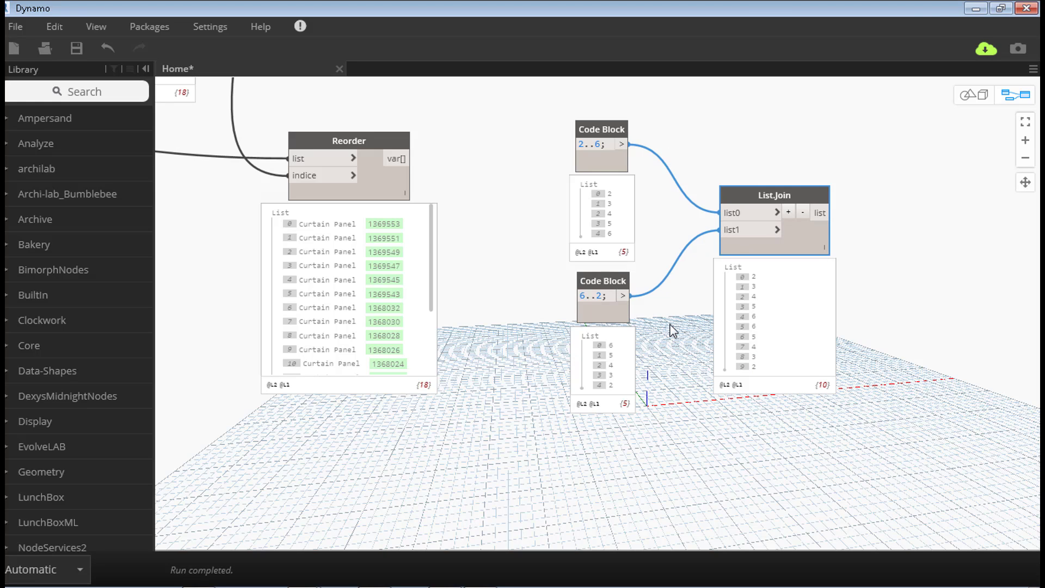
mouse_move(439, 267)
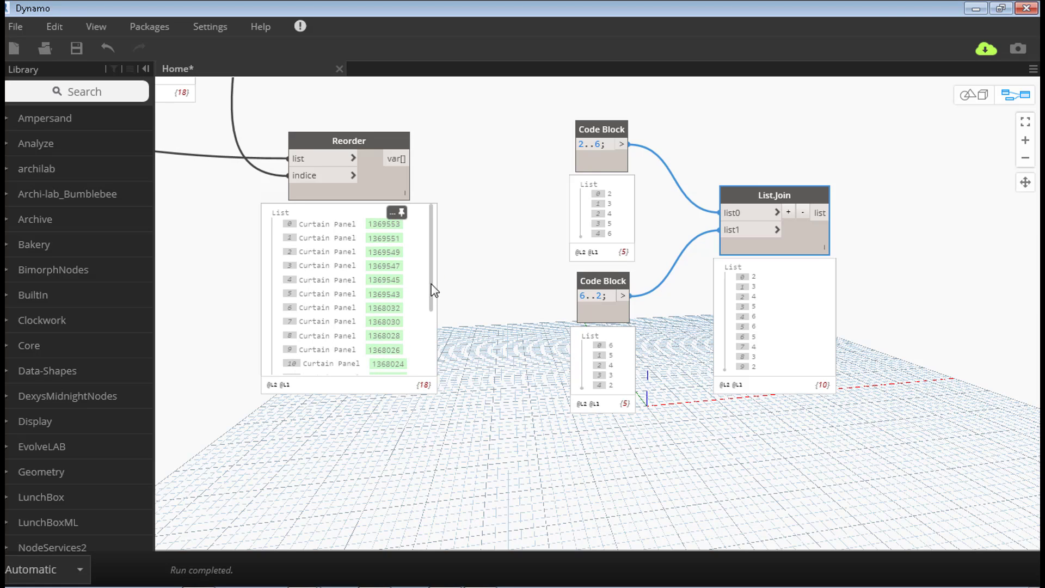
mouse_move(440, 237)
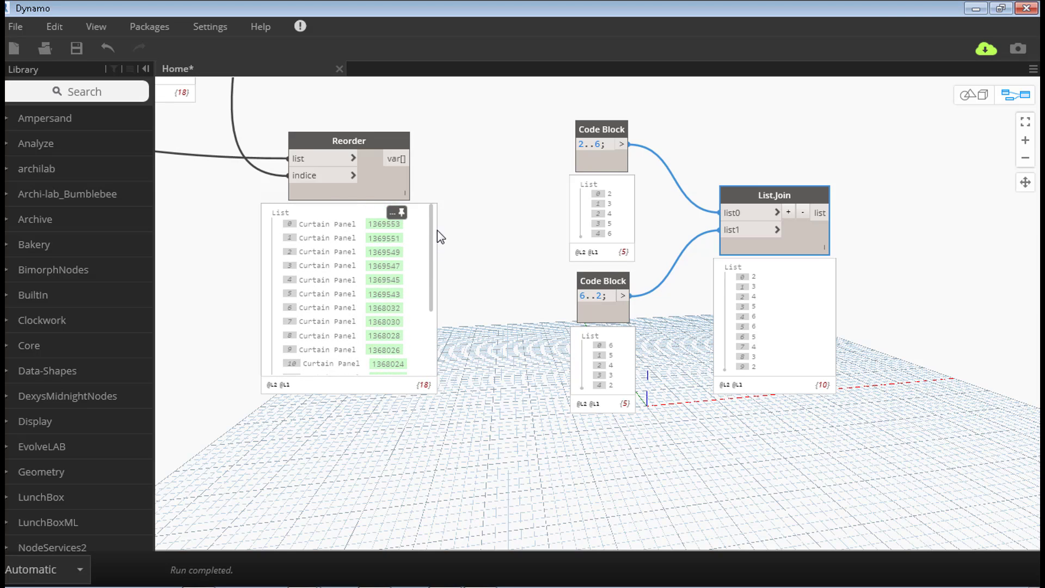
mouse_move(710, 261)
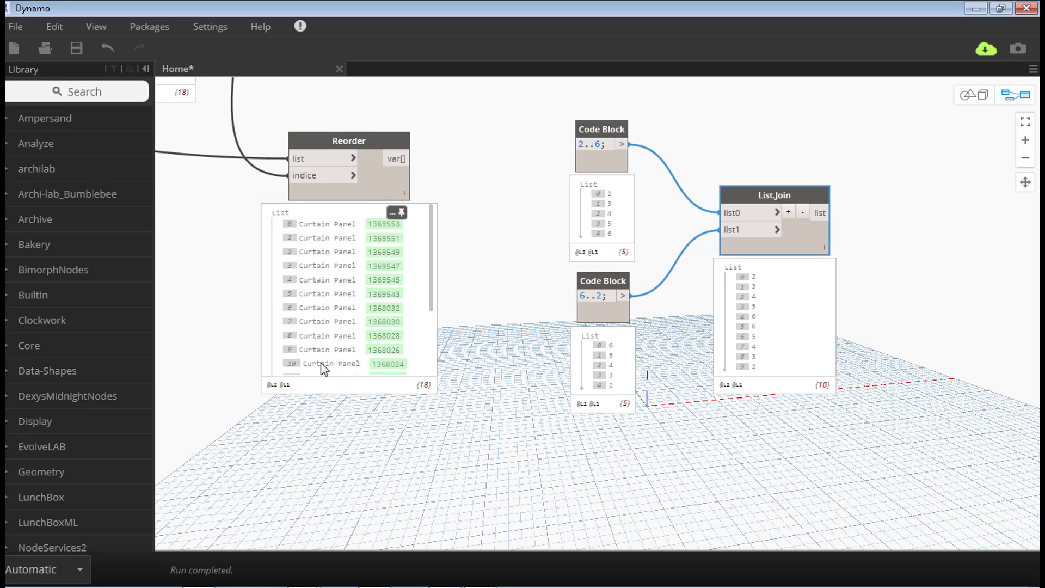
mouse_move(478, 226)
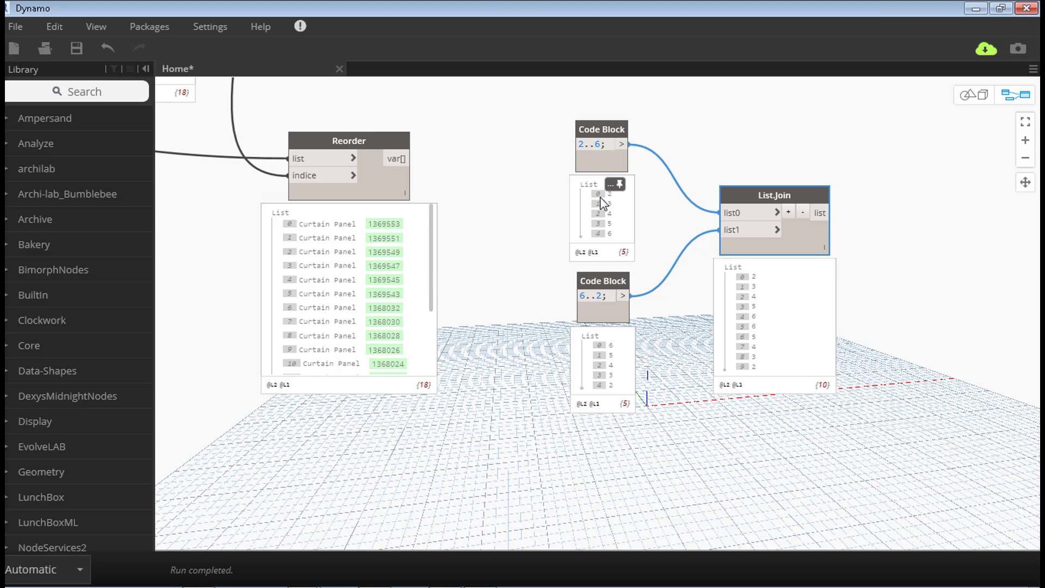
- Add a Count node on Reorder and change both ranges to use #aa/2
right_click(603, 200)
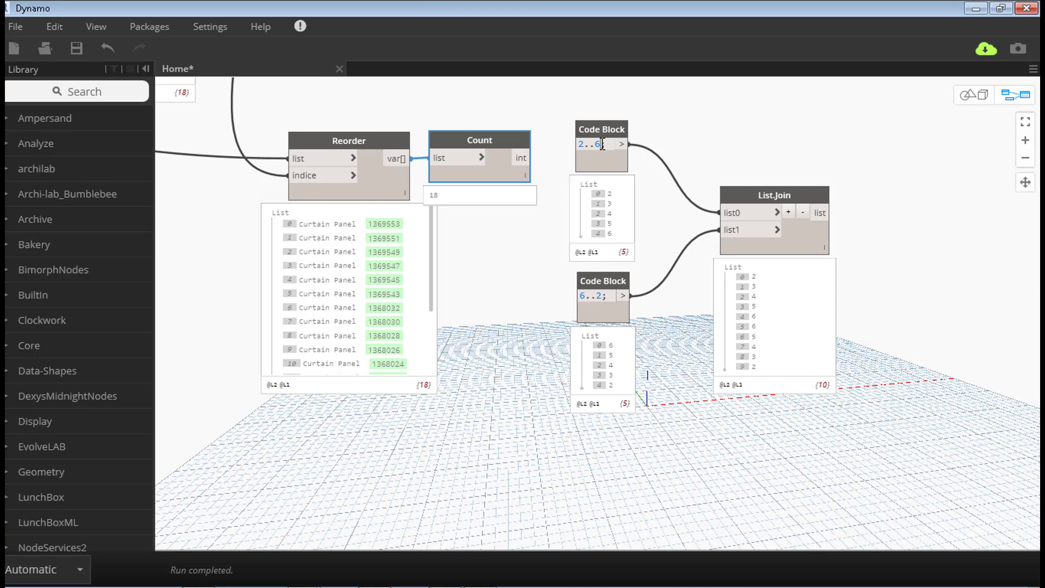
type("..")
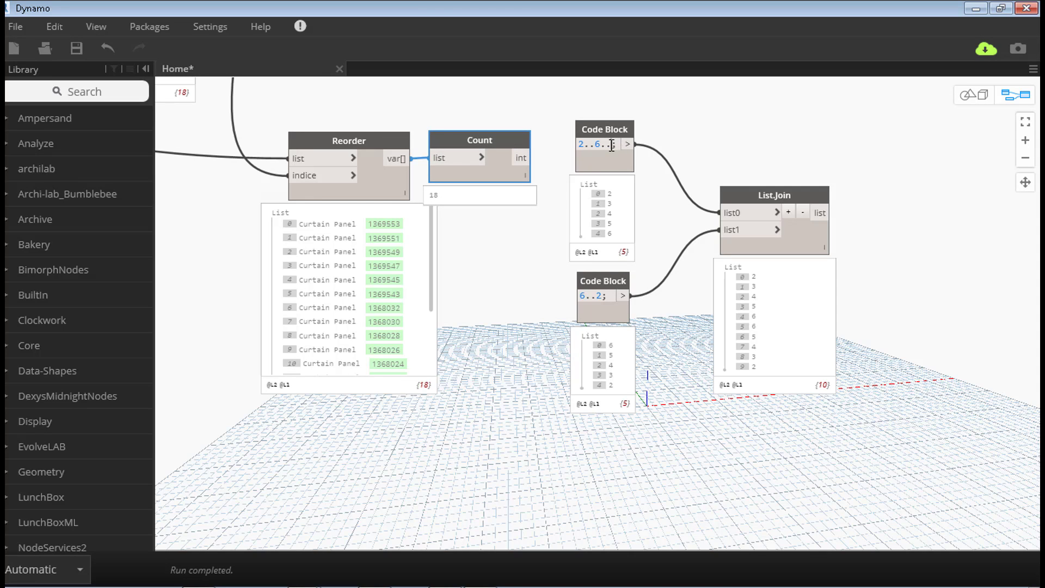
type("#9")
left_click(603, 294)
type("..#aa/2")
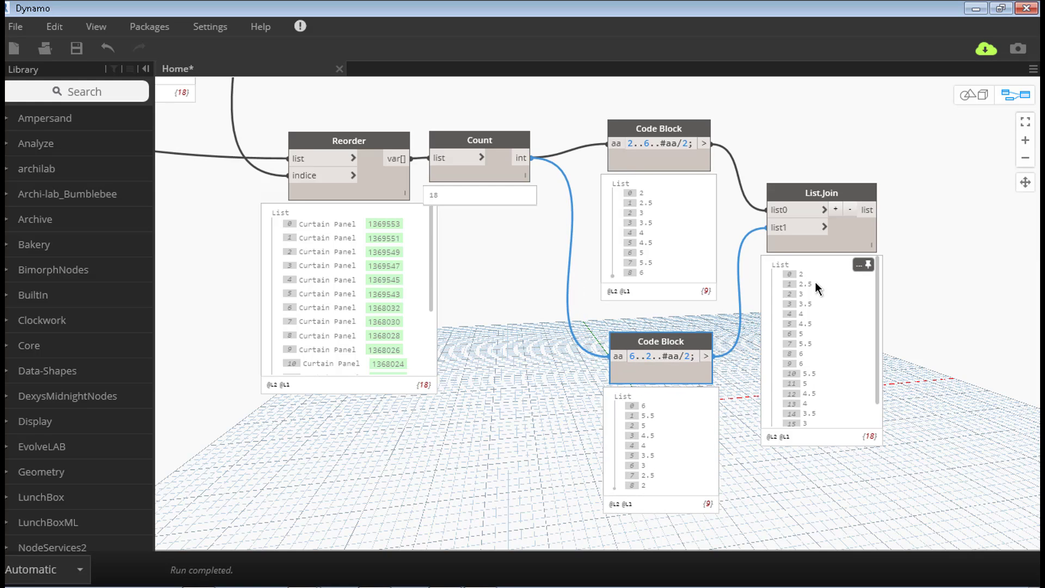
mouse_move(812, 297)
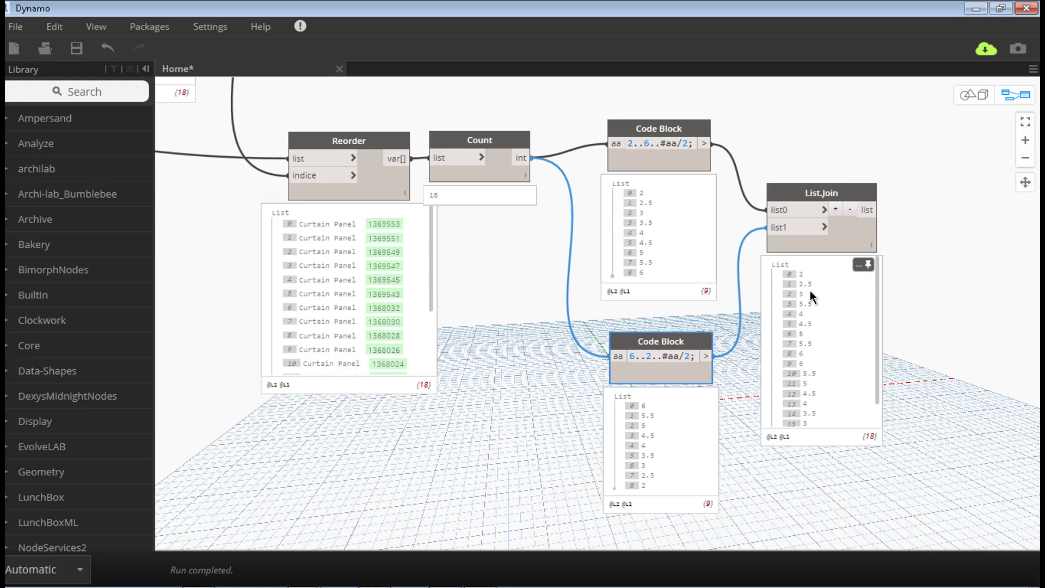
mouse_move(820, 368)
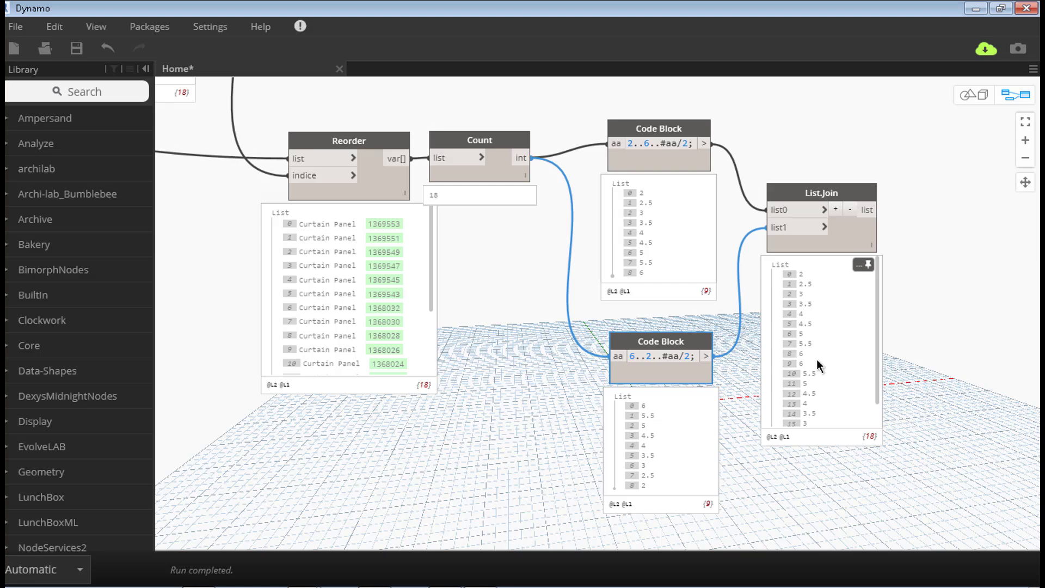
mouse_move(878, 386)
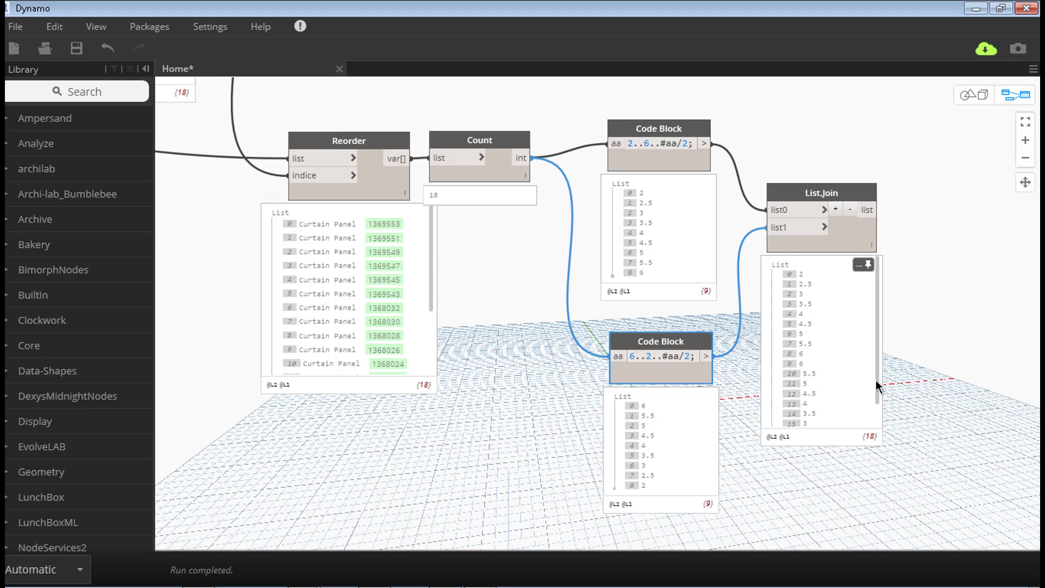
scroll("down", 3)
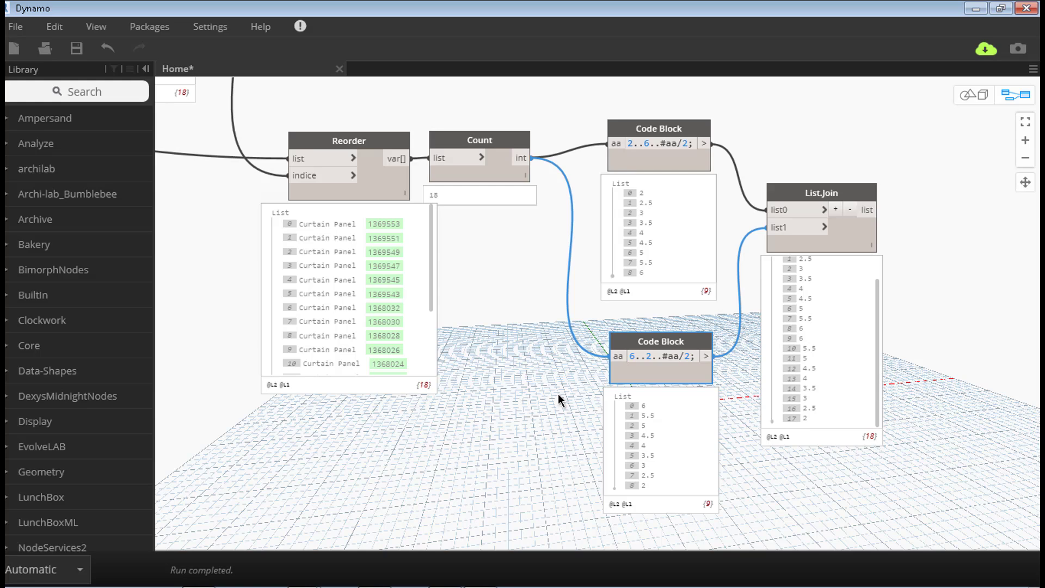
mouse_move(588, 392)
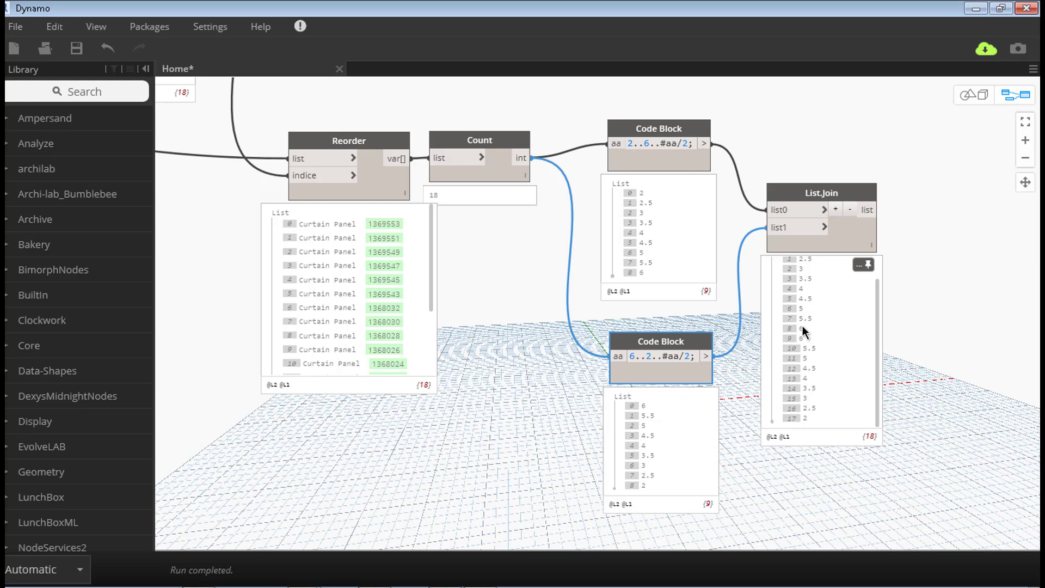
mouse_move(805, 346)
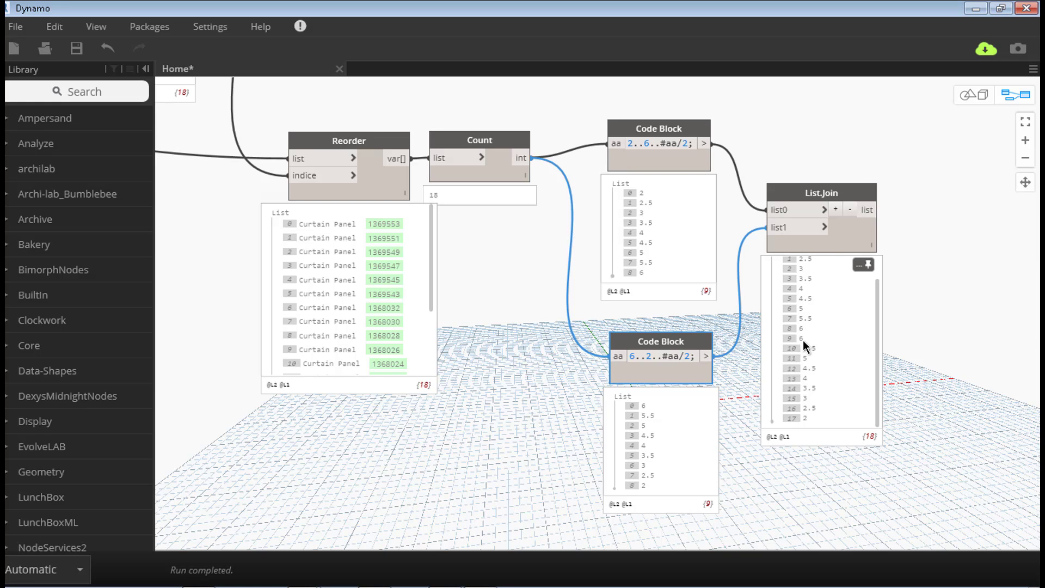
mouse_move(805, 347)
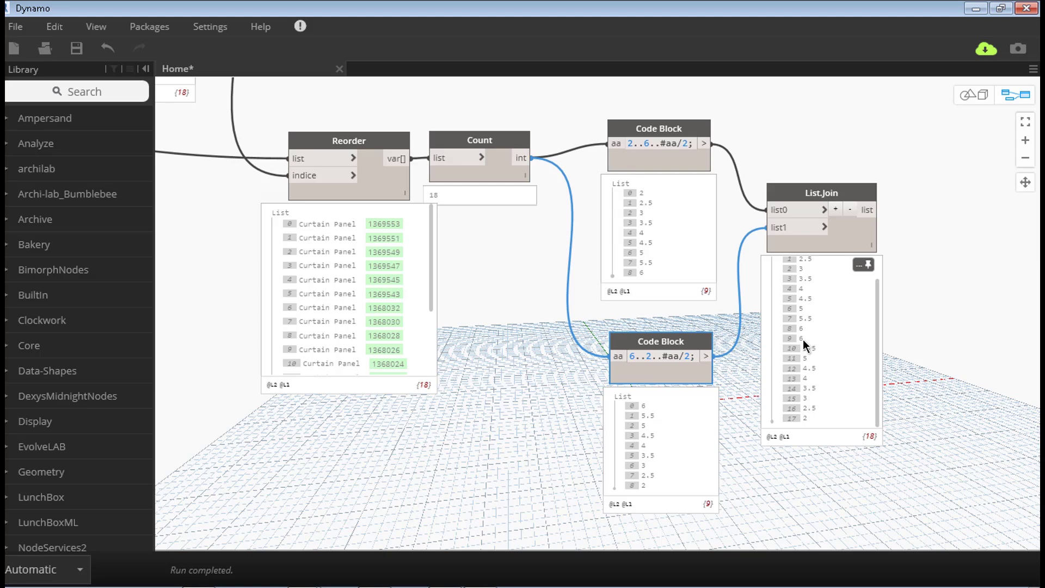
mouse_move(804, 347)
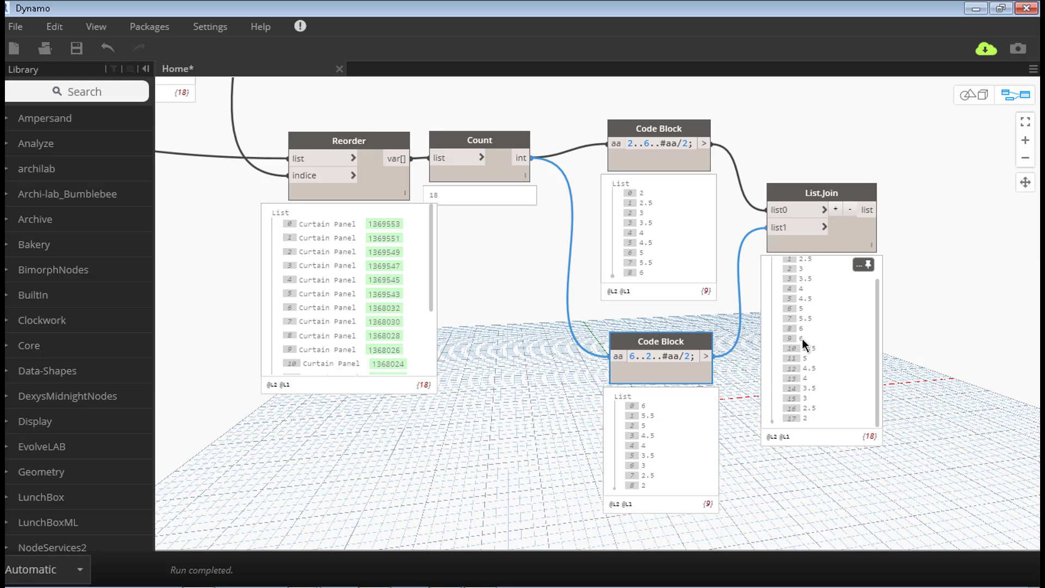
mouse_move(811, 299)
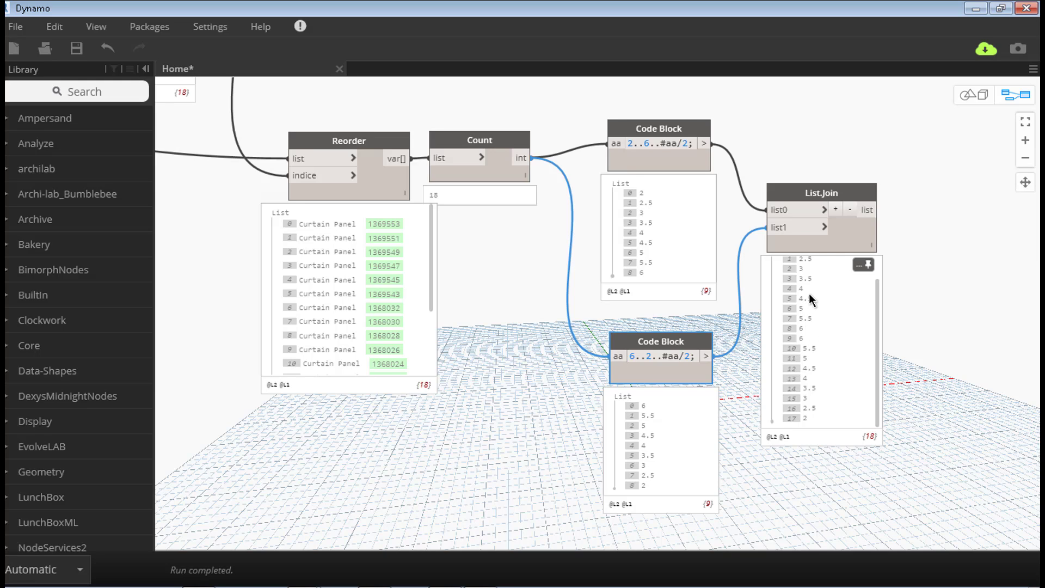
mouse_move(810, 395)
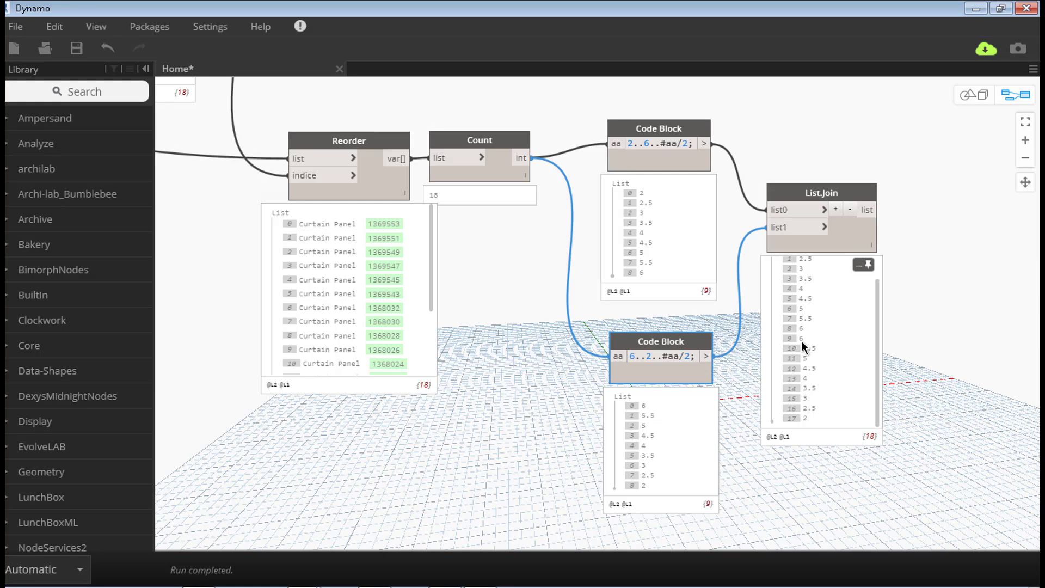
- Place a List.DropItems node beside List.Join
type("dr")
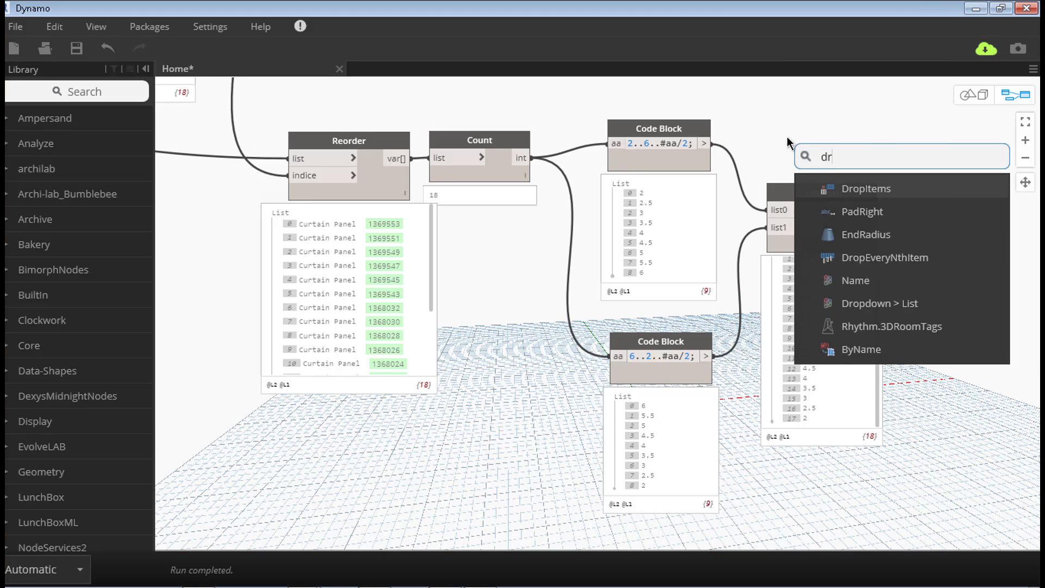
left_click(867, 187)
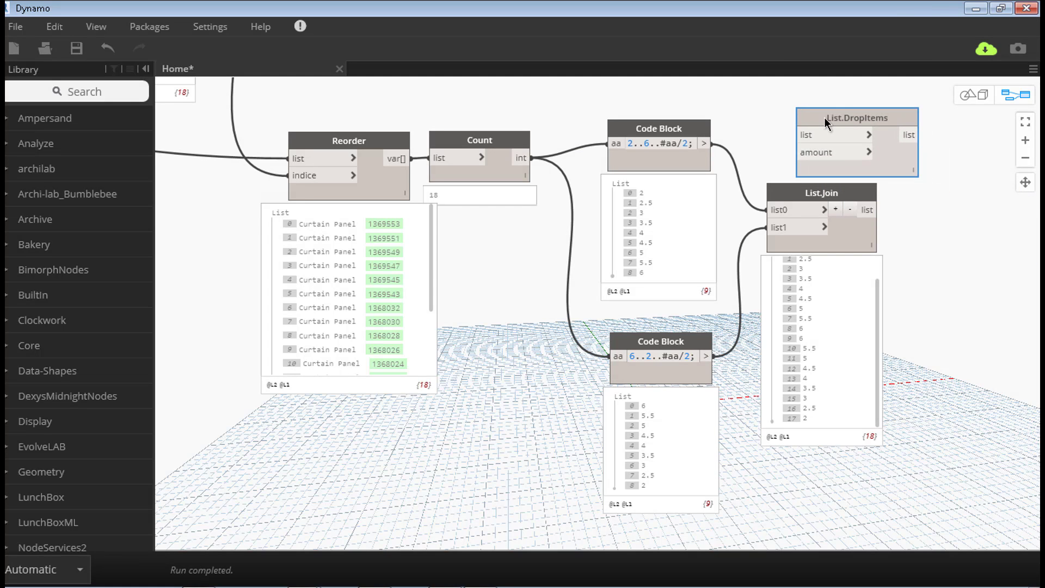
mouse_move(785, 162)
type("-1;")
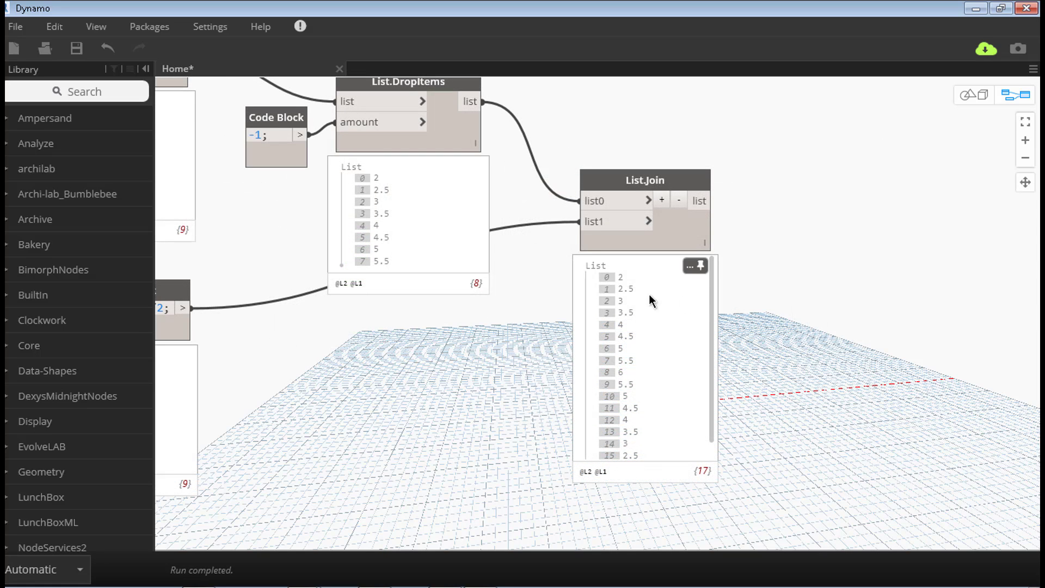
mouse_move(630, 370)
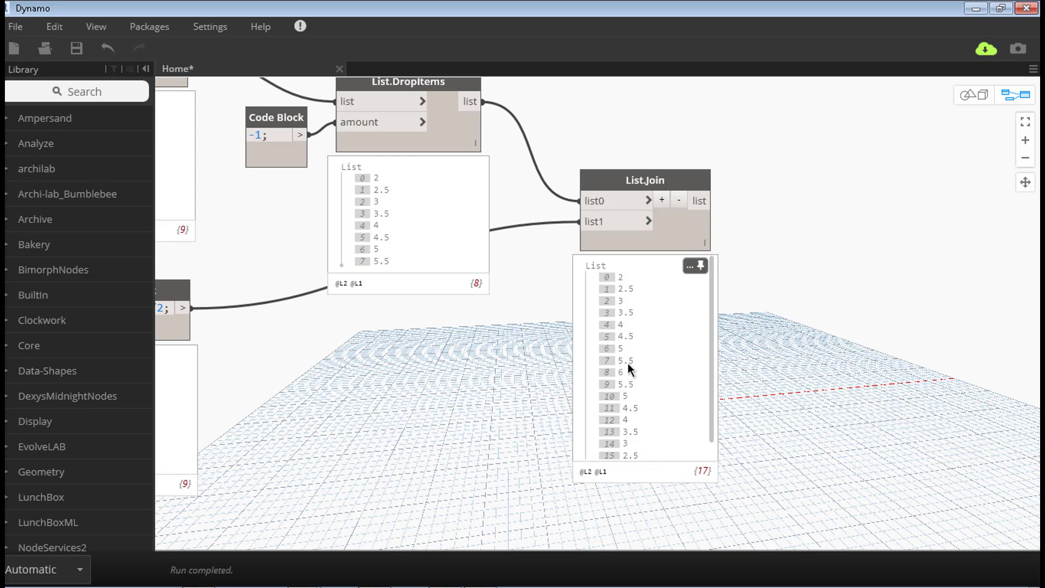
mouse_move(693, 431)
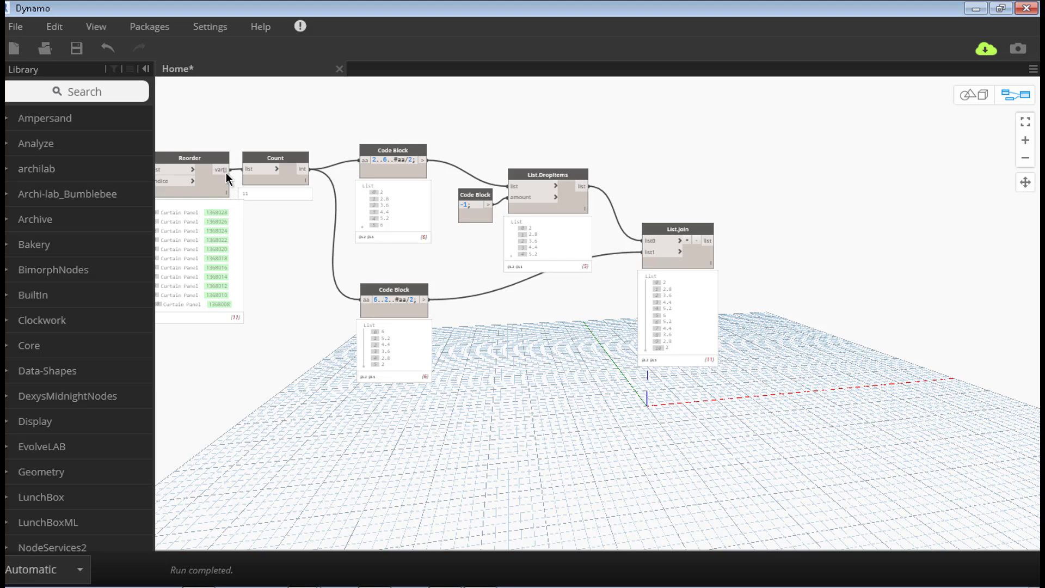
mouse_move(722, 224)
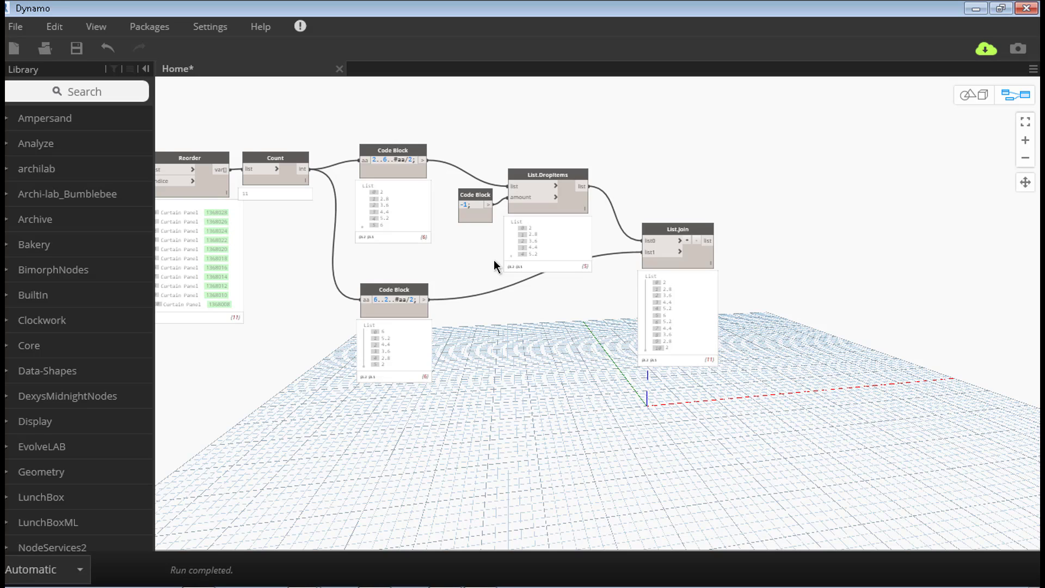
mouse_move(791, 214)
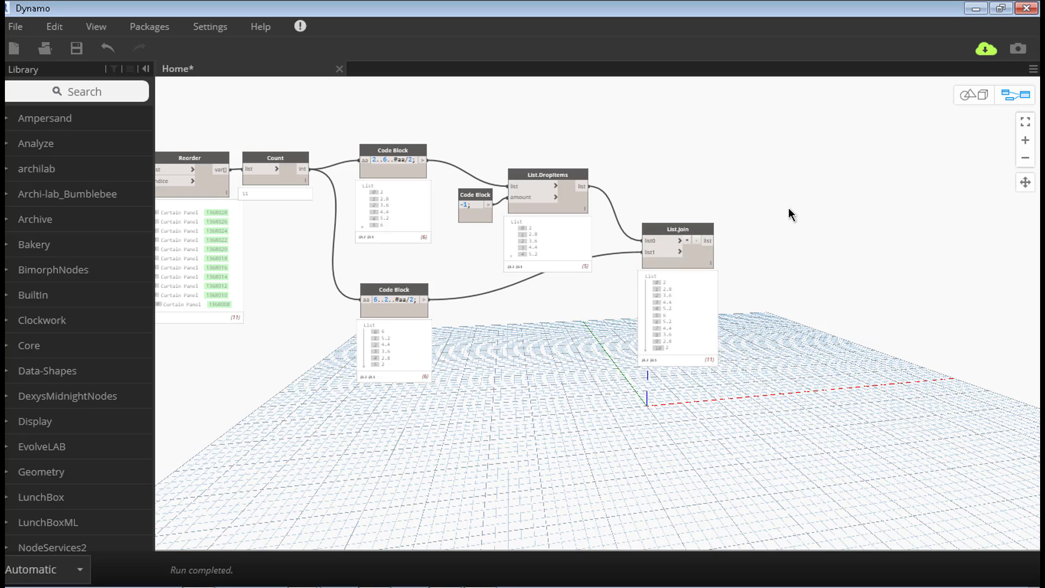
- Place Element.SetParameterByName and a code block holding "Array";
type("et parameter by name")
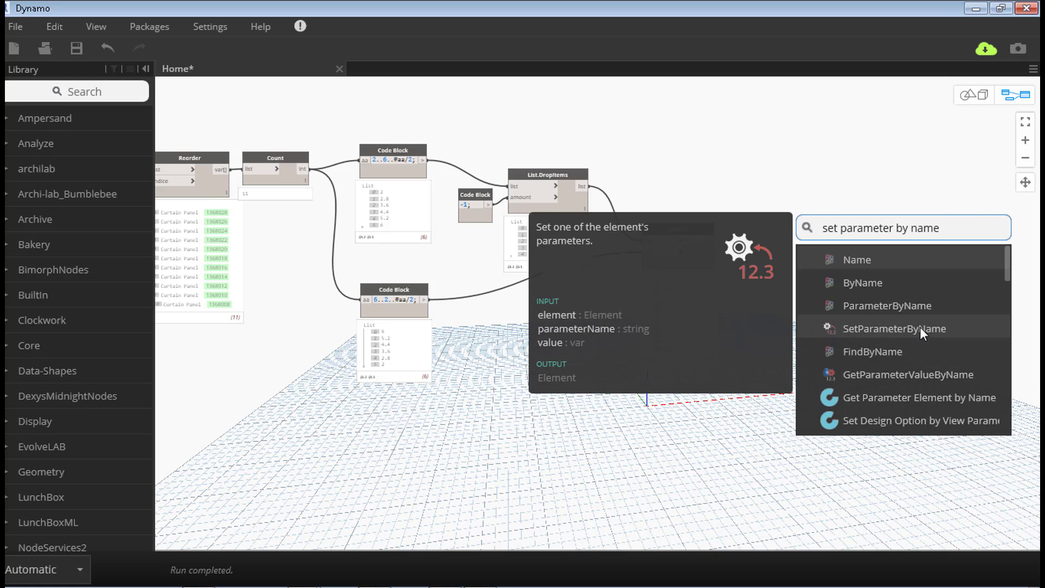
left_click(894, 327)
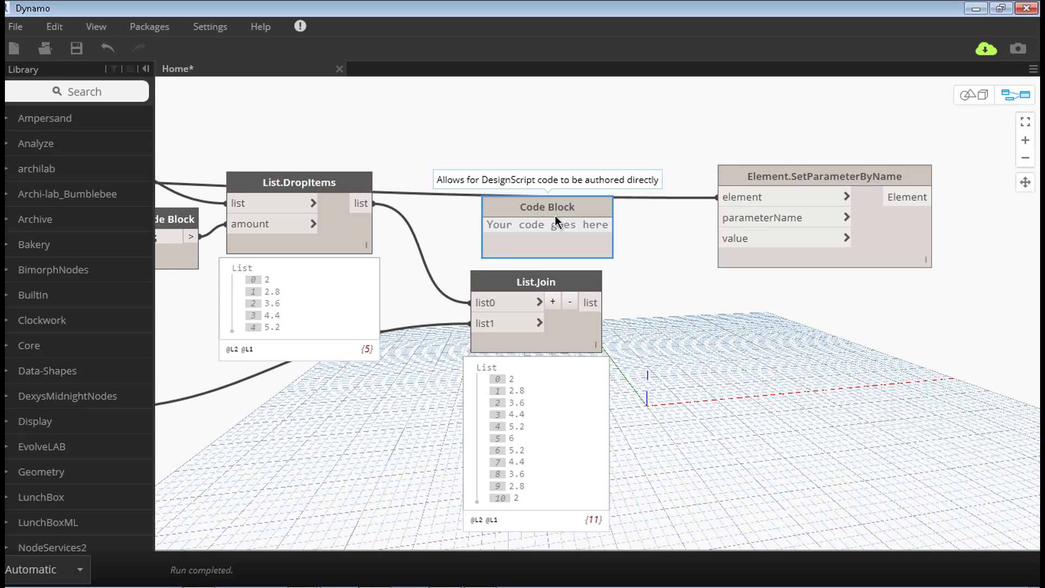
type("\"Array")
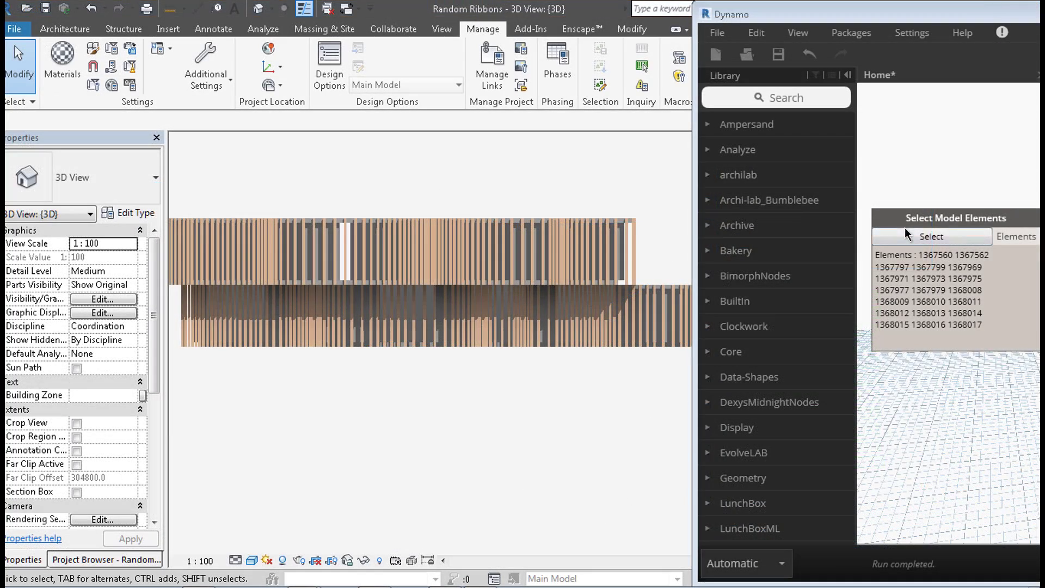
- Pick more facade curtain panels through Select Model Elements, raising the count to 25
left_click(930, 237)
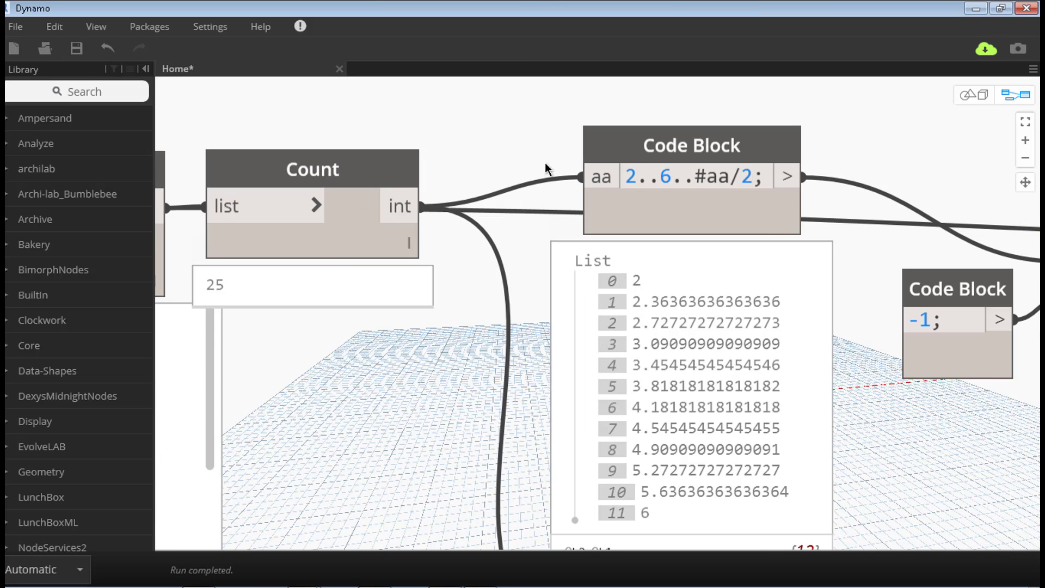
left_click(627, 176)
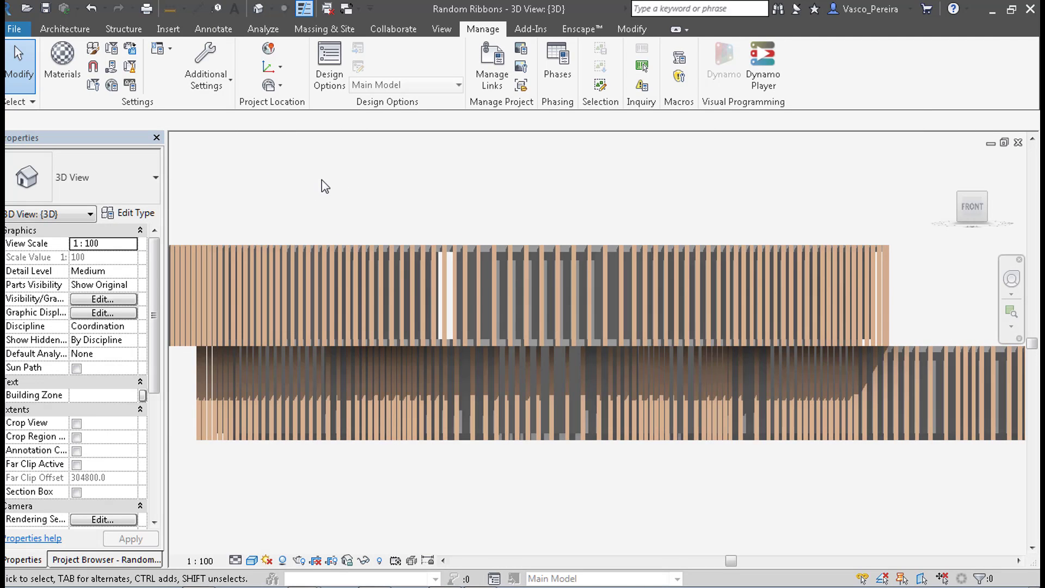
mouse_move(305, 376)
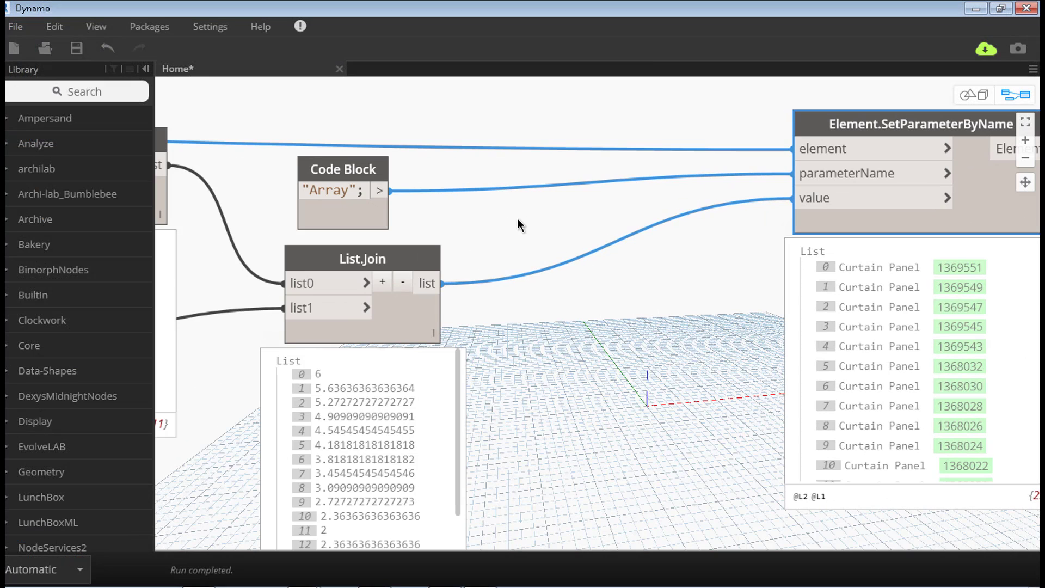
- Wire Reorder, the "Array" code block and List.Join into Element.SetParameterByName
right_click(521, 225)
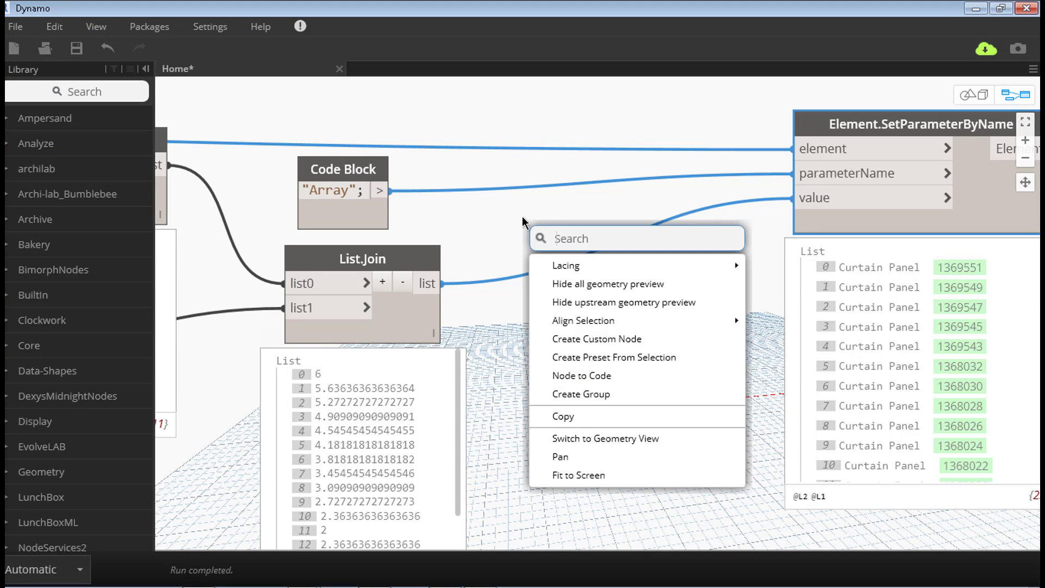